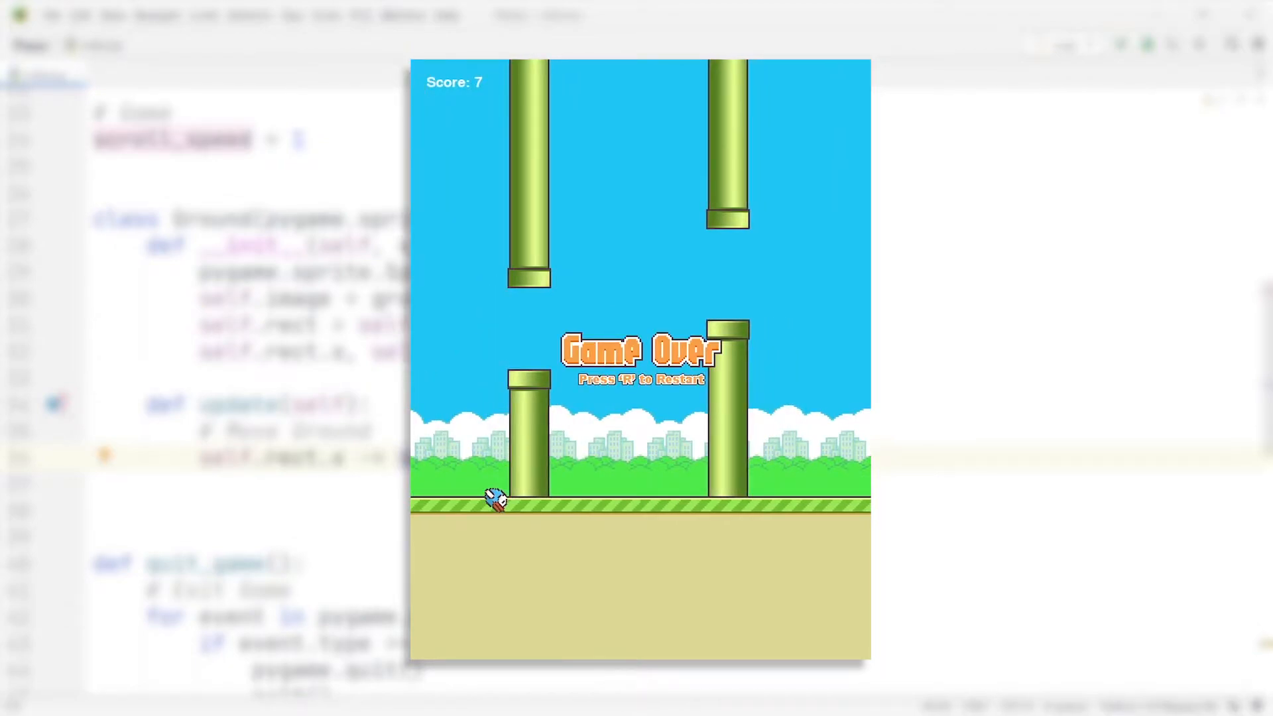
Create the project at PycharmProjects\flappy, keeping the Virtualenv interpreter.
key(r)
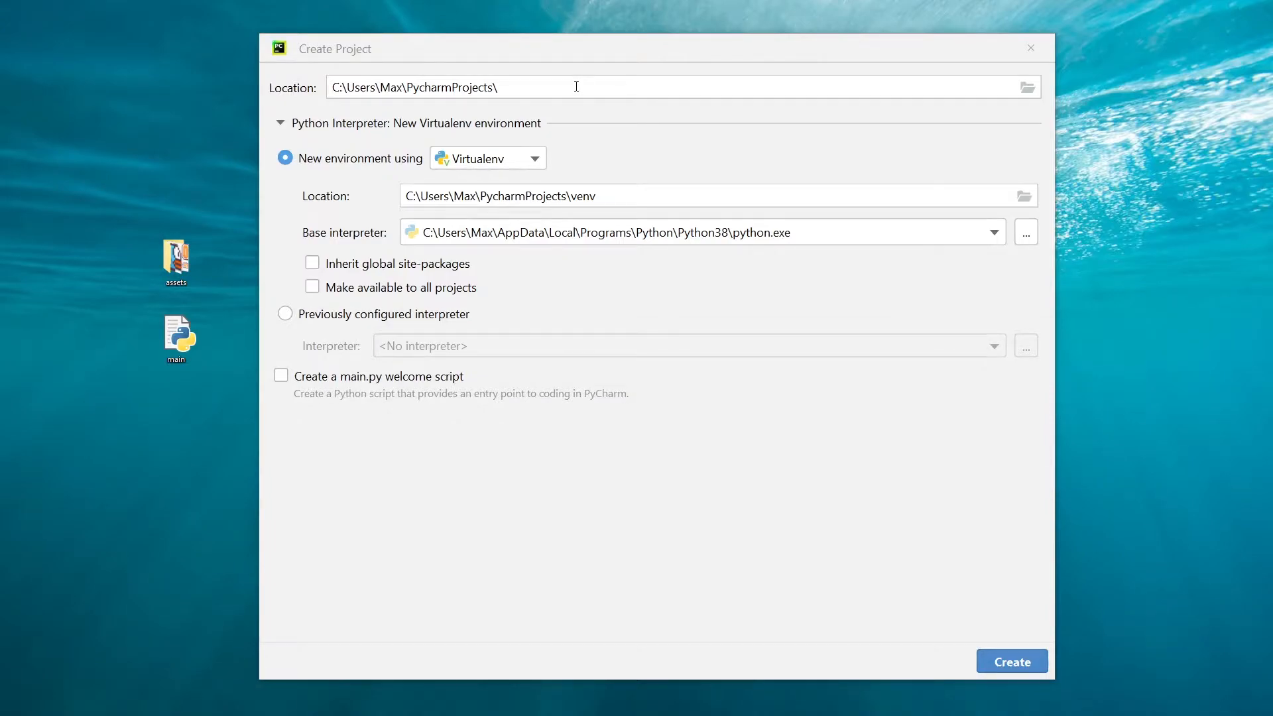
click(575, 87)
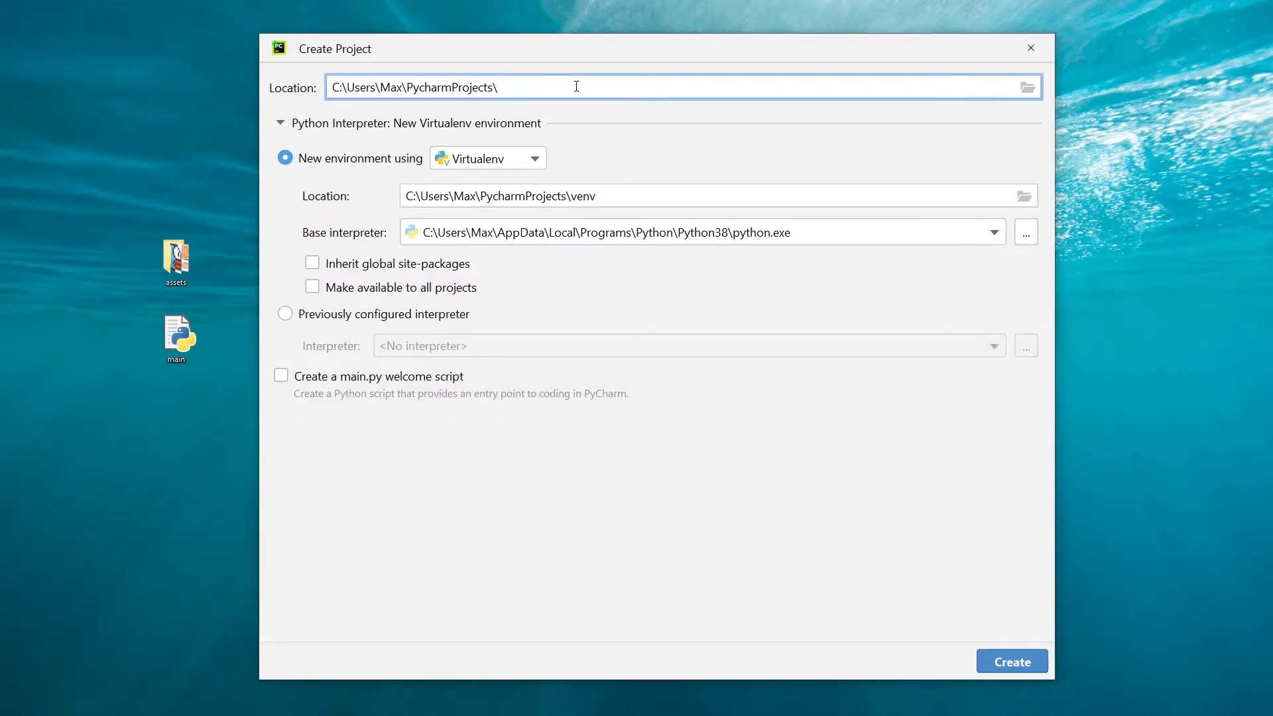
text(flappy)
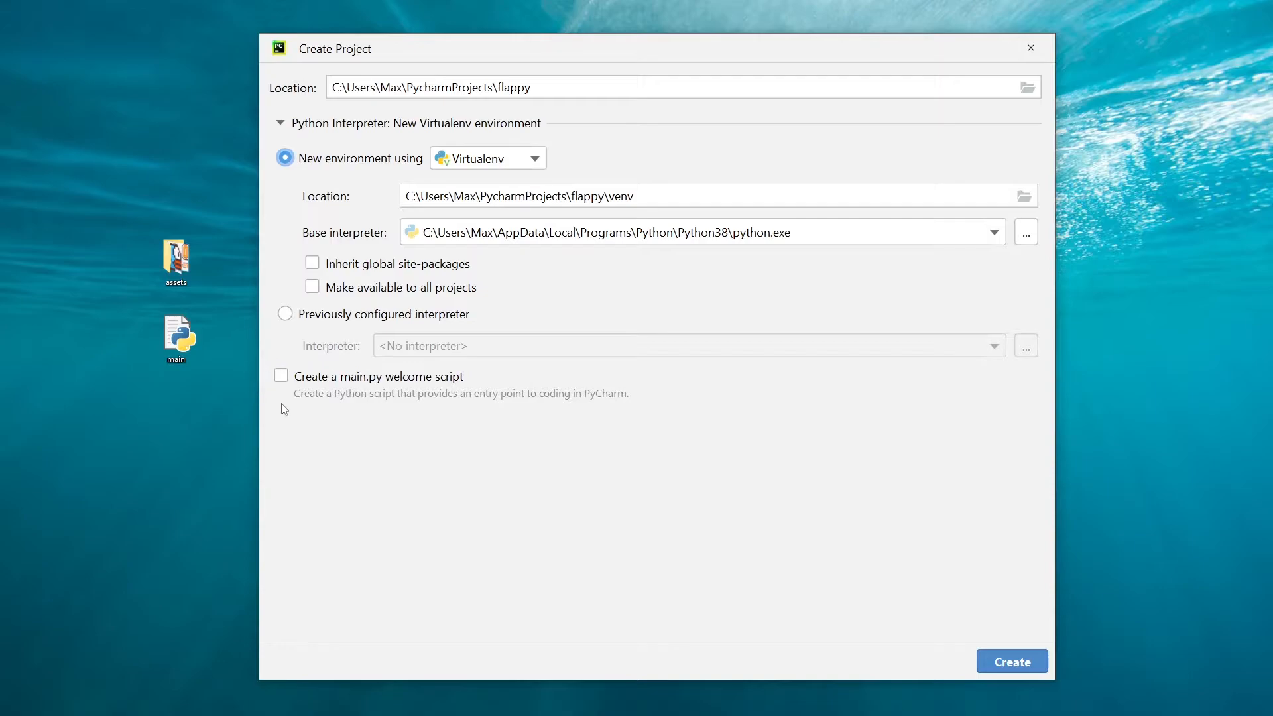
mouse_move(303, 372)
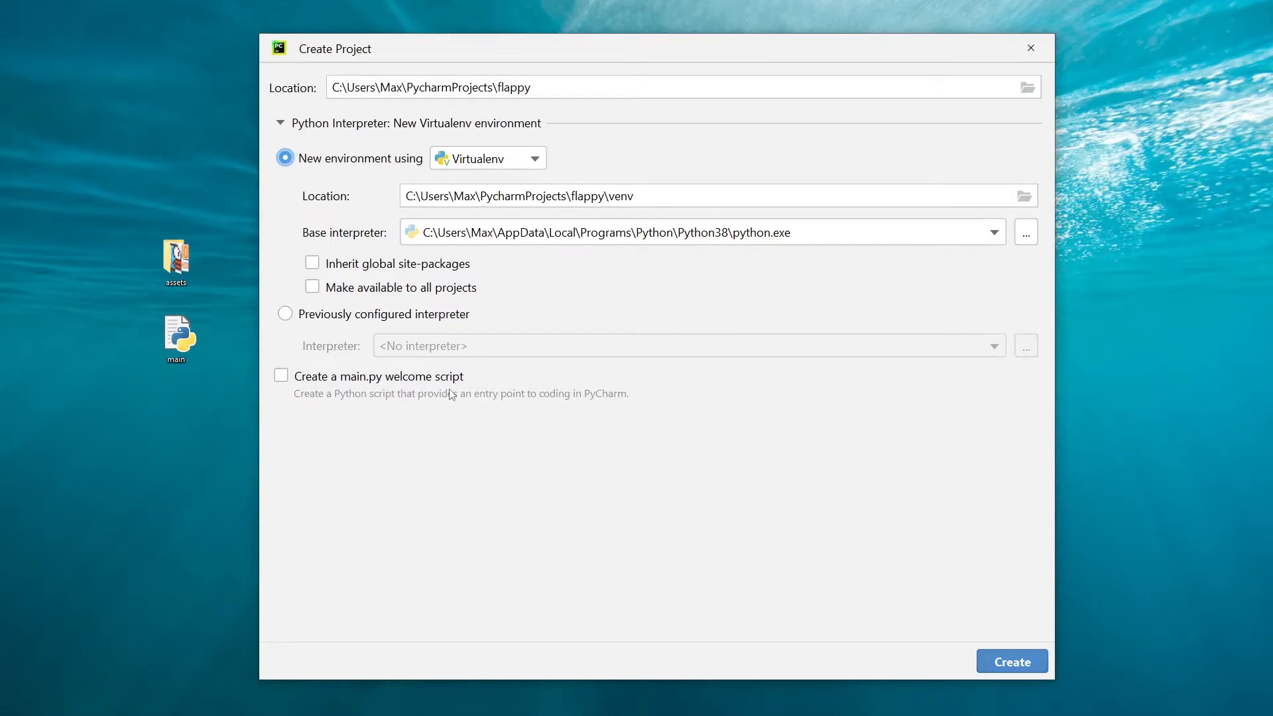
mouse_move(1009, 643)
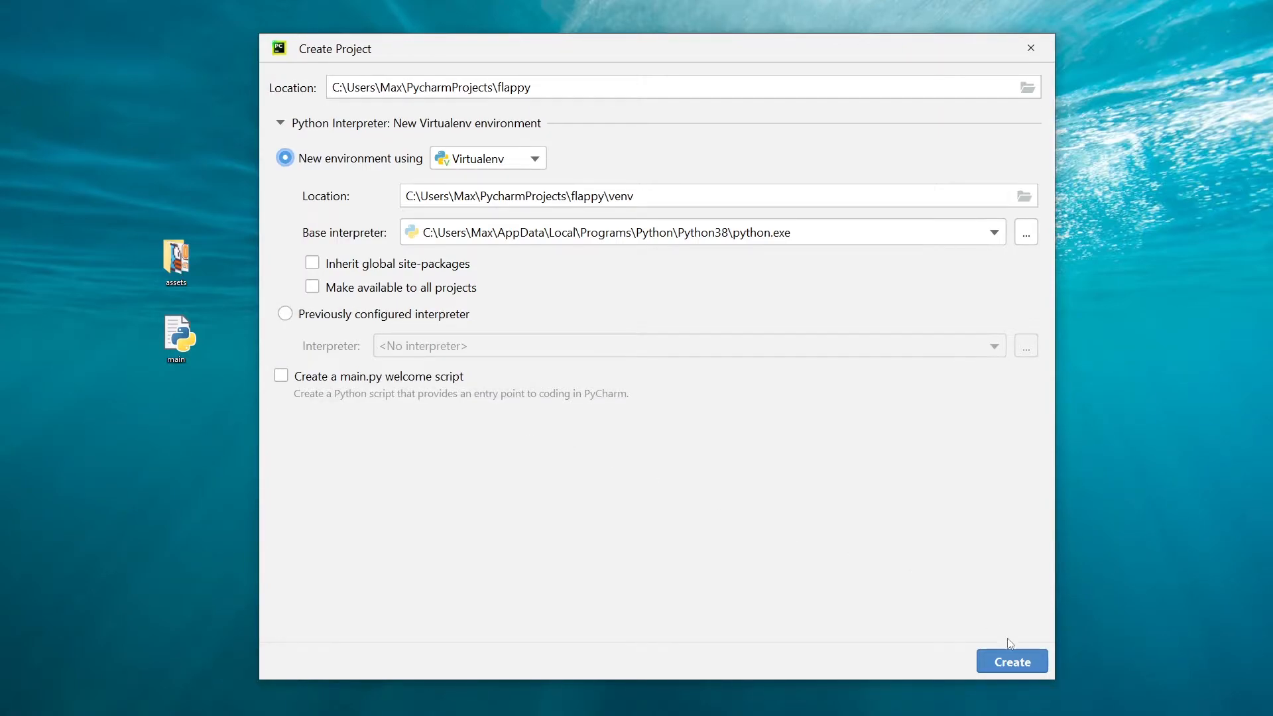
click(1011, 661)
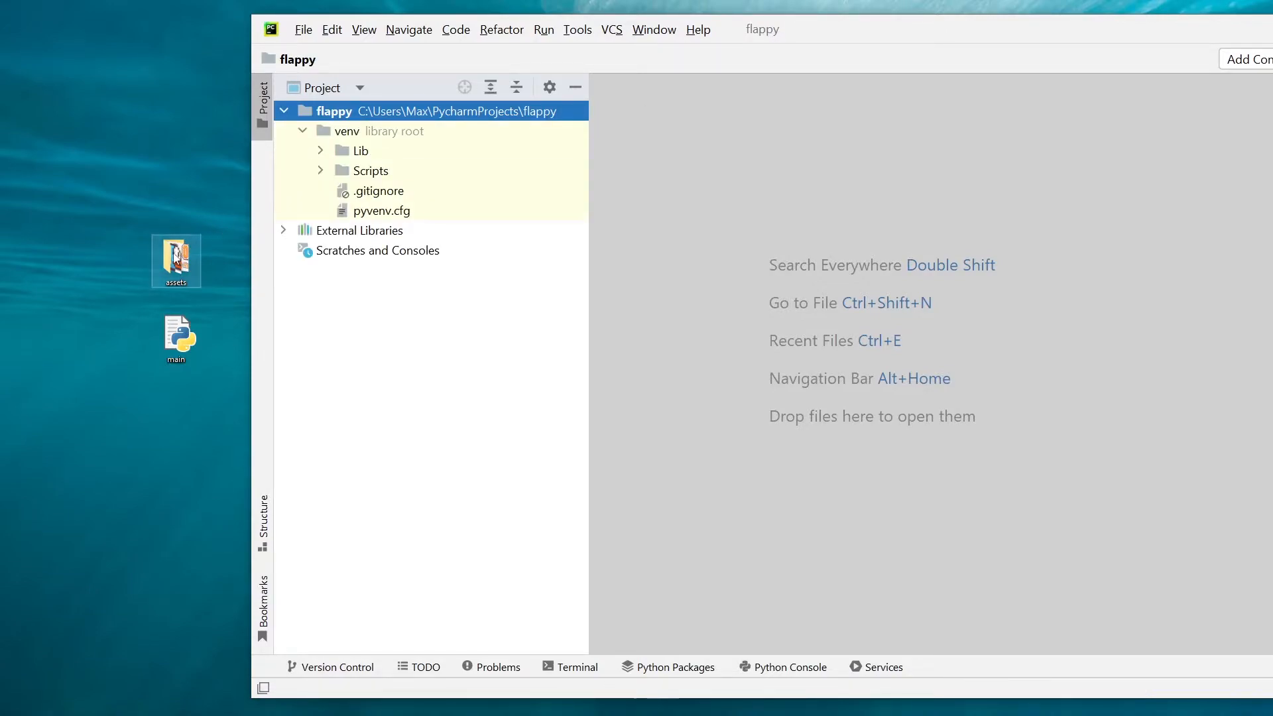
Add the assets folder, preview background, game_over, pipe and start PNGs, then close and collapse.
double_click(175, 262)
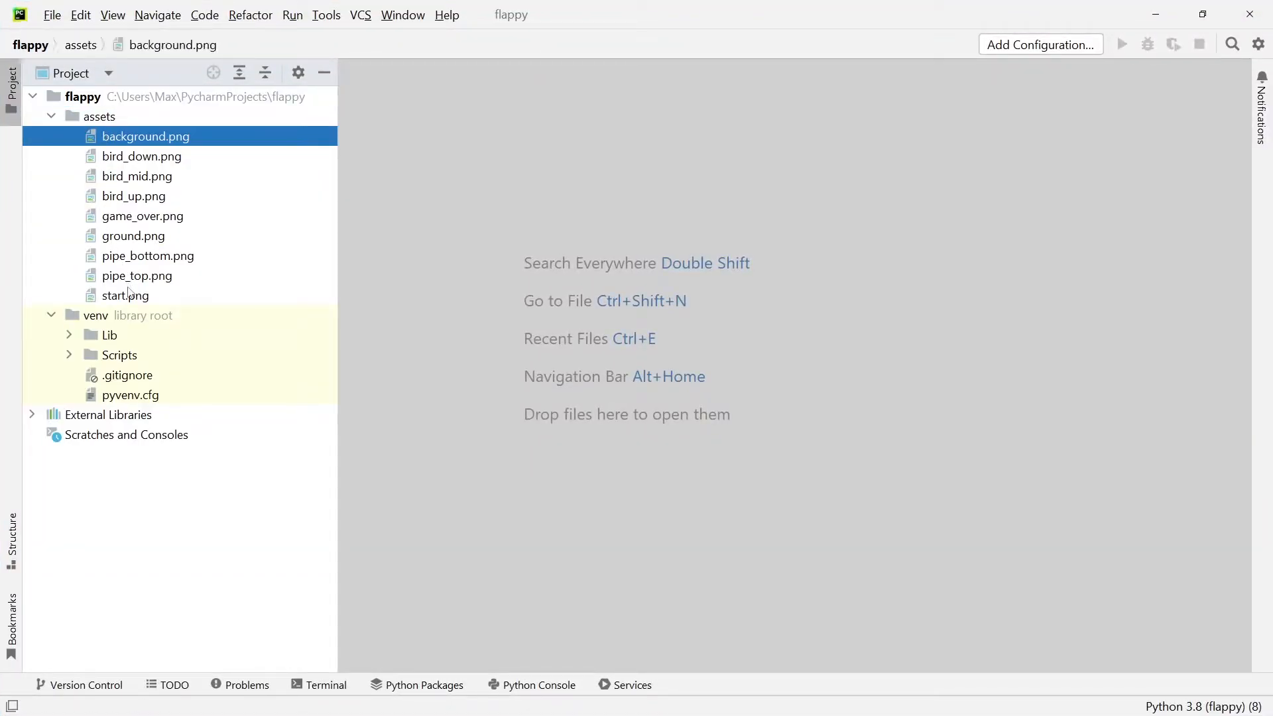
double_click(145, 136)
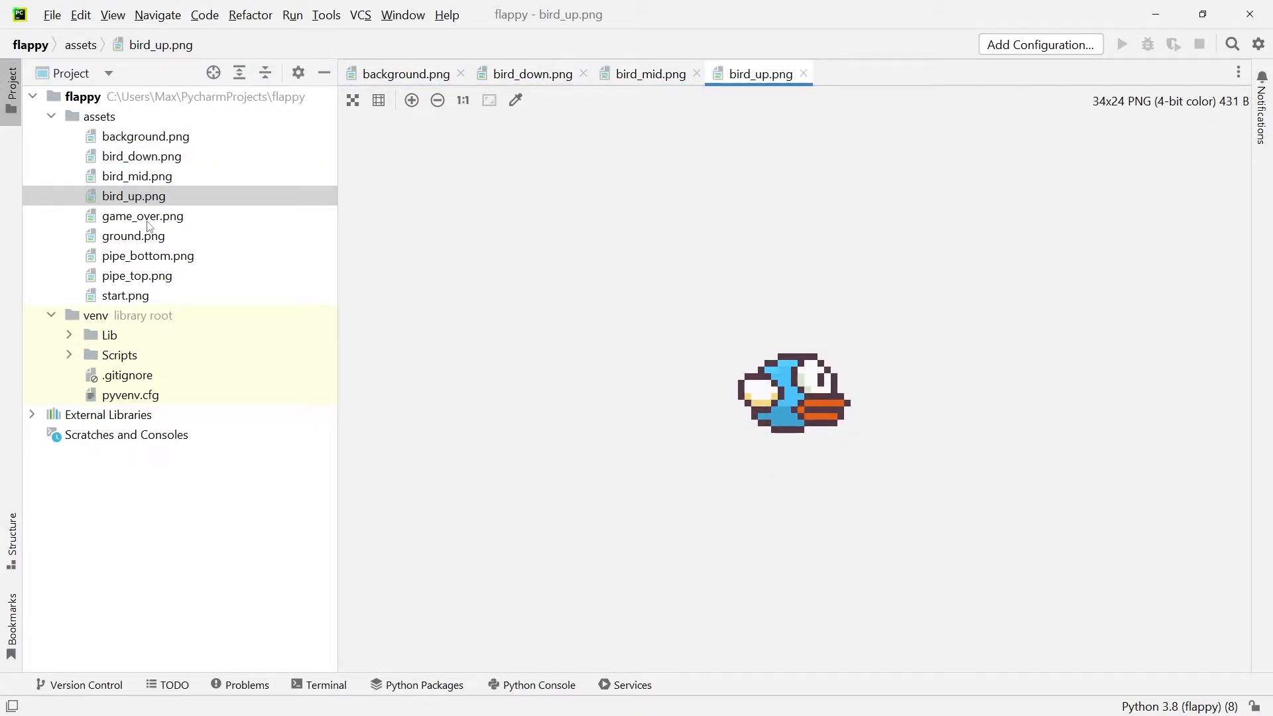
click(142, 216)
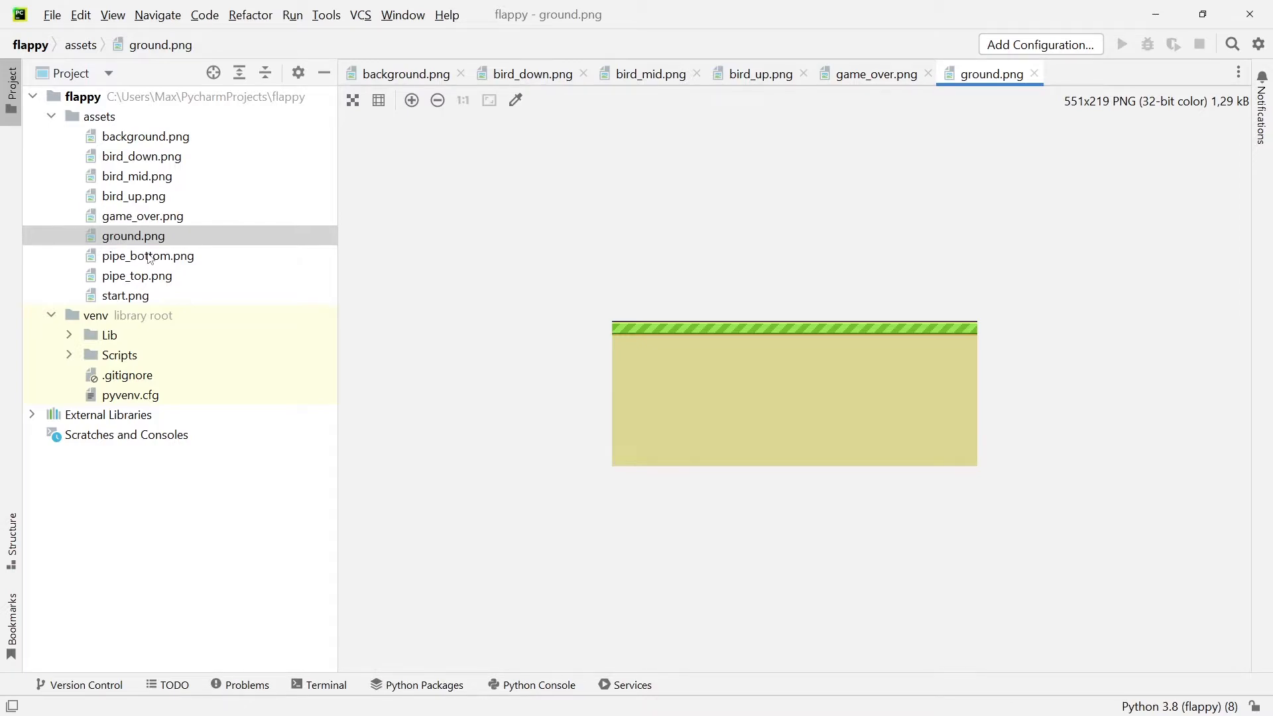
click(147, 256)
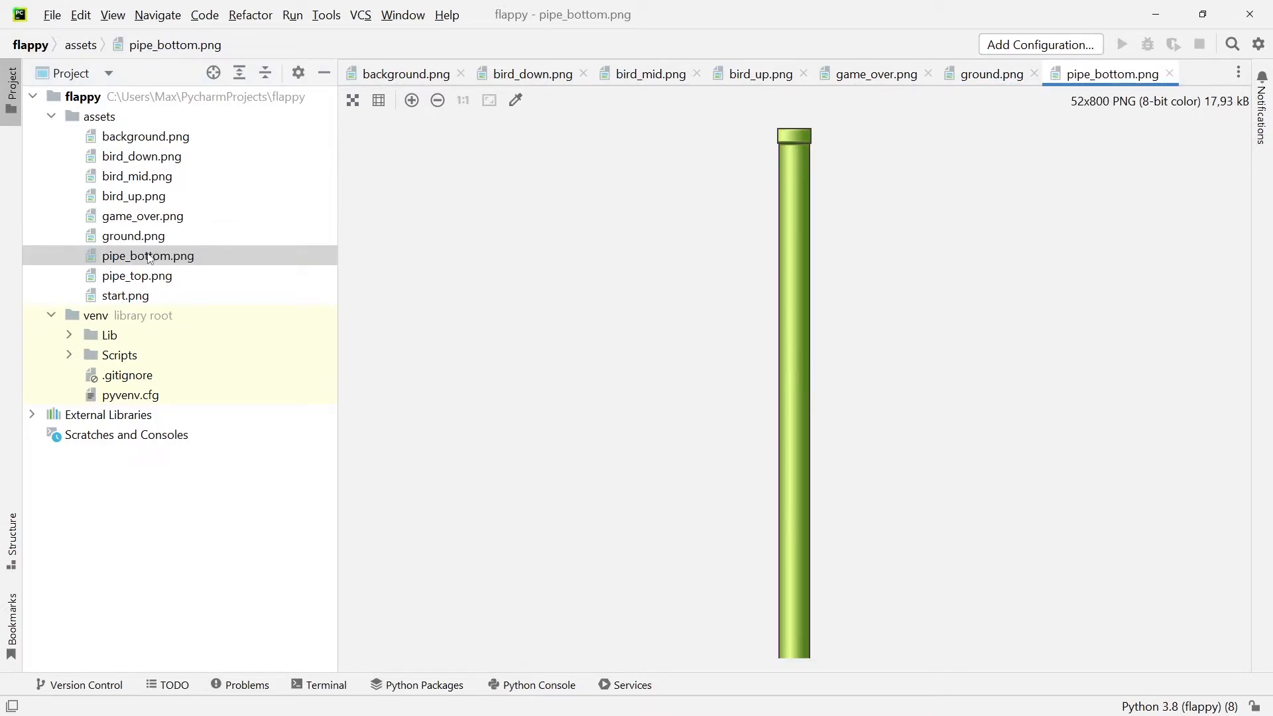
click(136, 275)
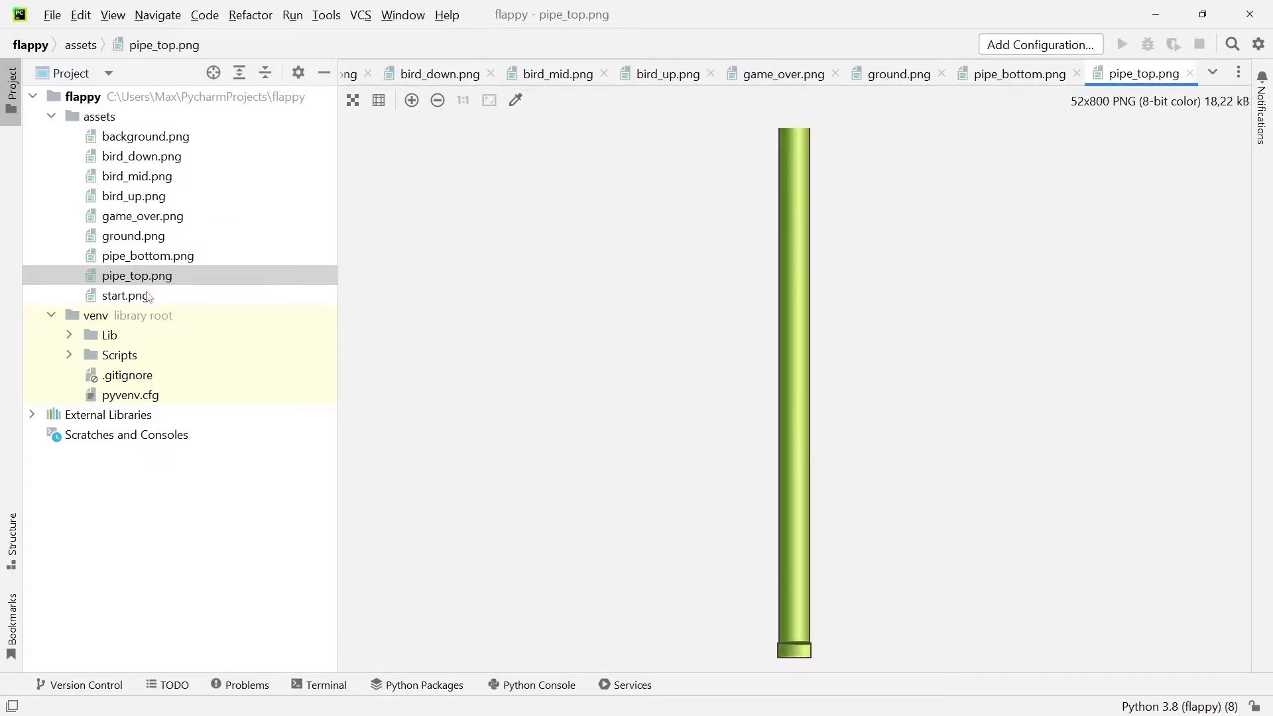
click(126, 294)
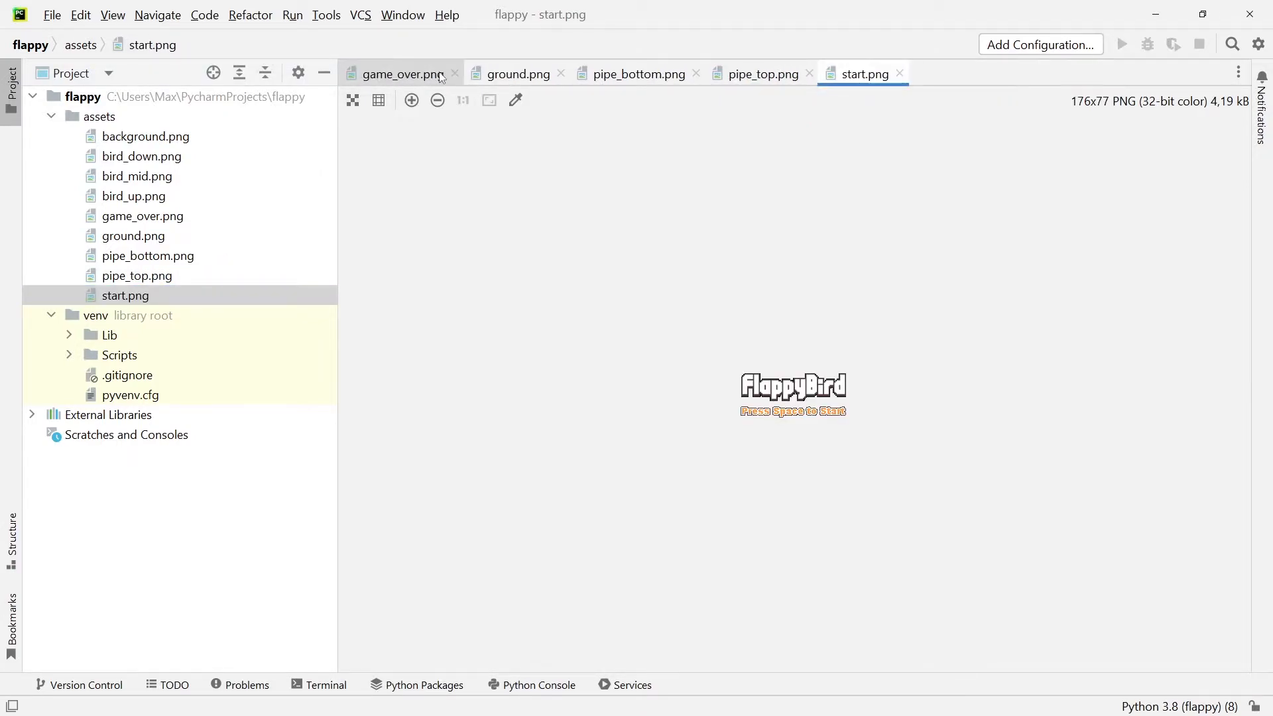
click(455, 74)
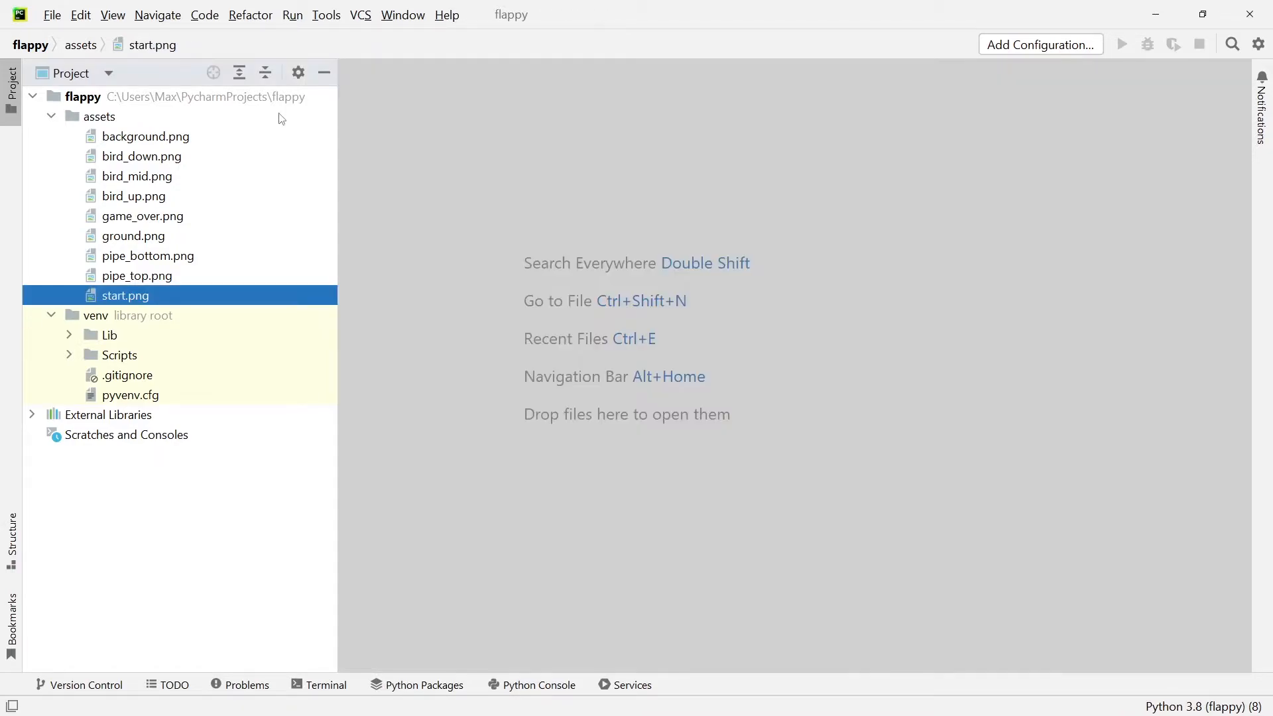
click(50, 116)
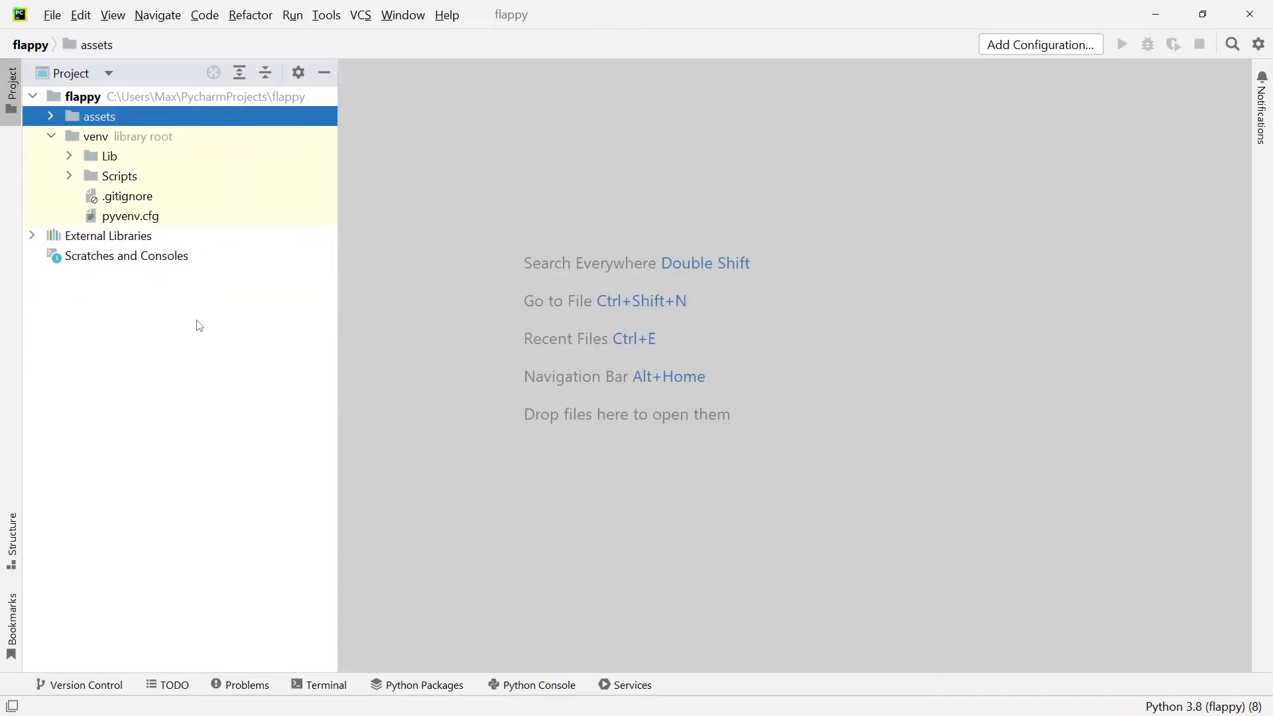
Run pip install pygame in the Terminal, confirm pygame 2.1.2 with pip list, then hide it.
click(325, 684)
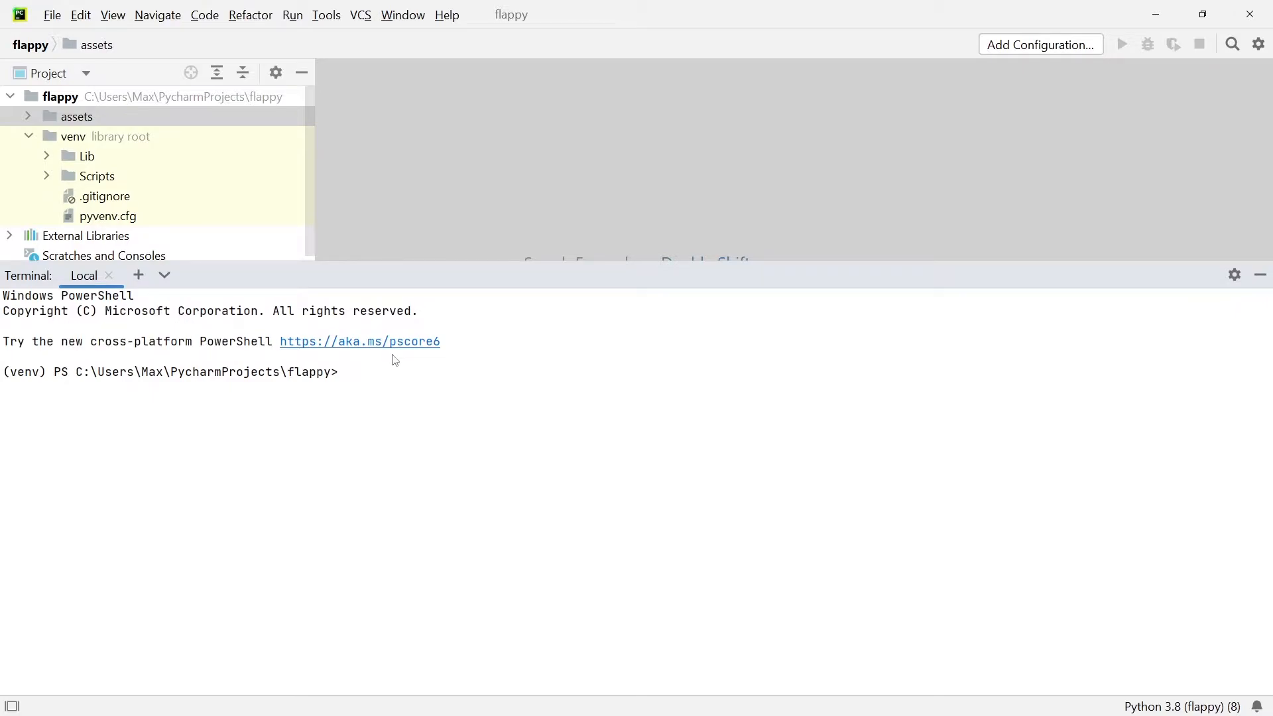
text(pip install pygame)
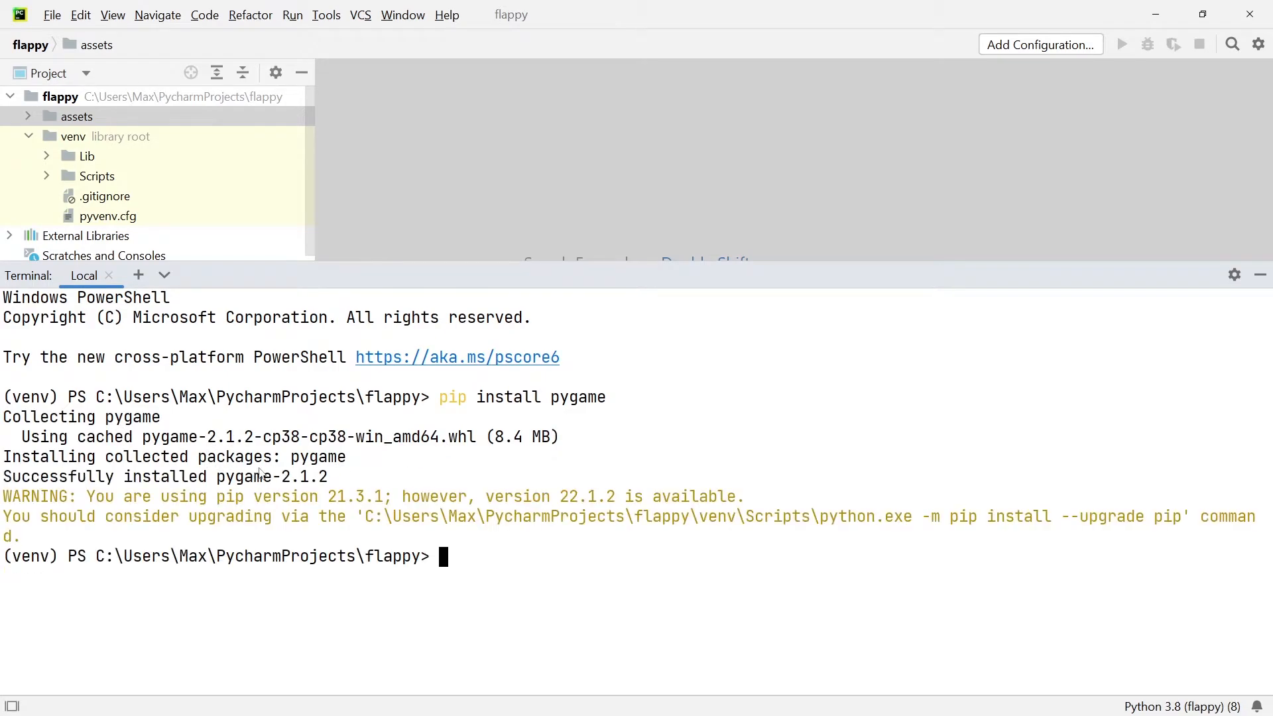
double_click(163, 477)
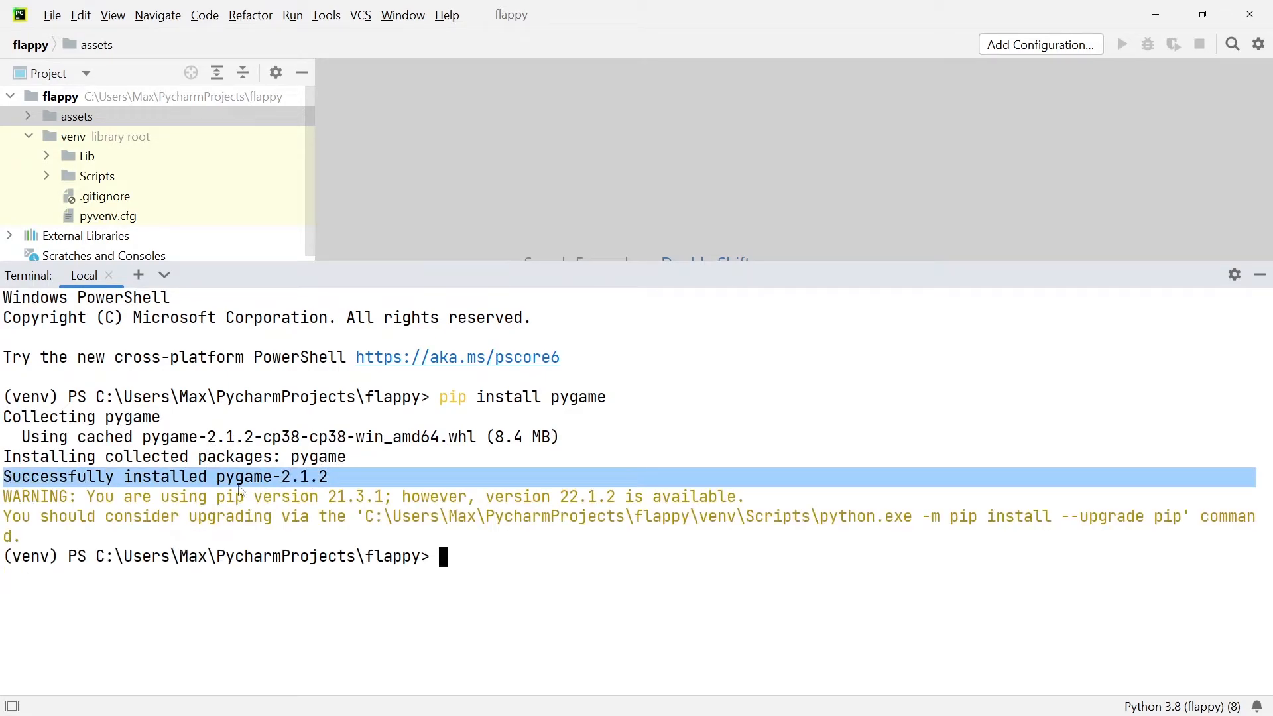
mouse_move(355, 528)
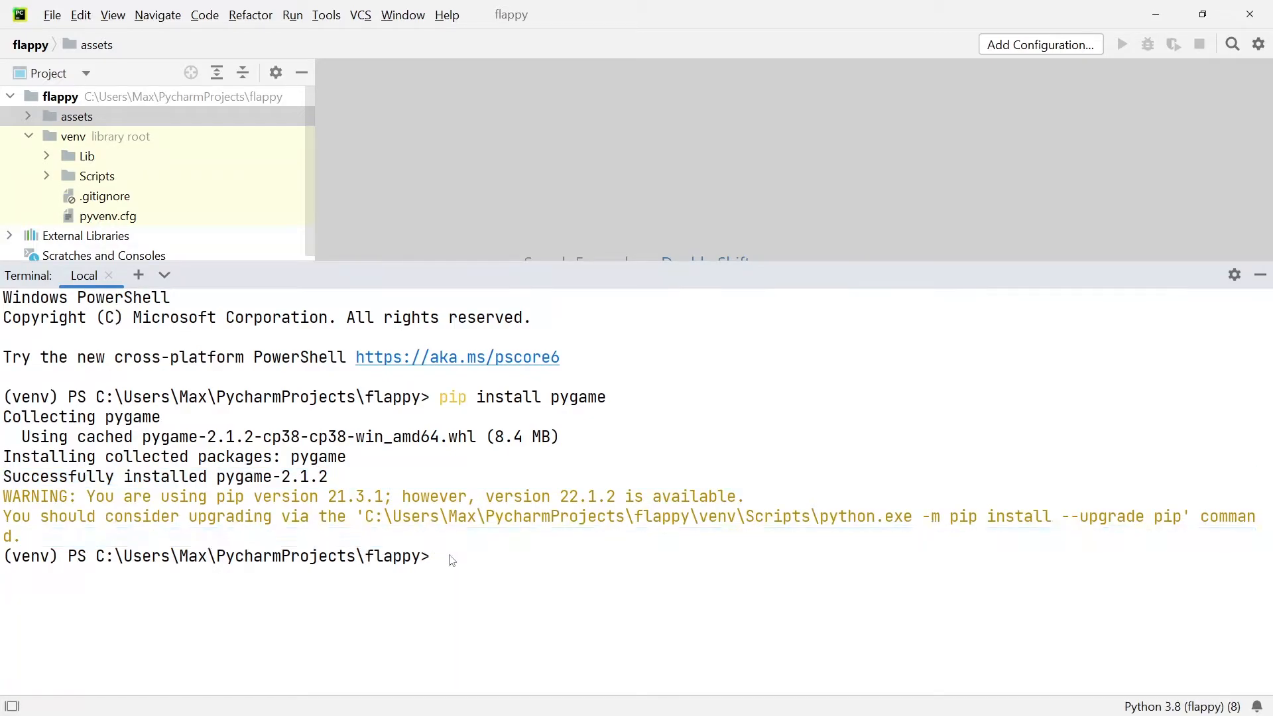
text(pip list)
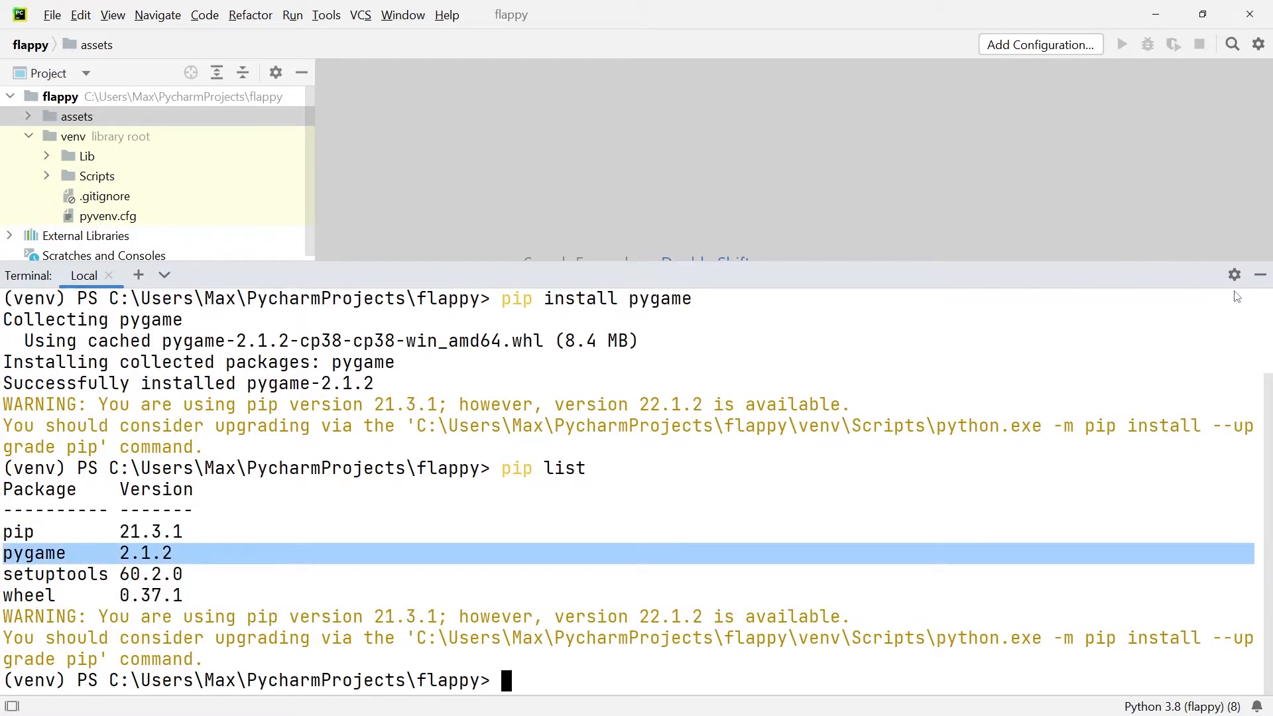
mouse_move(1259, 280)
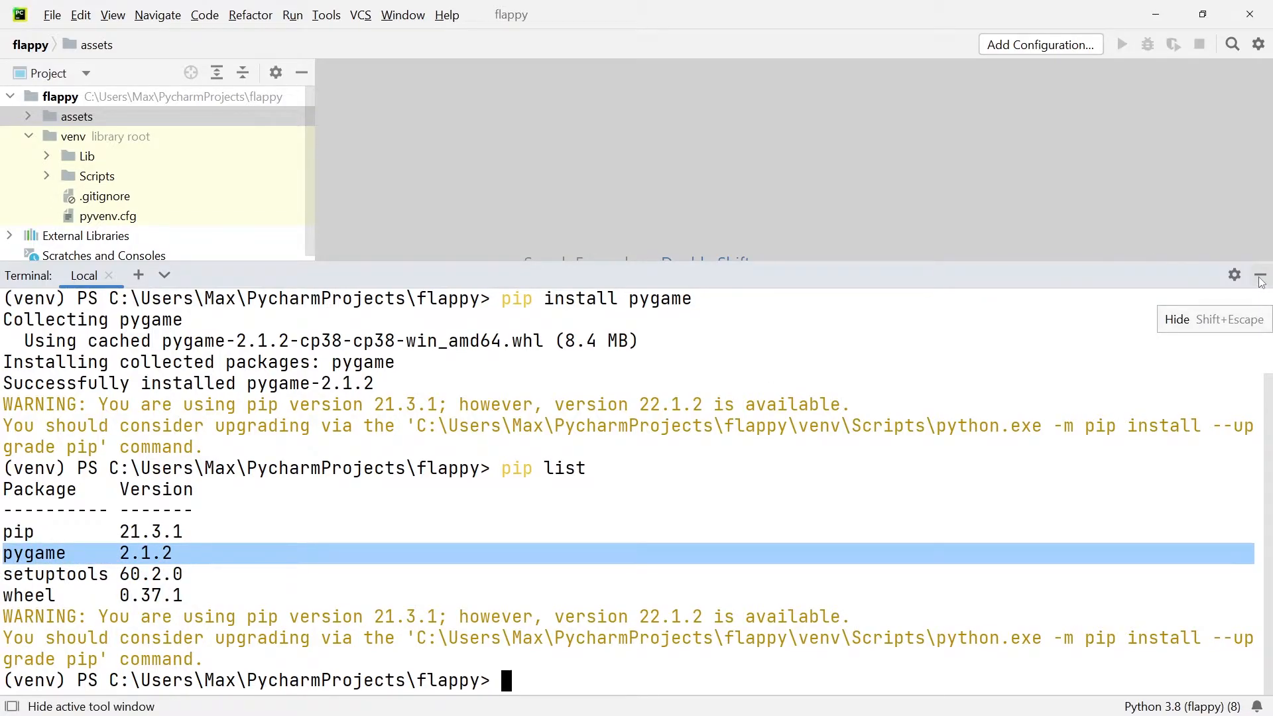
click(1259, 276)
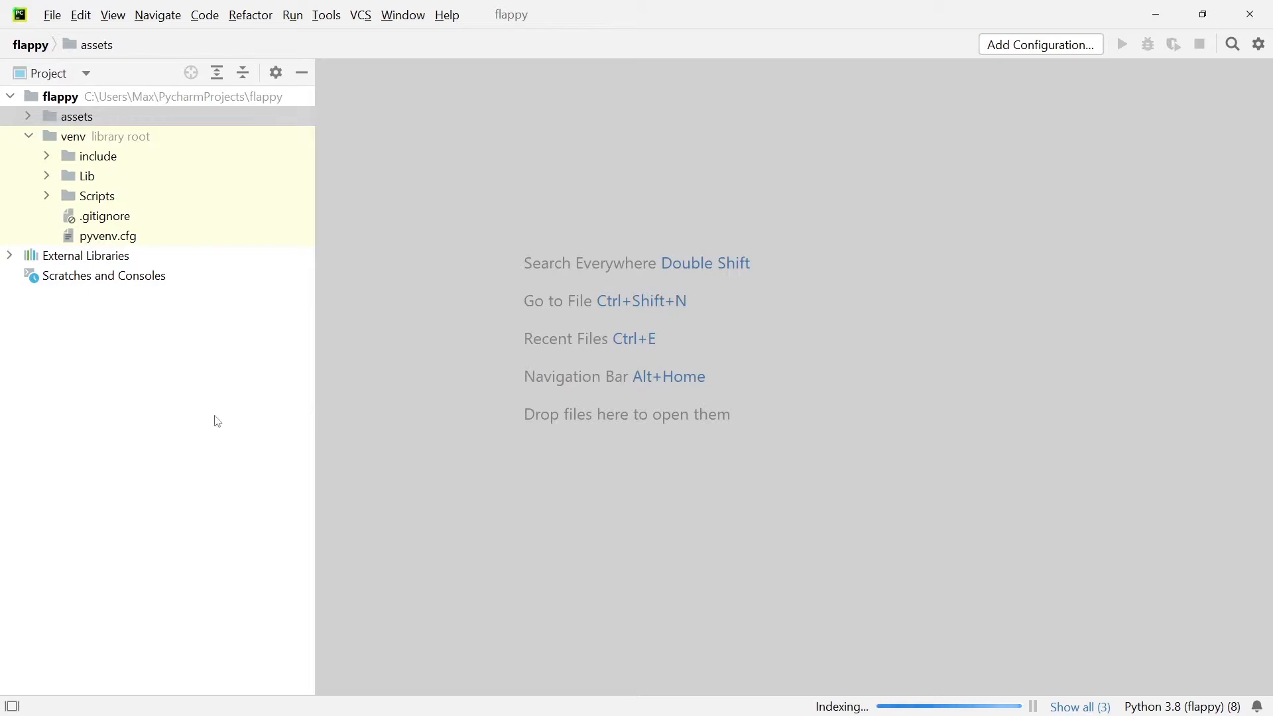
mouse_move(301, 72)
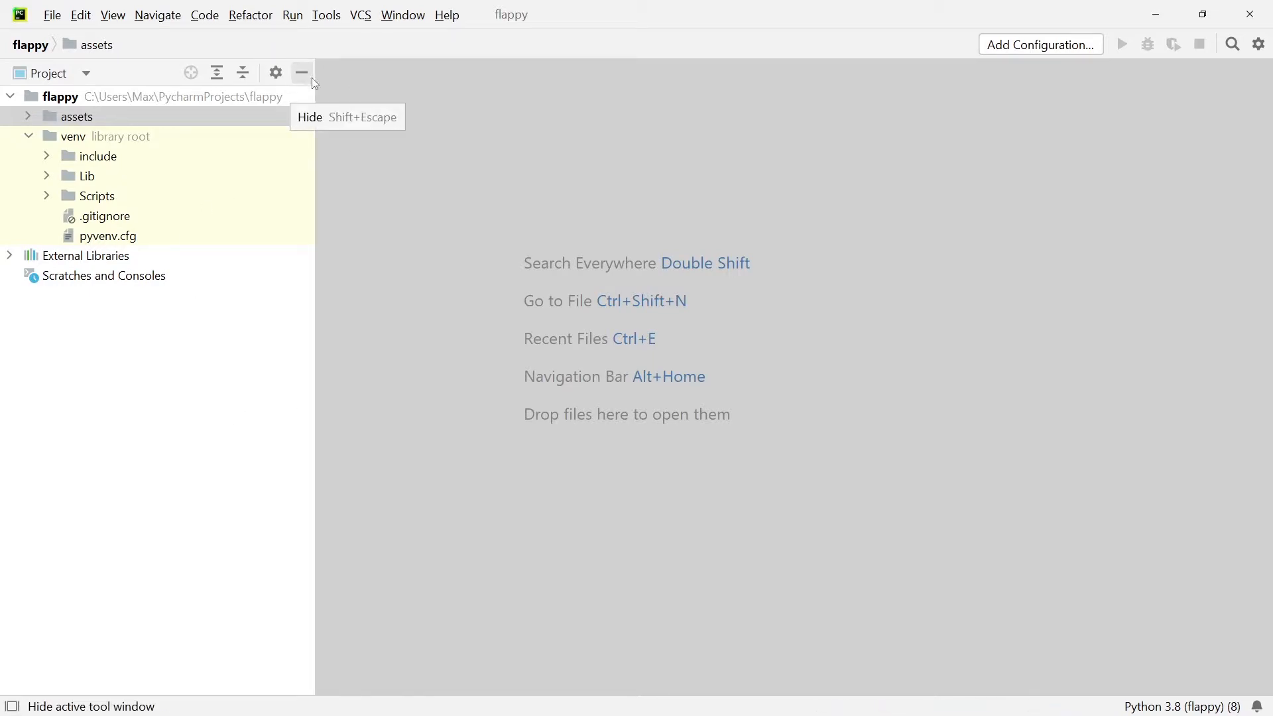
mouse_move(742, 119)
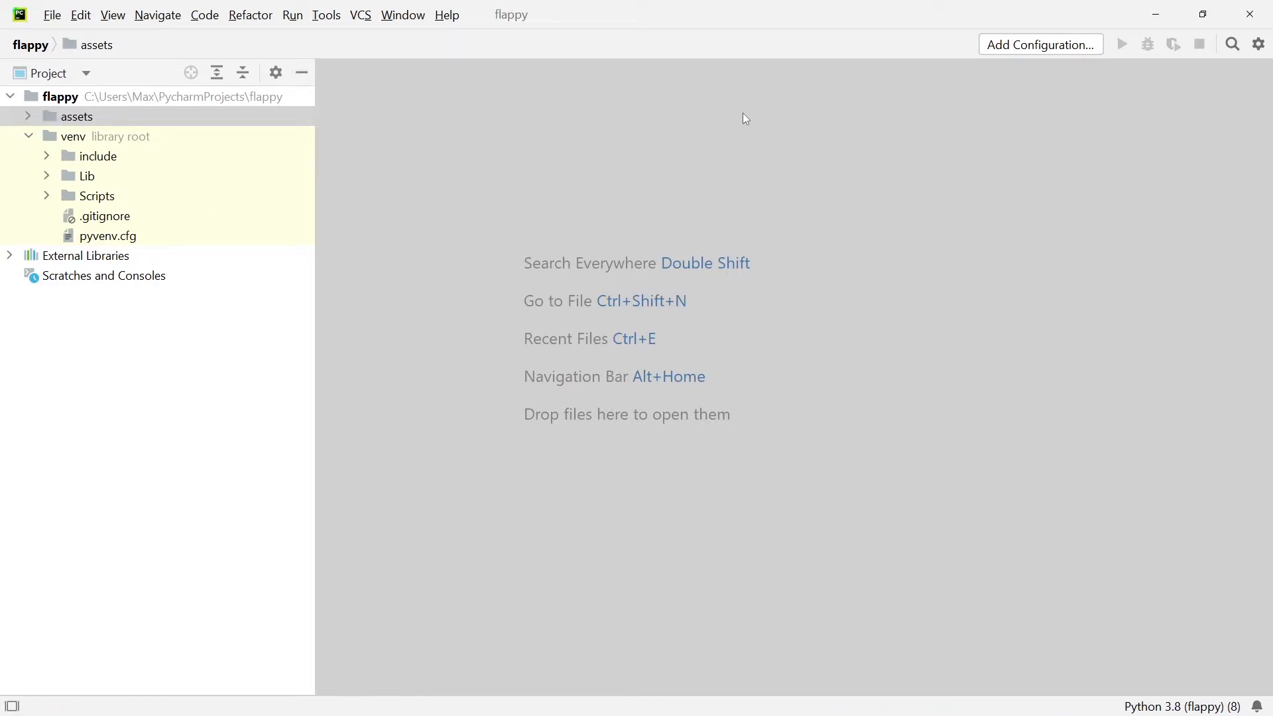
mouse_move(697, 109)
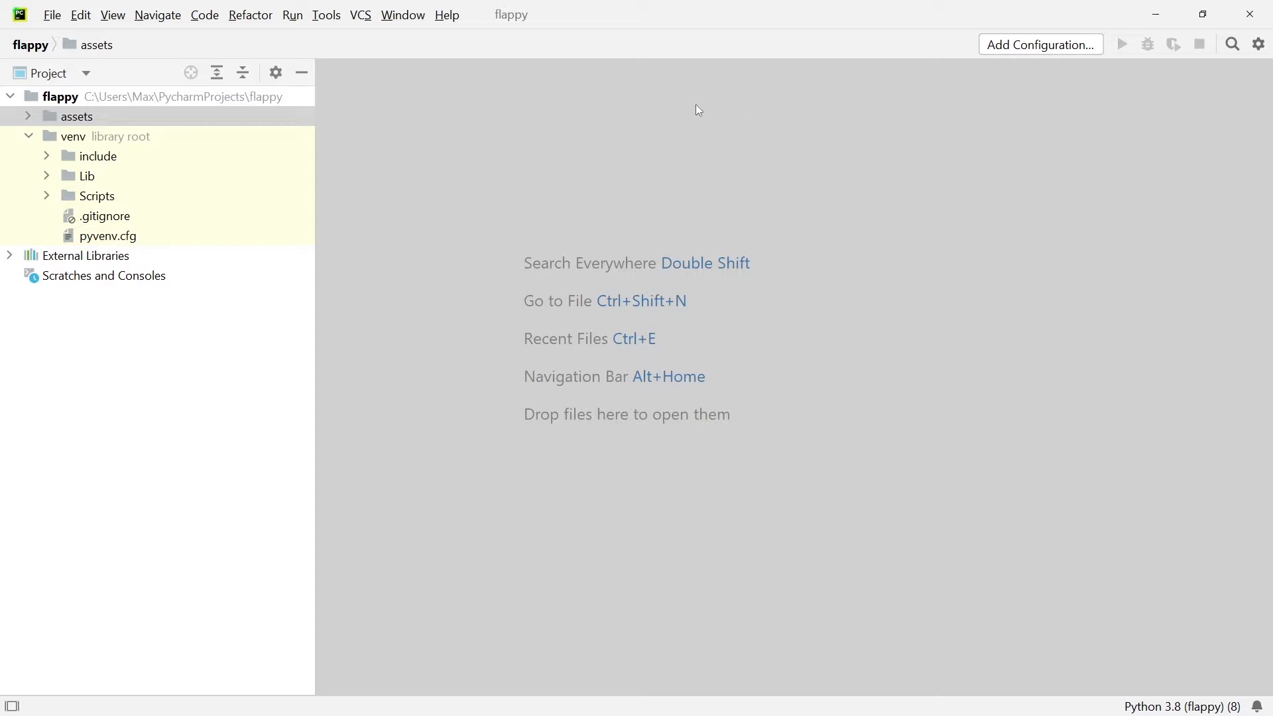
mouse_move(542, 51)
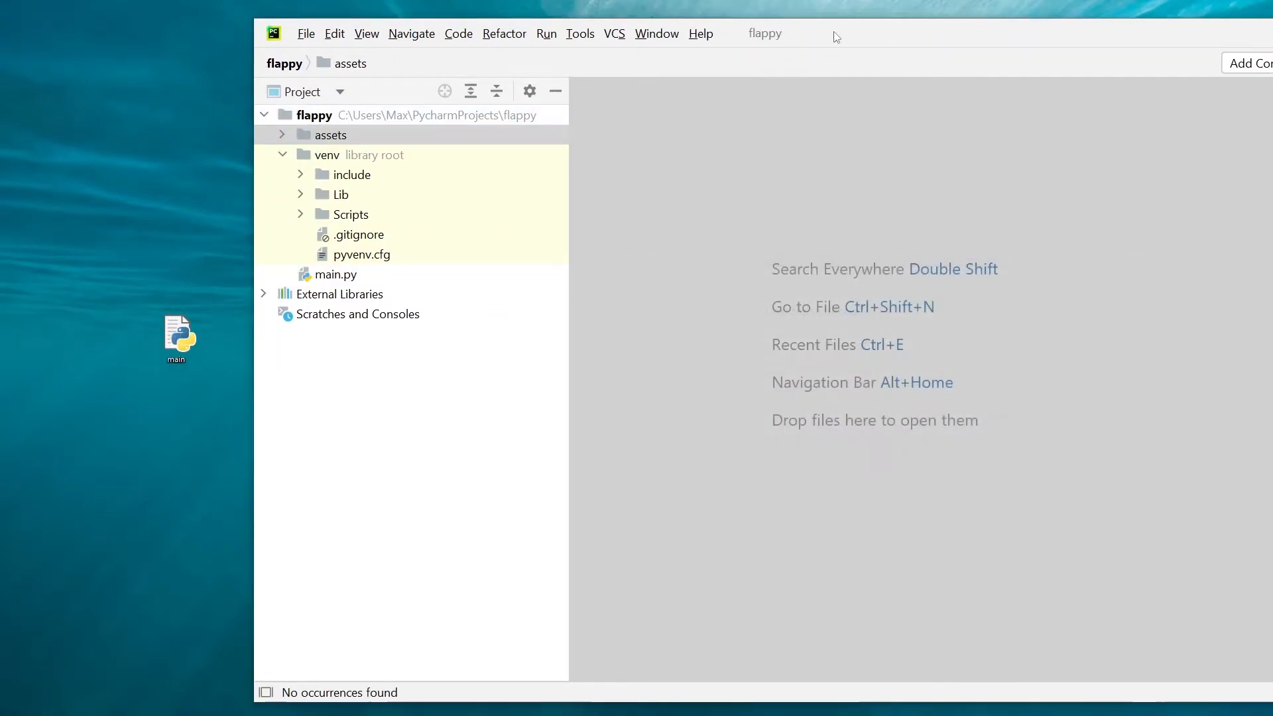
Hide the Project tool window so the main.py editor fills the screen.
double_click(335, 273)
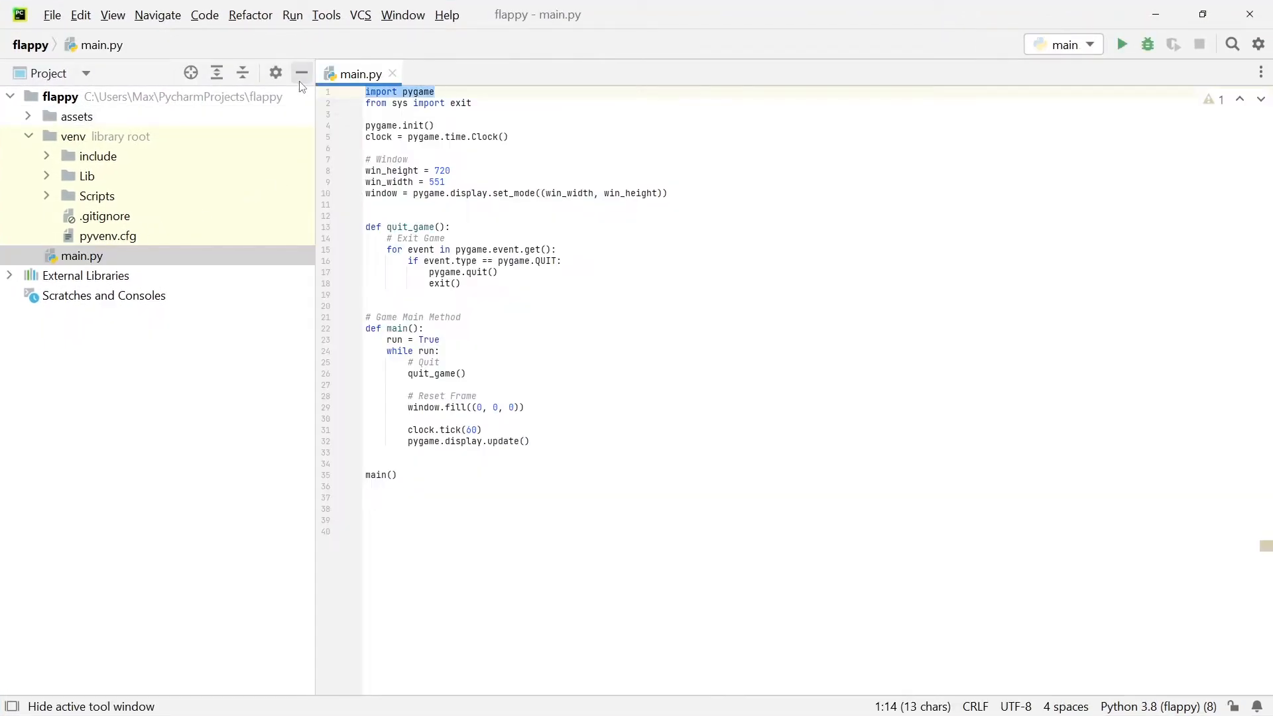
click(301, 72)
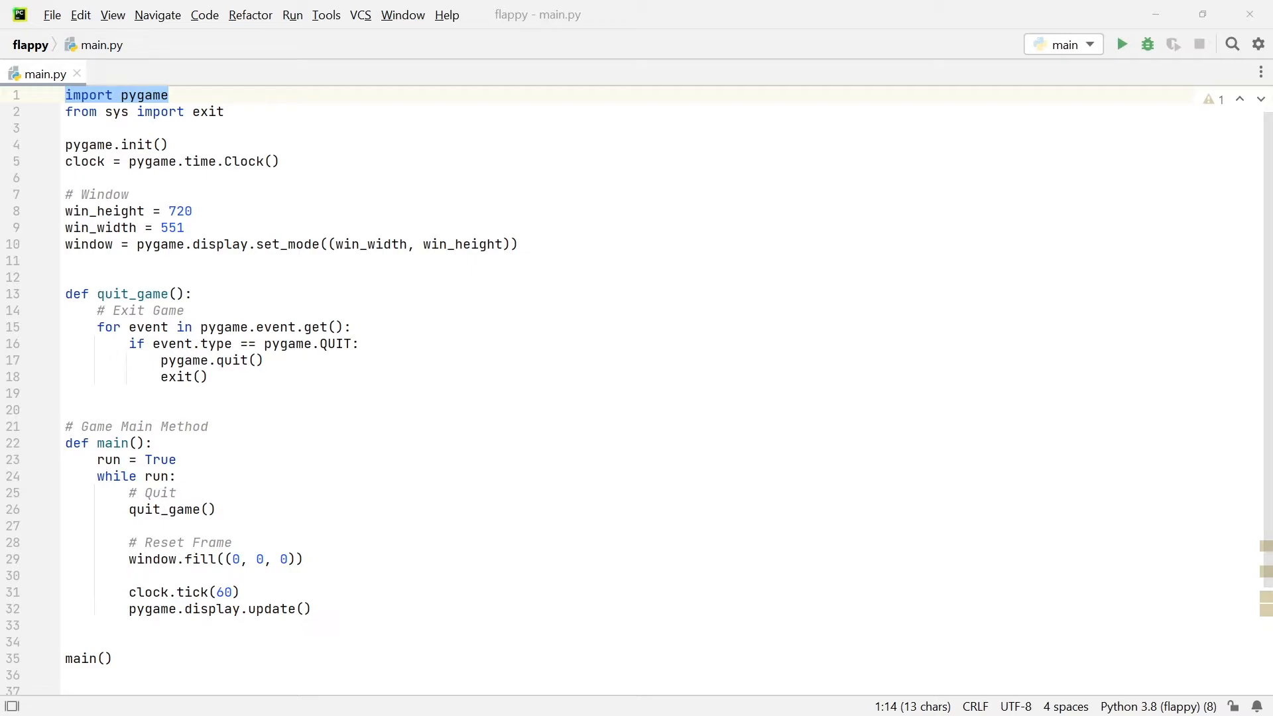
mouse_move(563, 29)
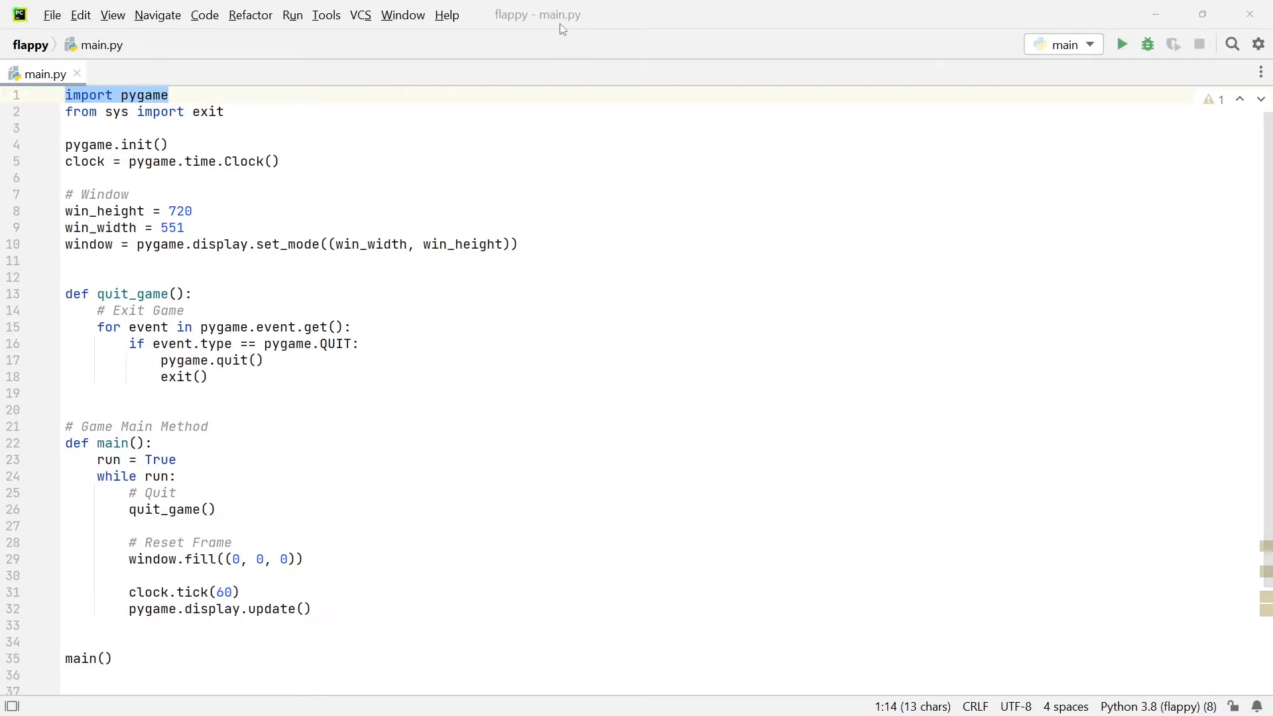
mouse_move(538, 14)
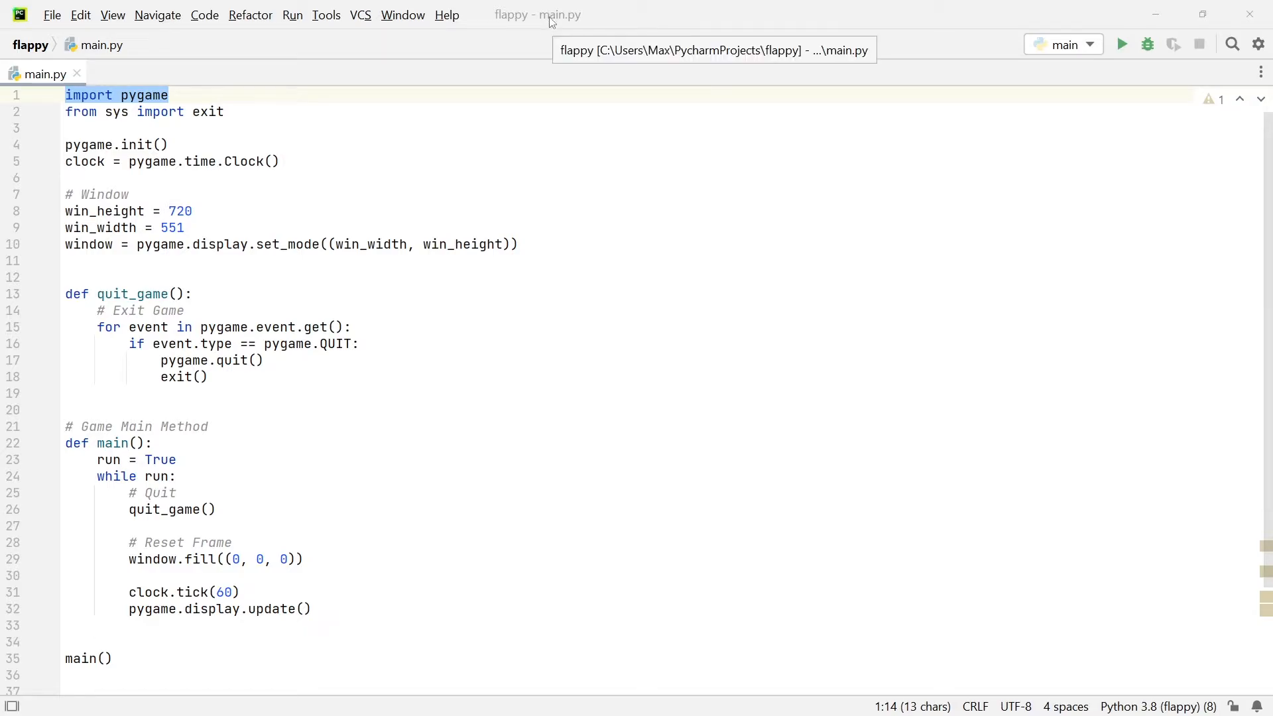
mouse_move(546, 37)
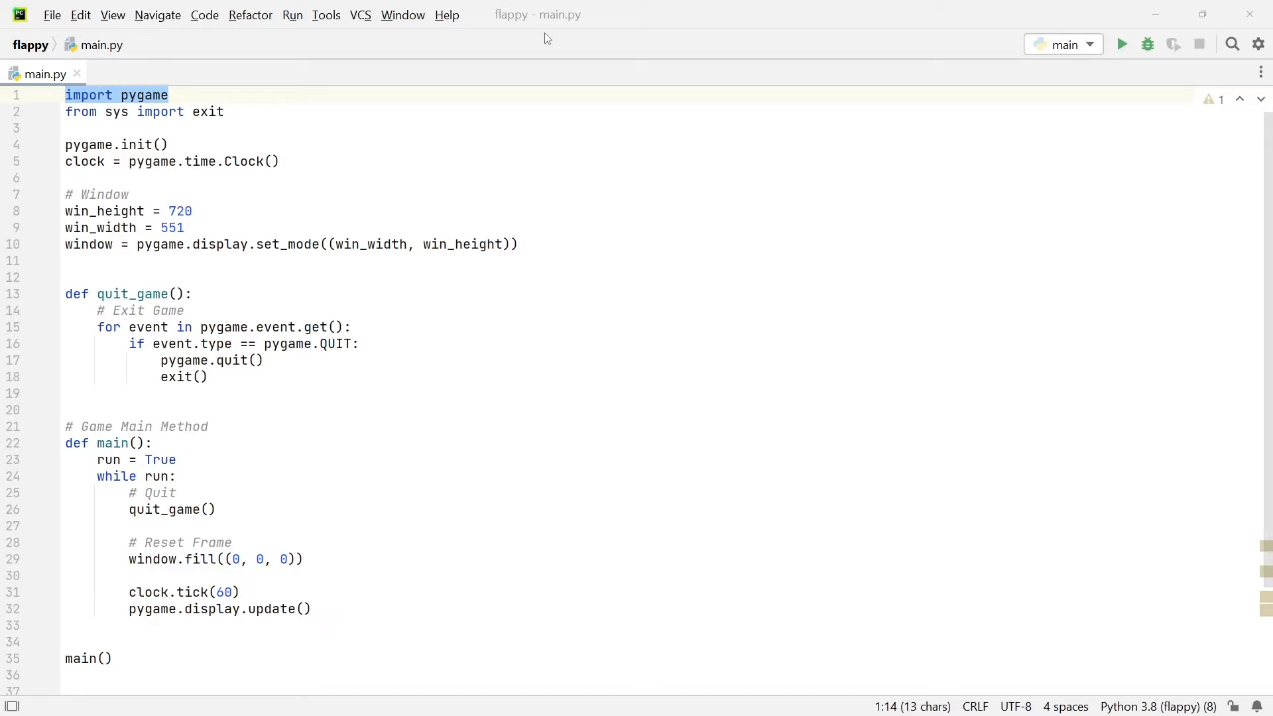
mouse_move(1001, 29)
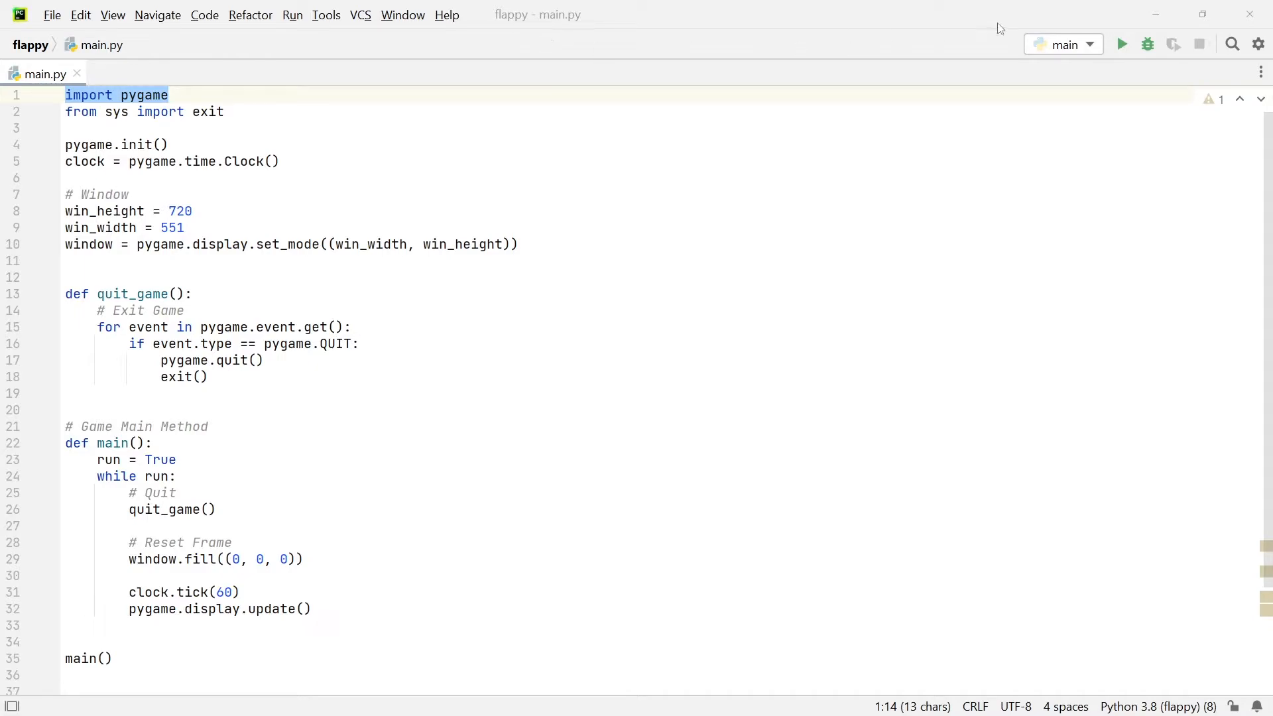
click(1121, 45)
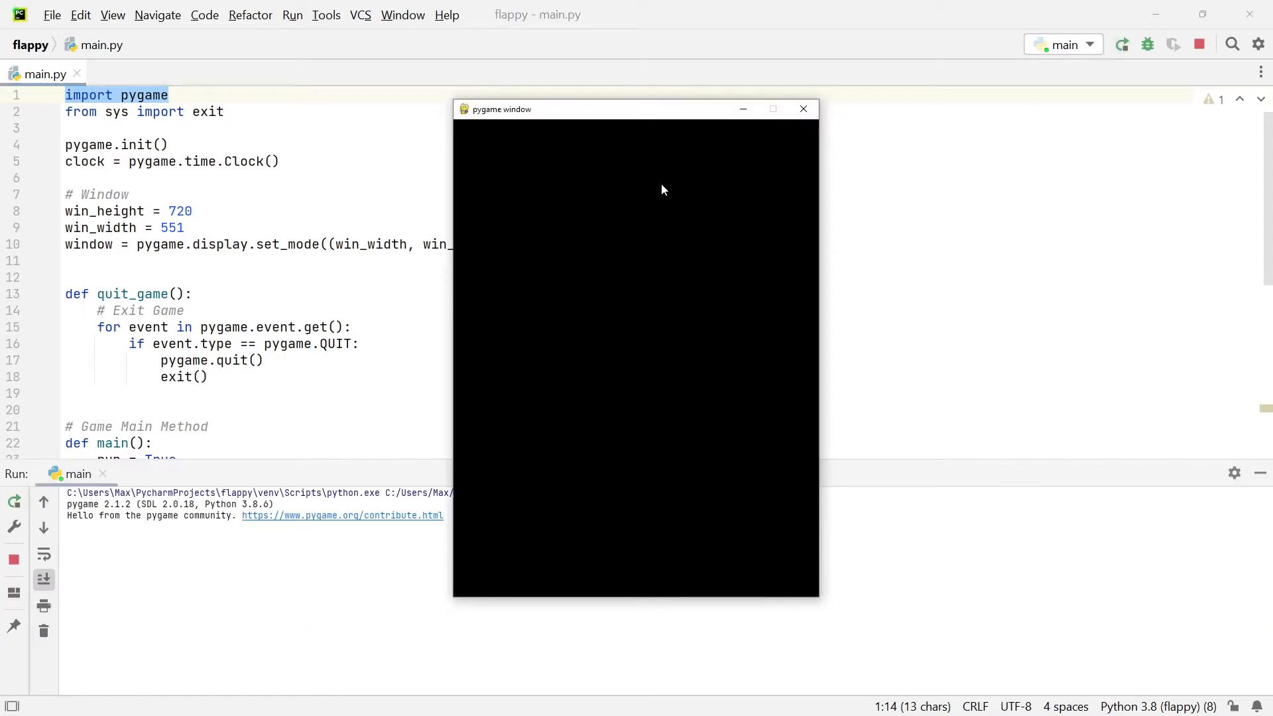
mouse_move(379, 320)
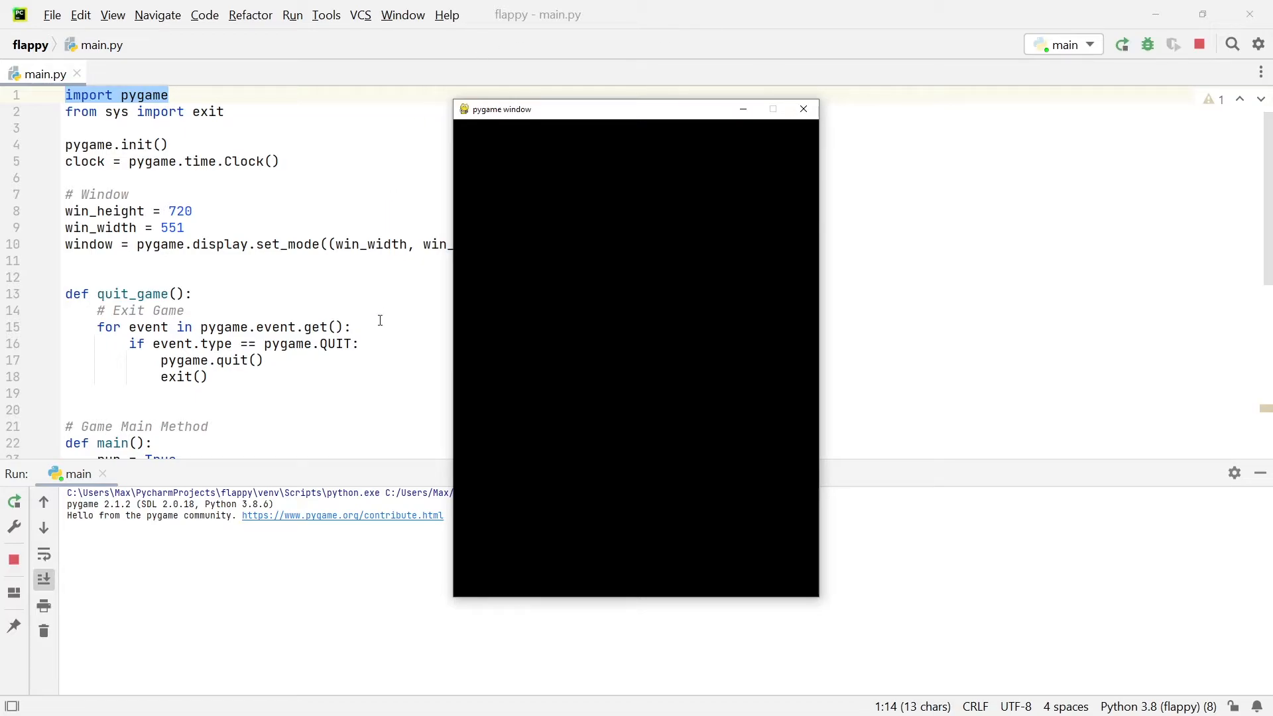
mouse_move(877, 138)
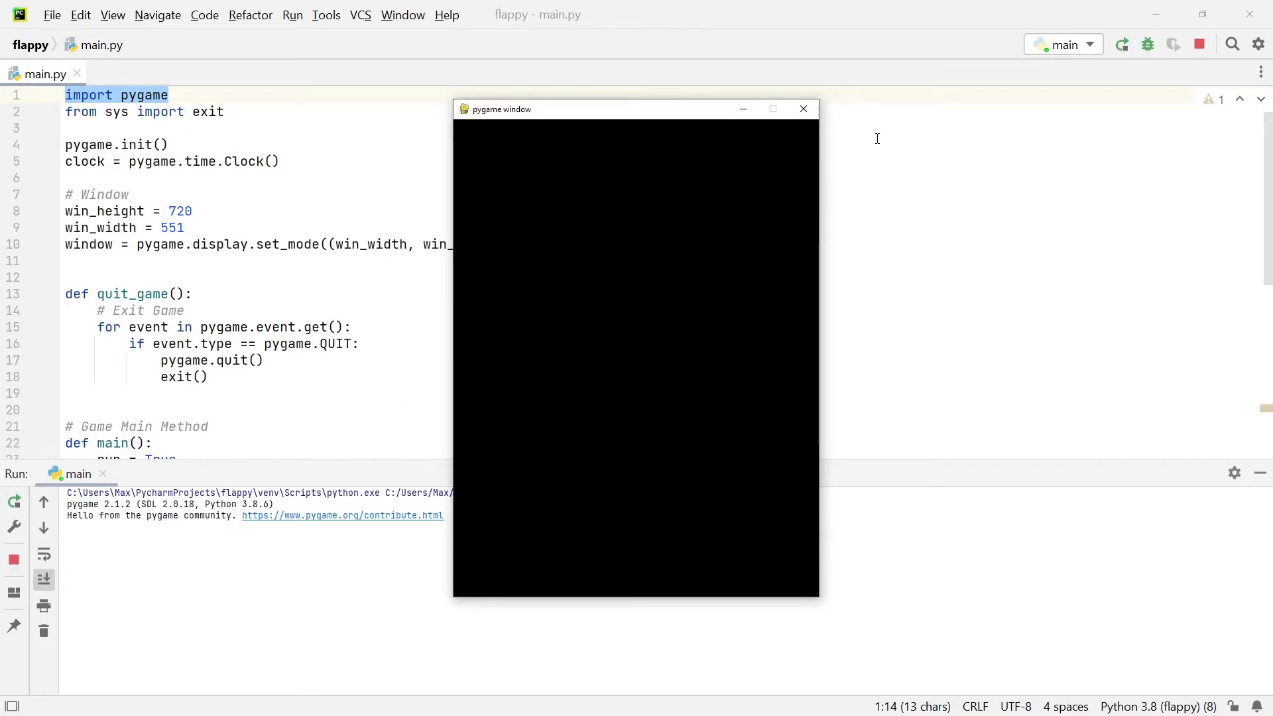
mouse_move(803, 108)
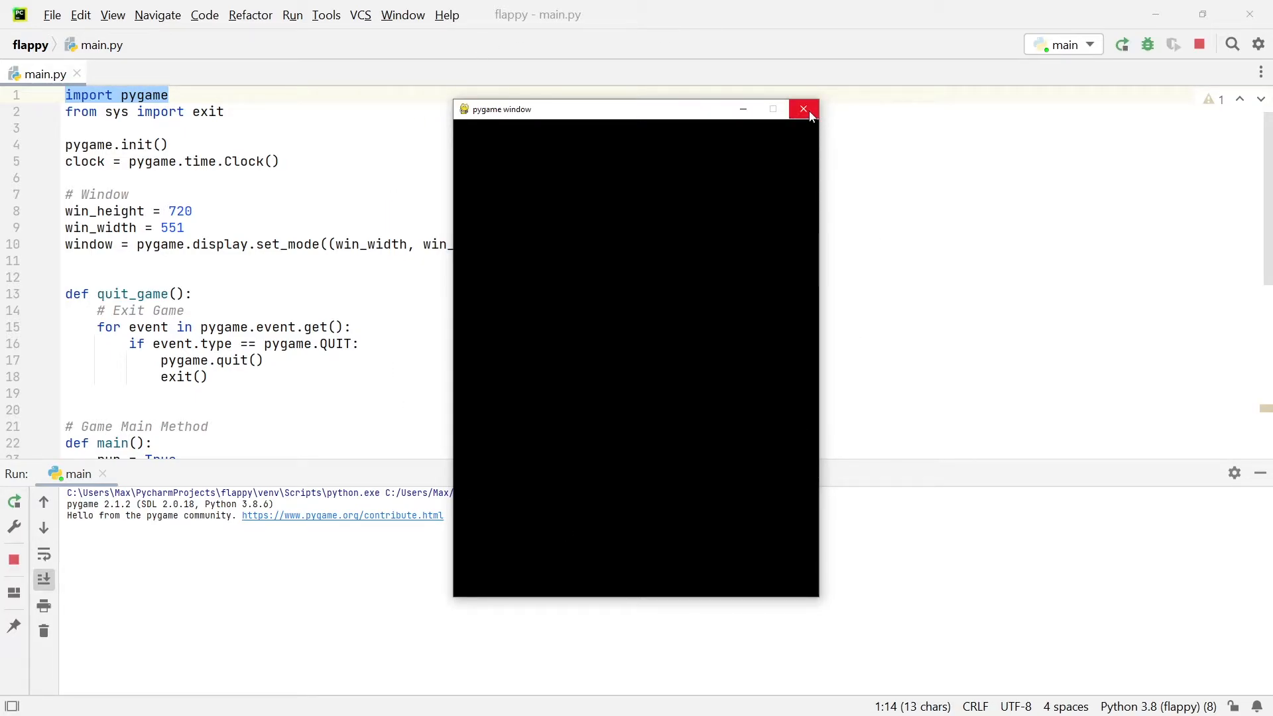
mouse_move(803, 109)
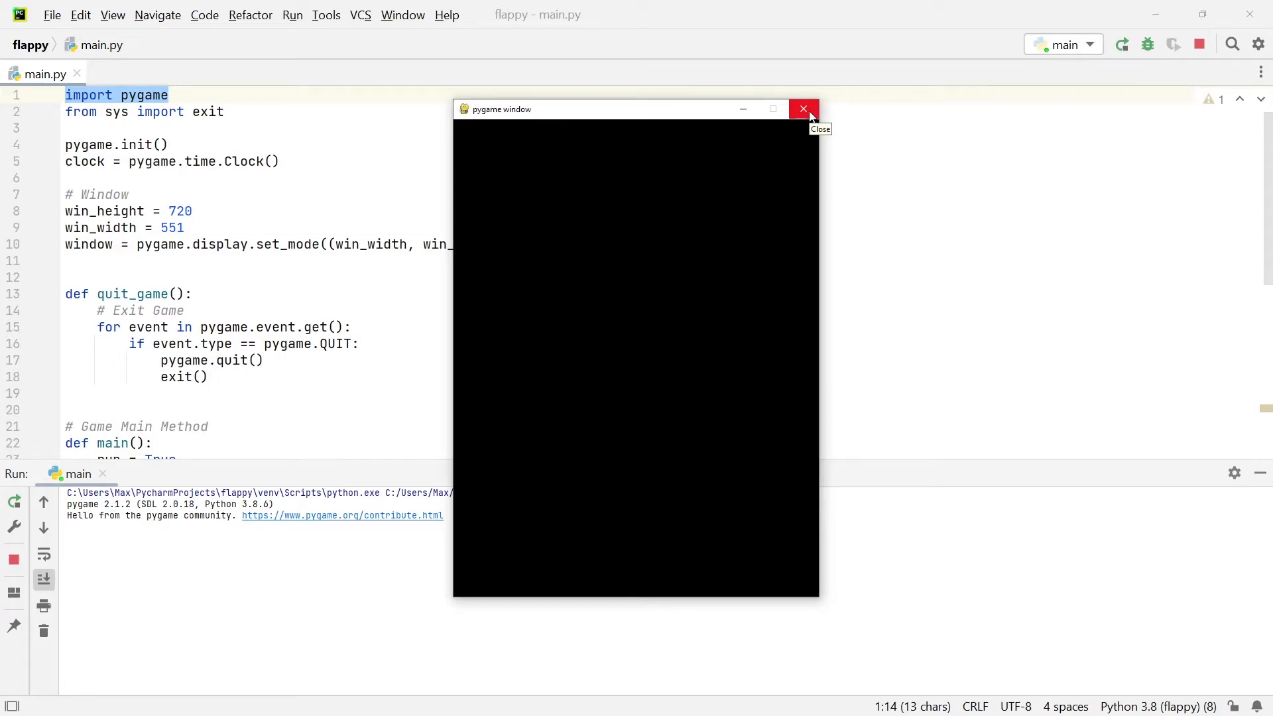
click(803, 109)
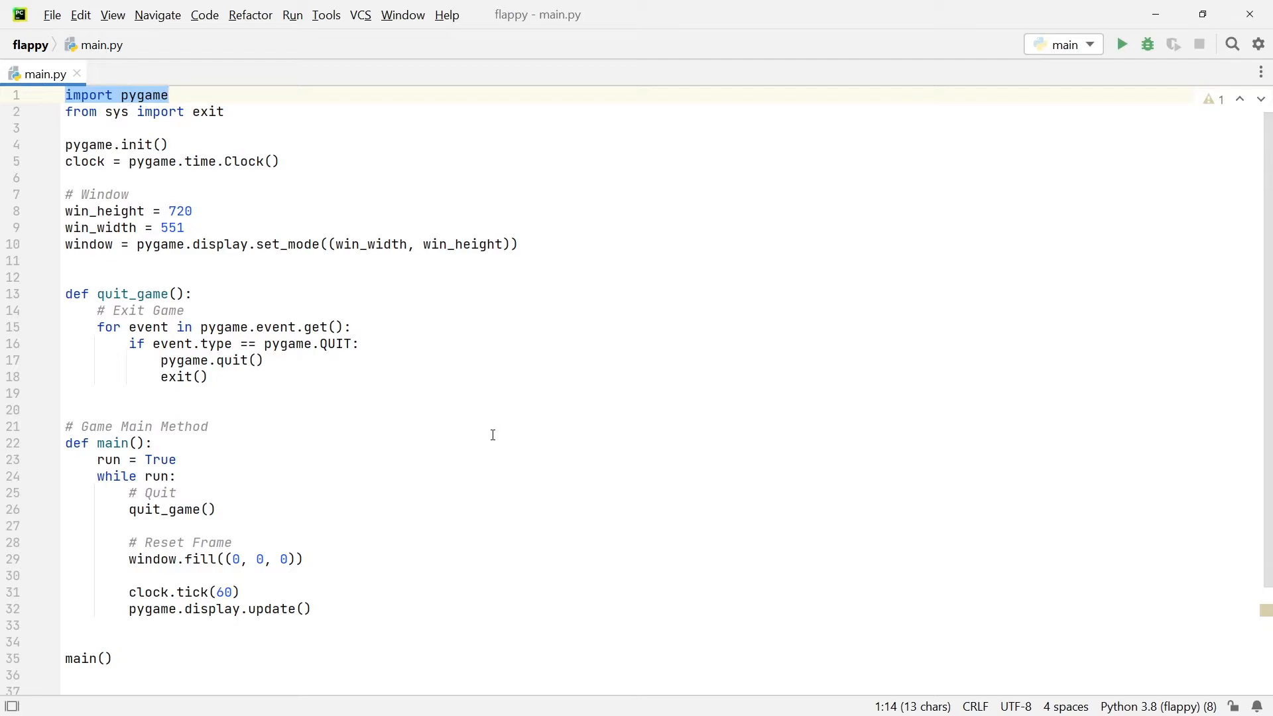
click(168, 95)
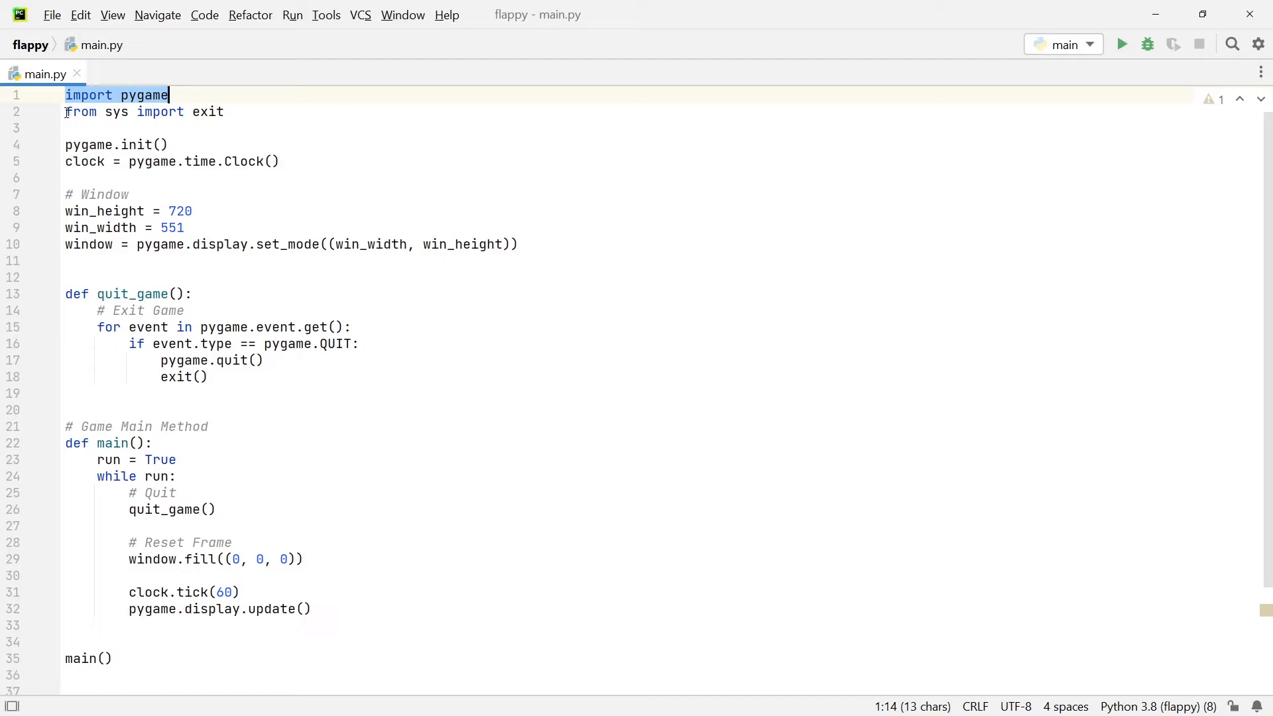
click(236, 111)
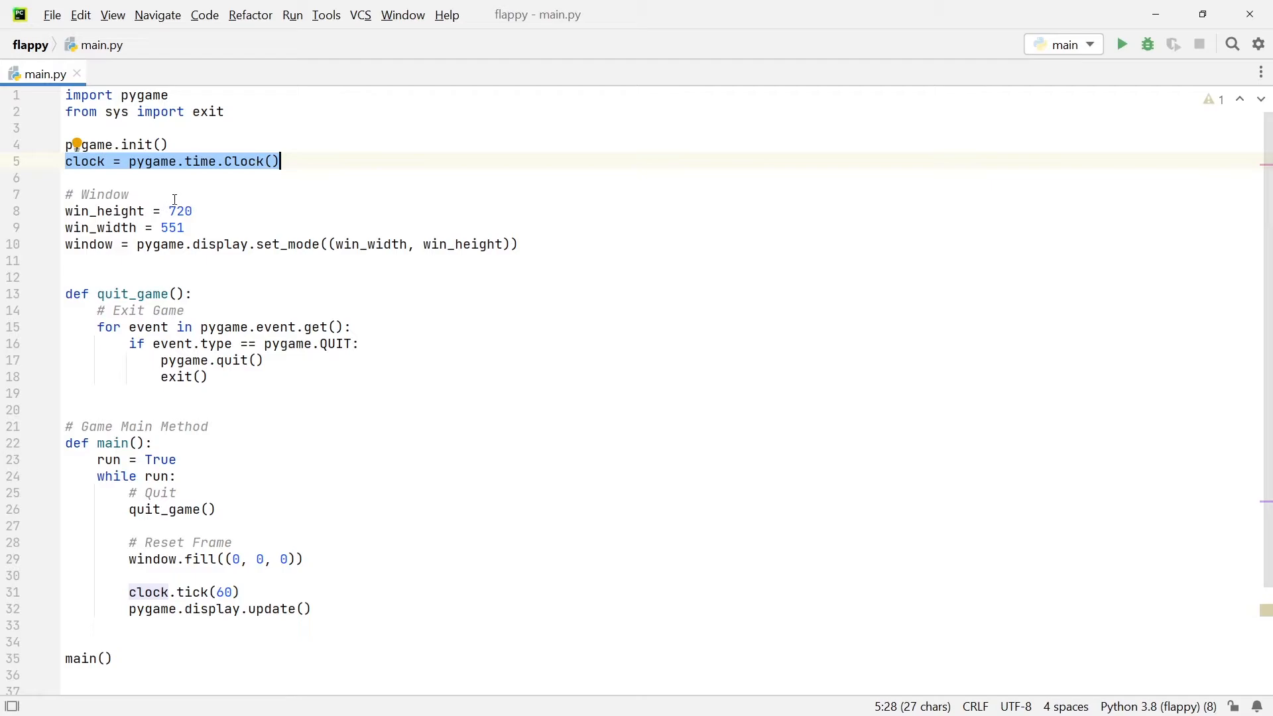
click(67, 195)
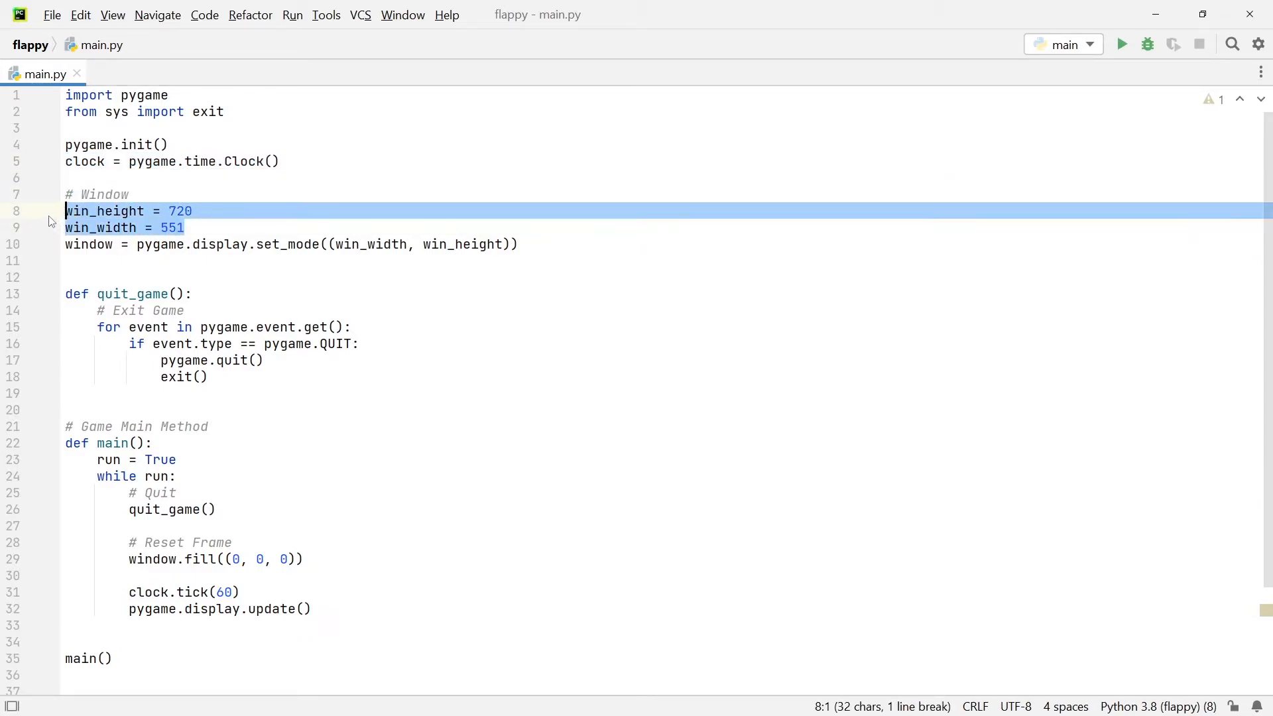
mouse_move(126, 211)
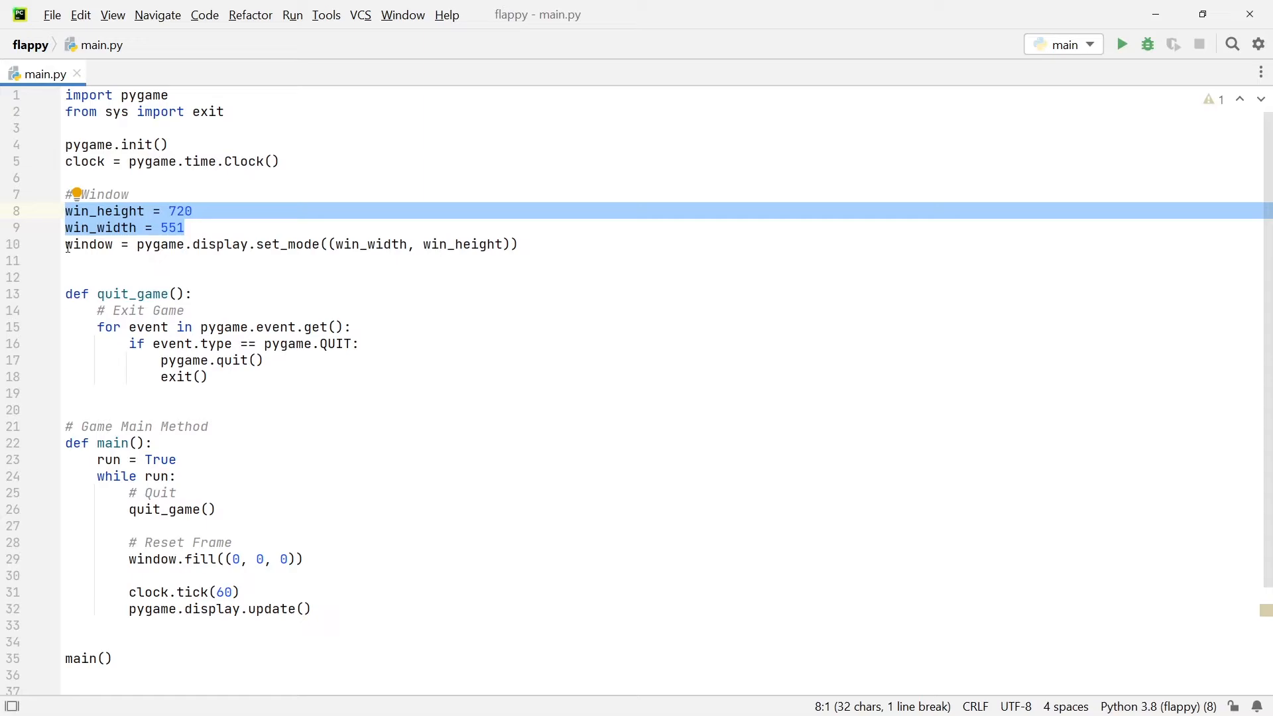
click(191, 293)
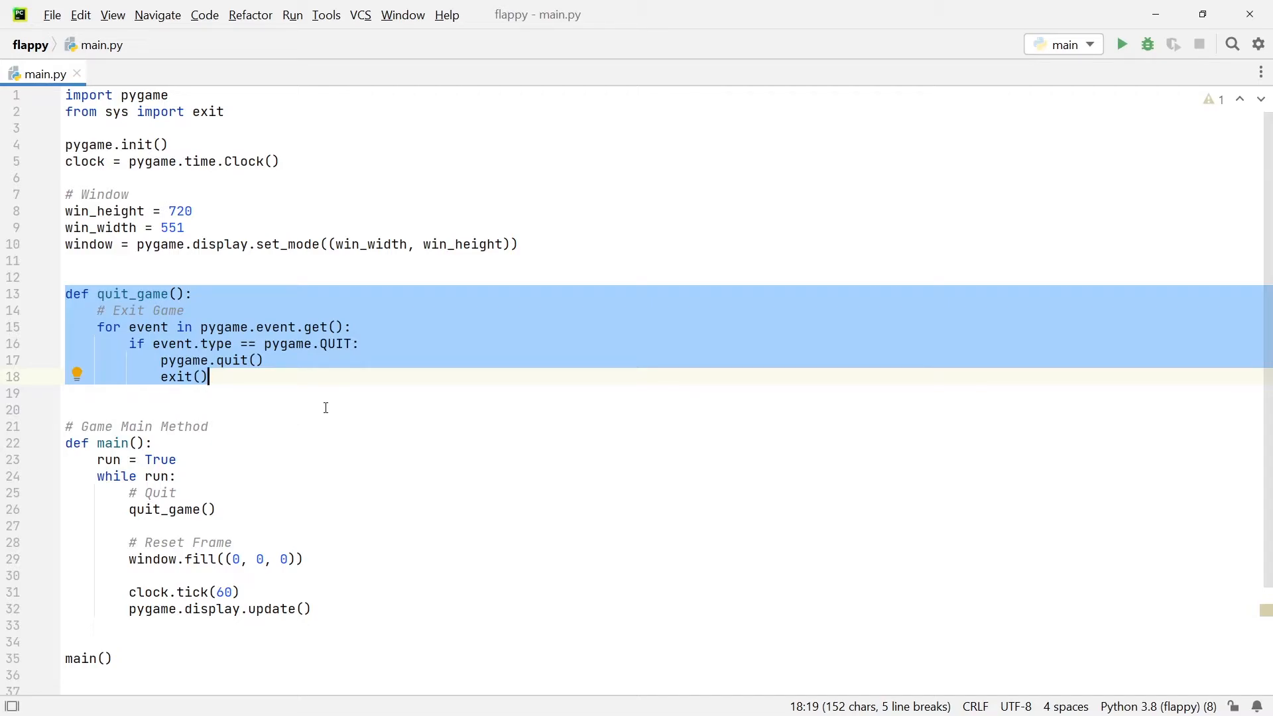
click(73, 410)
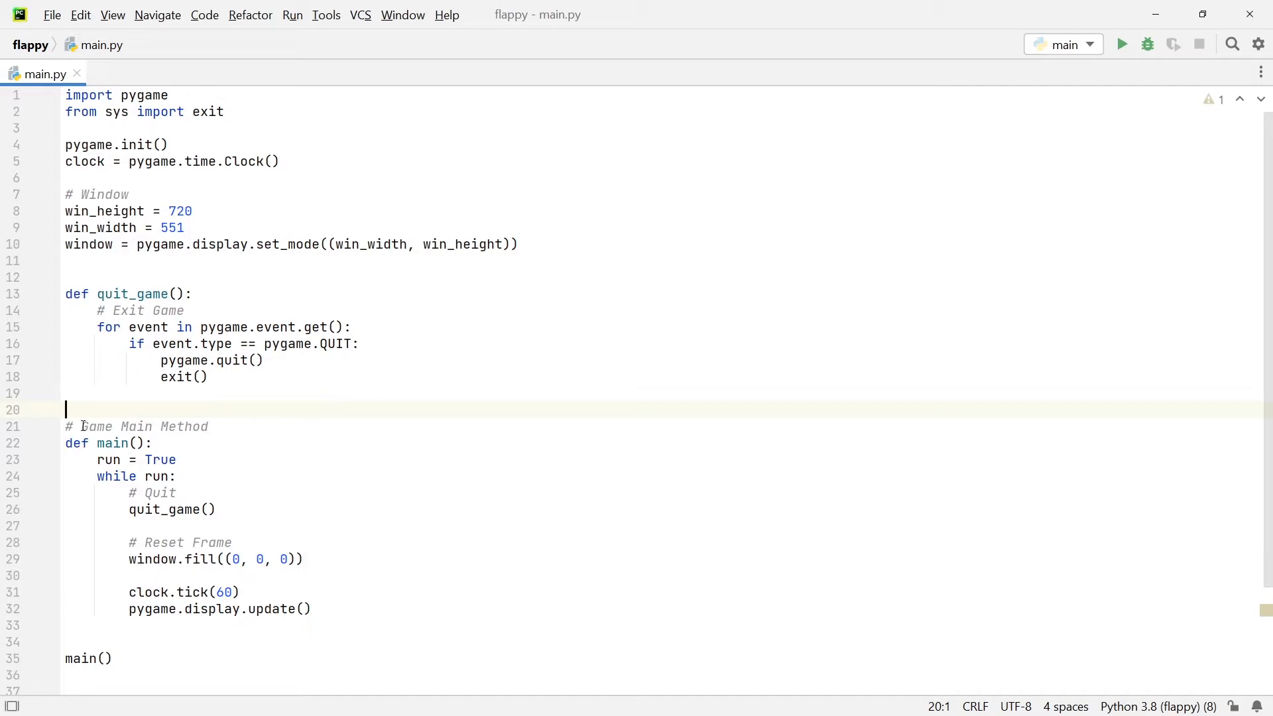
mouse_move(69, 426)
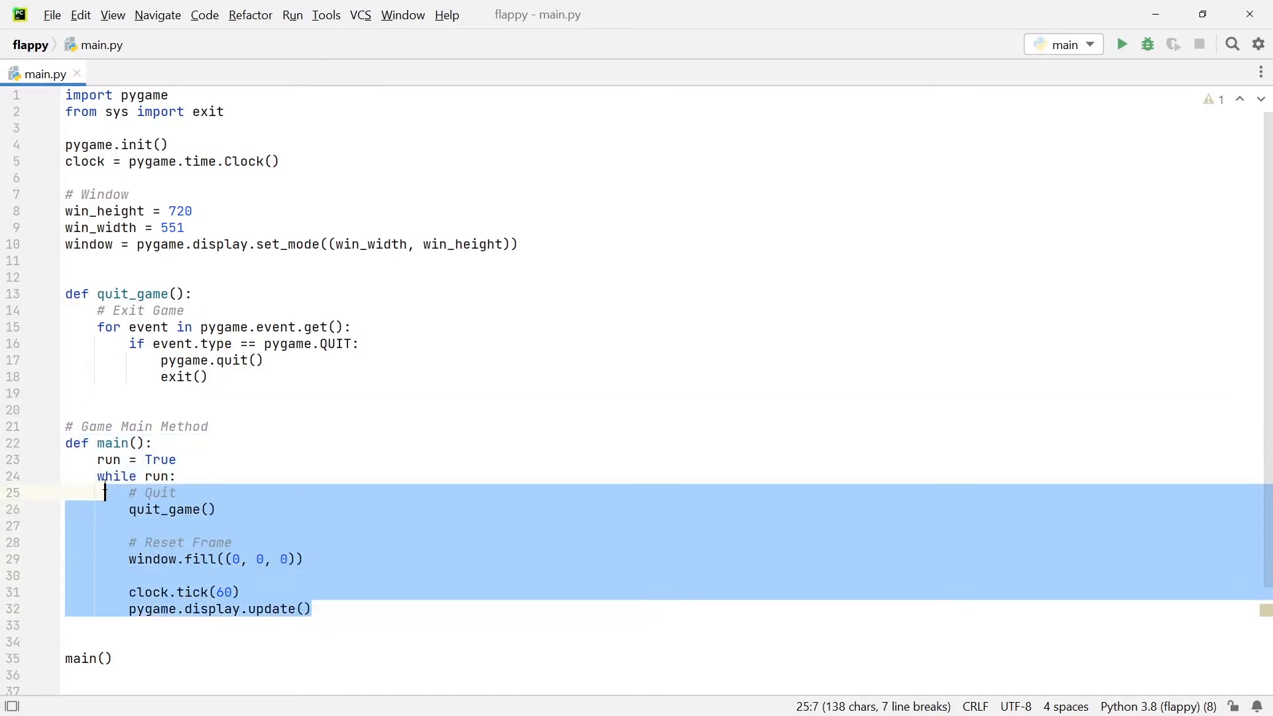
click(176, 477)
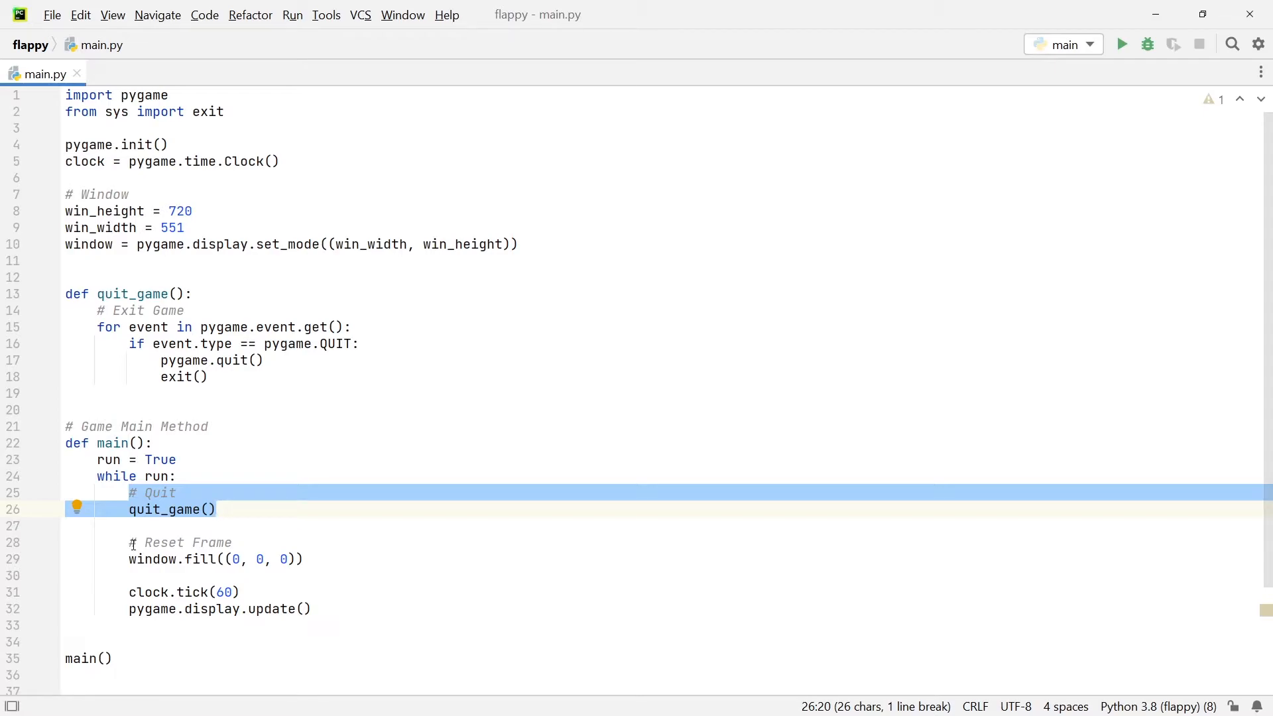
click(304, 558)
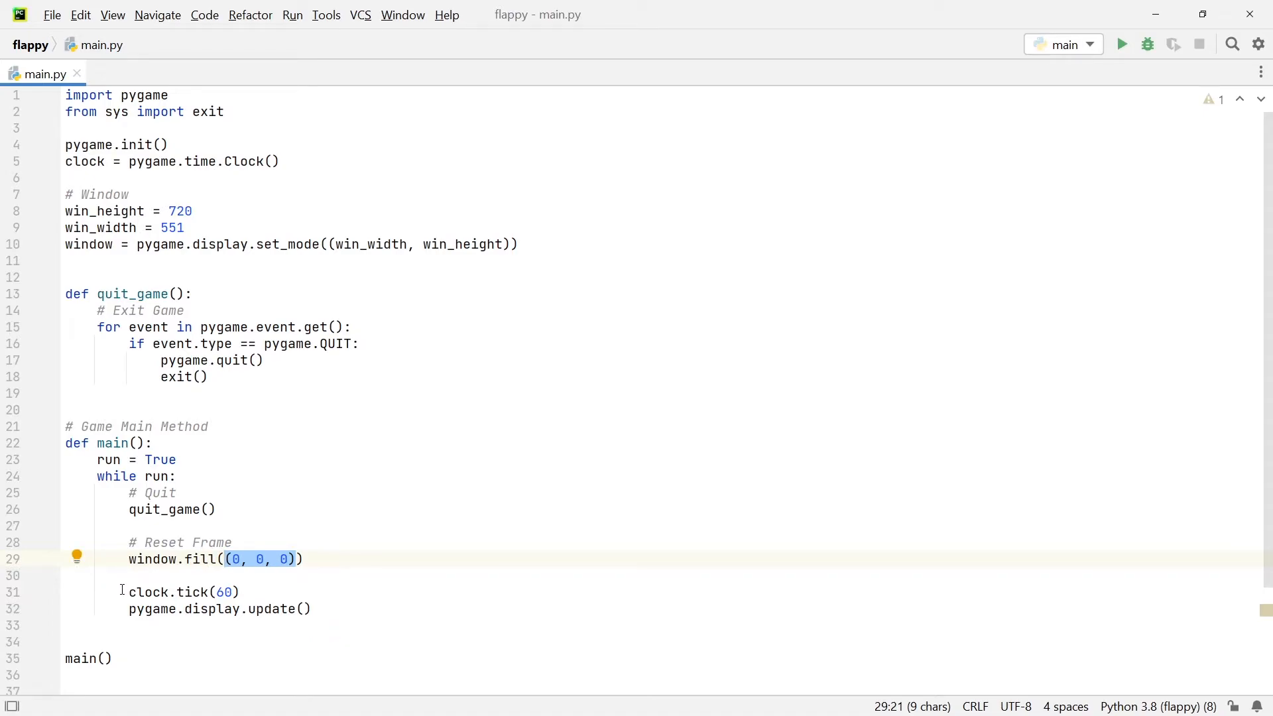
mouse_move(149, 592)
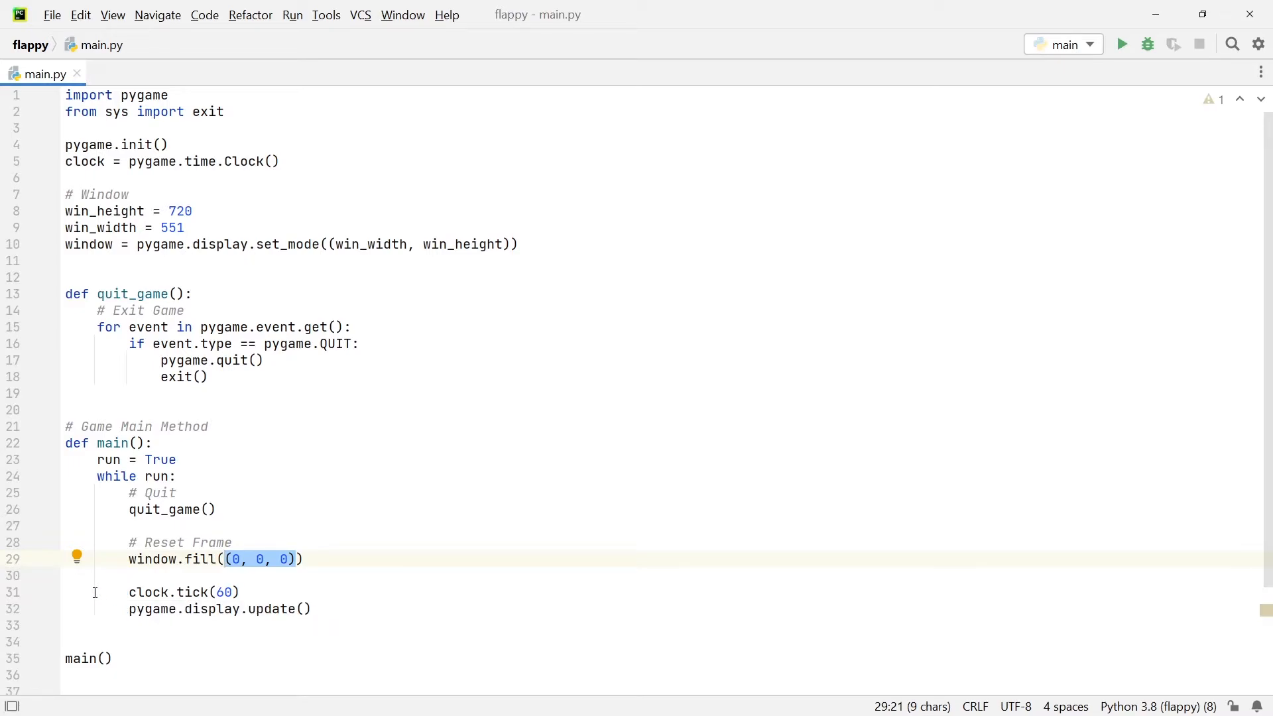
mouse_move(120, 588)
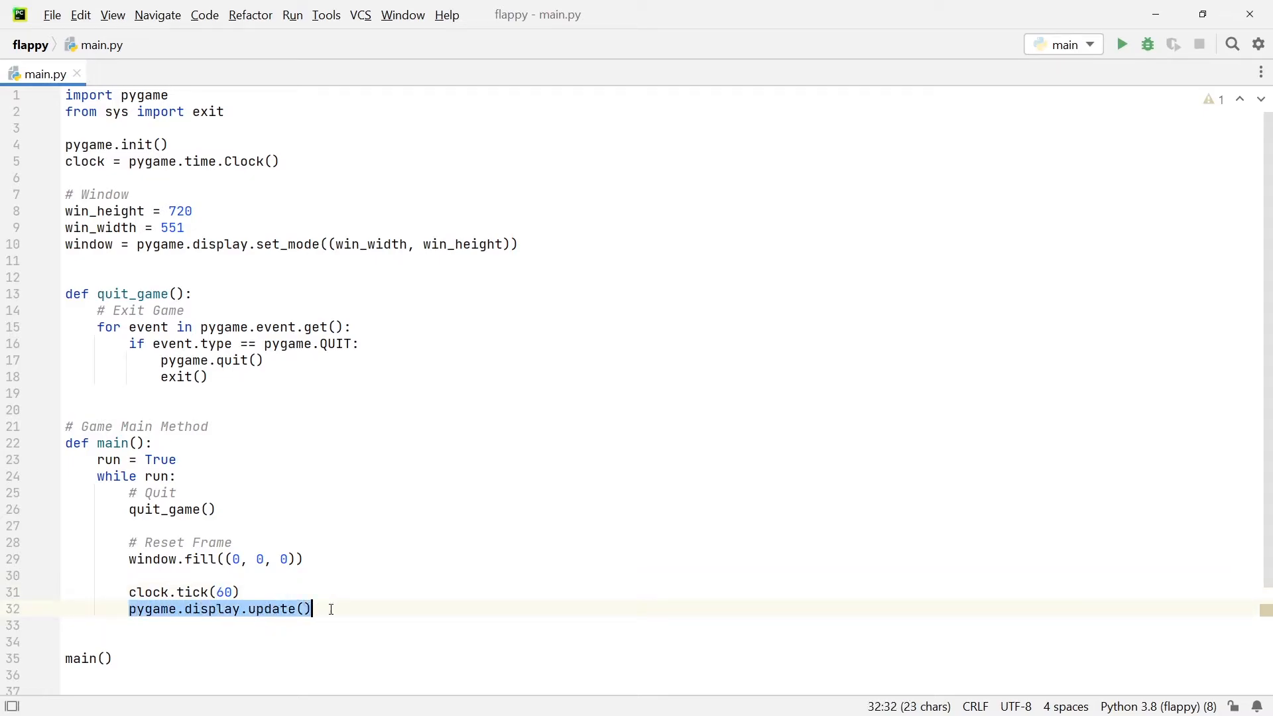
click(88, 659)
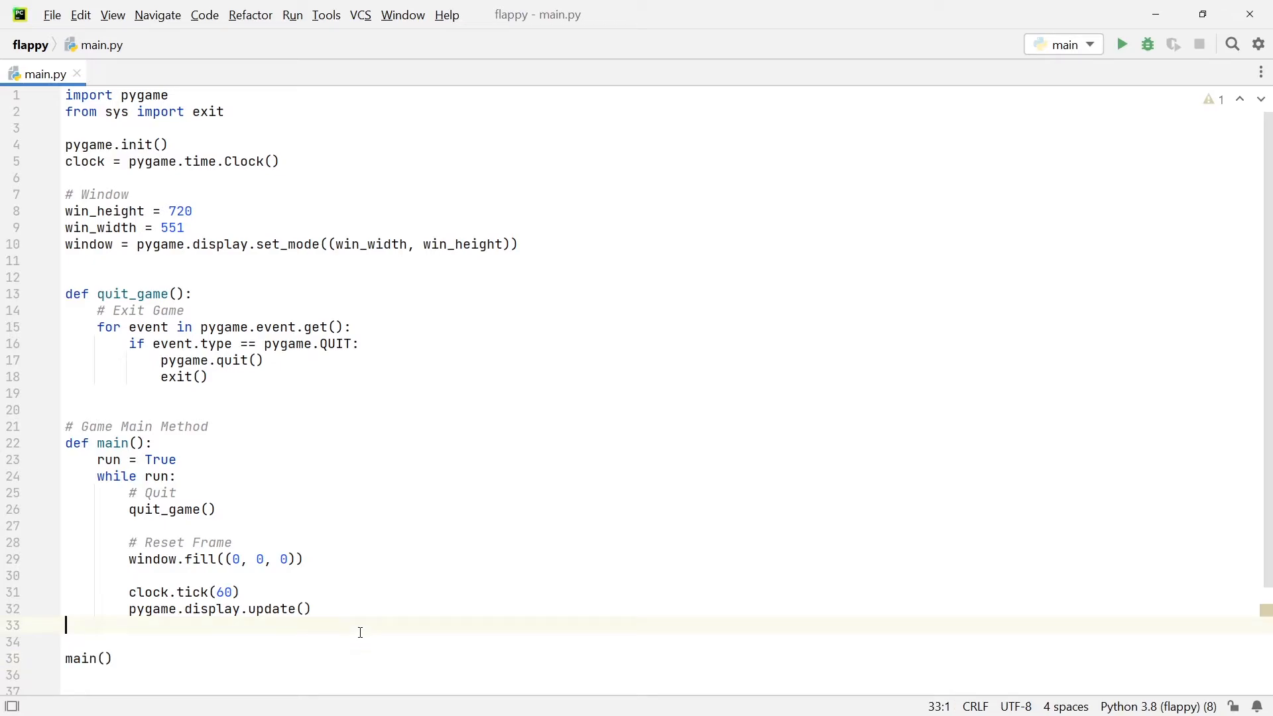
mouse_move(598, 572)
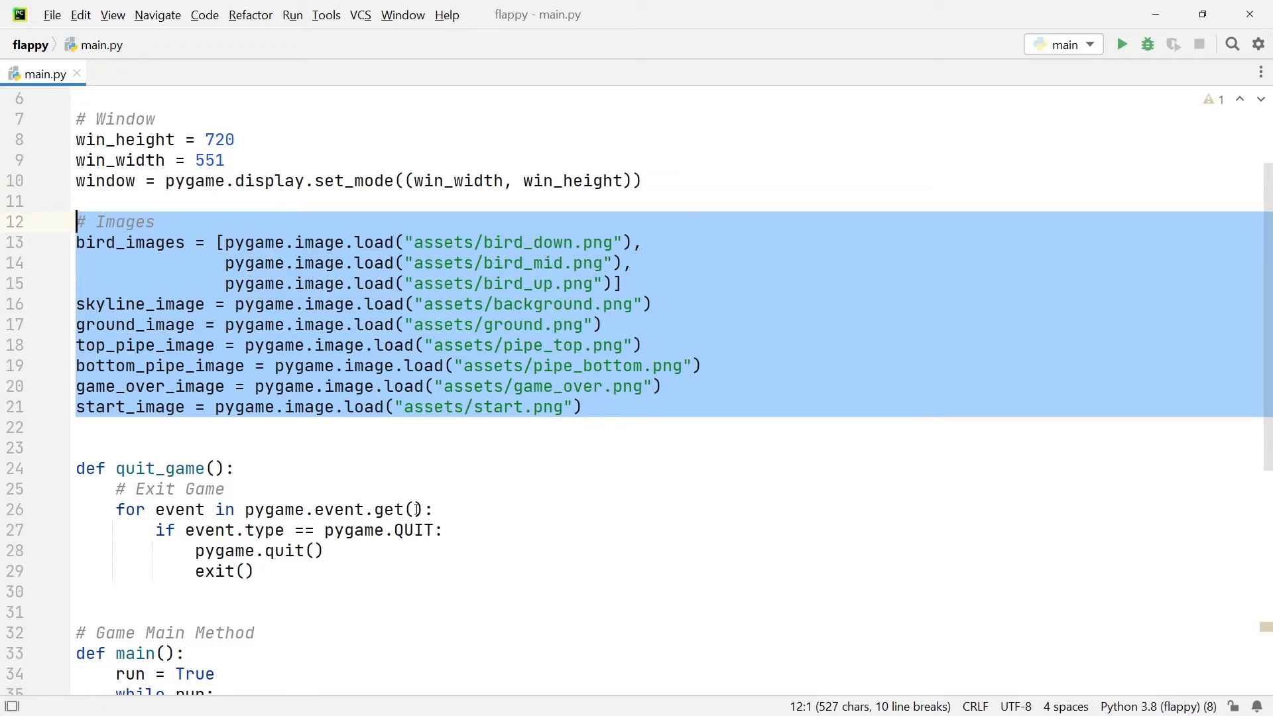
mouse_move(499, 502)
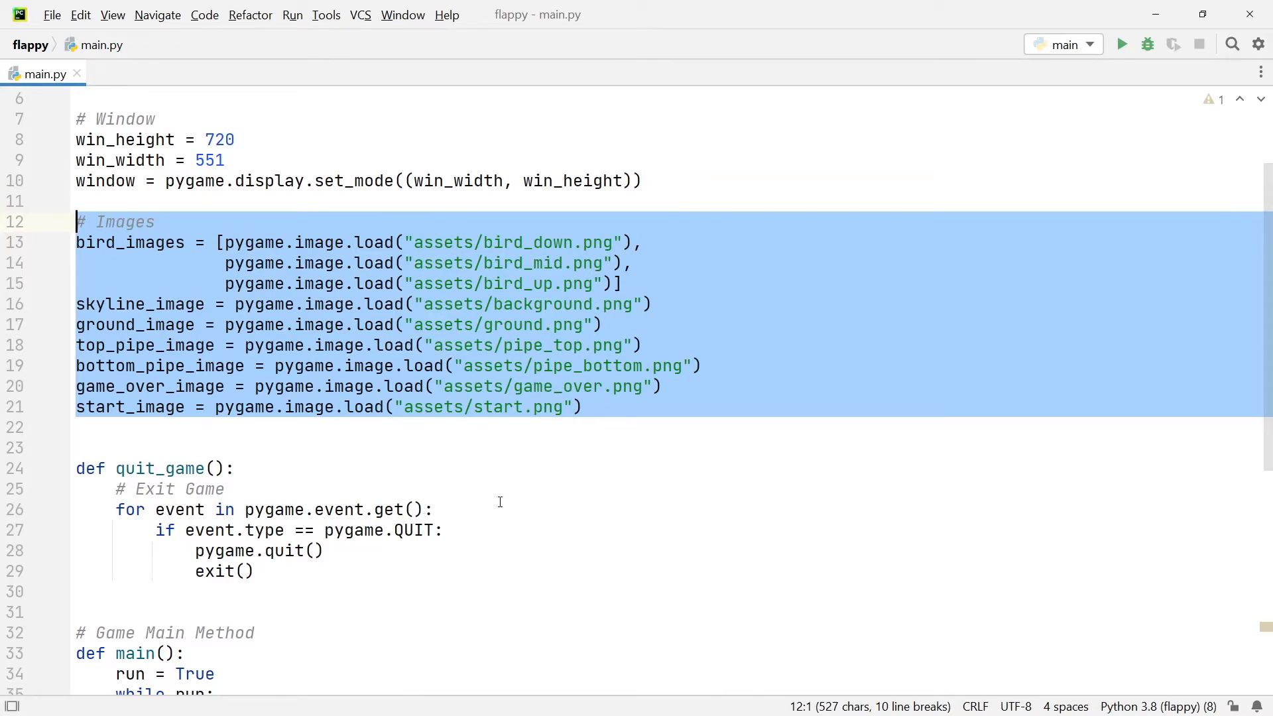
Enter window.blit(skyline_image, (0, 0)) beneath the '# Draw Background' comment in main().
scroll(down, 3)
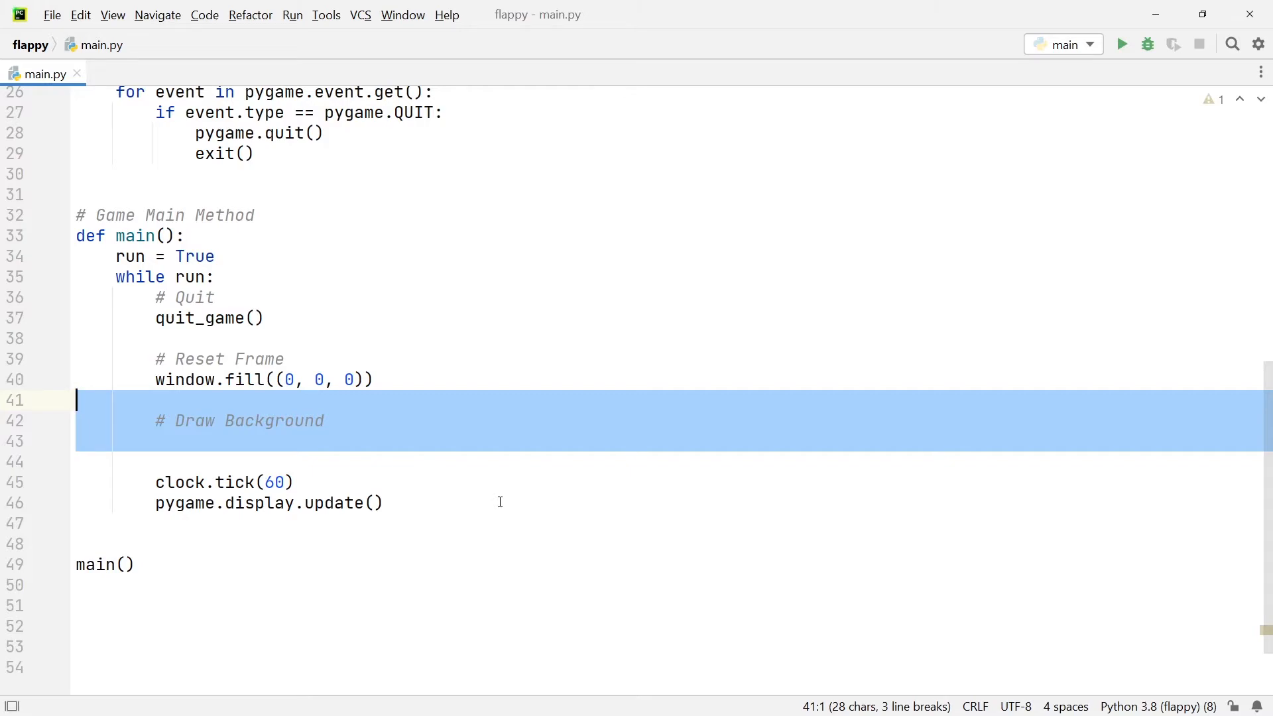
text(window.blit())
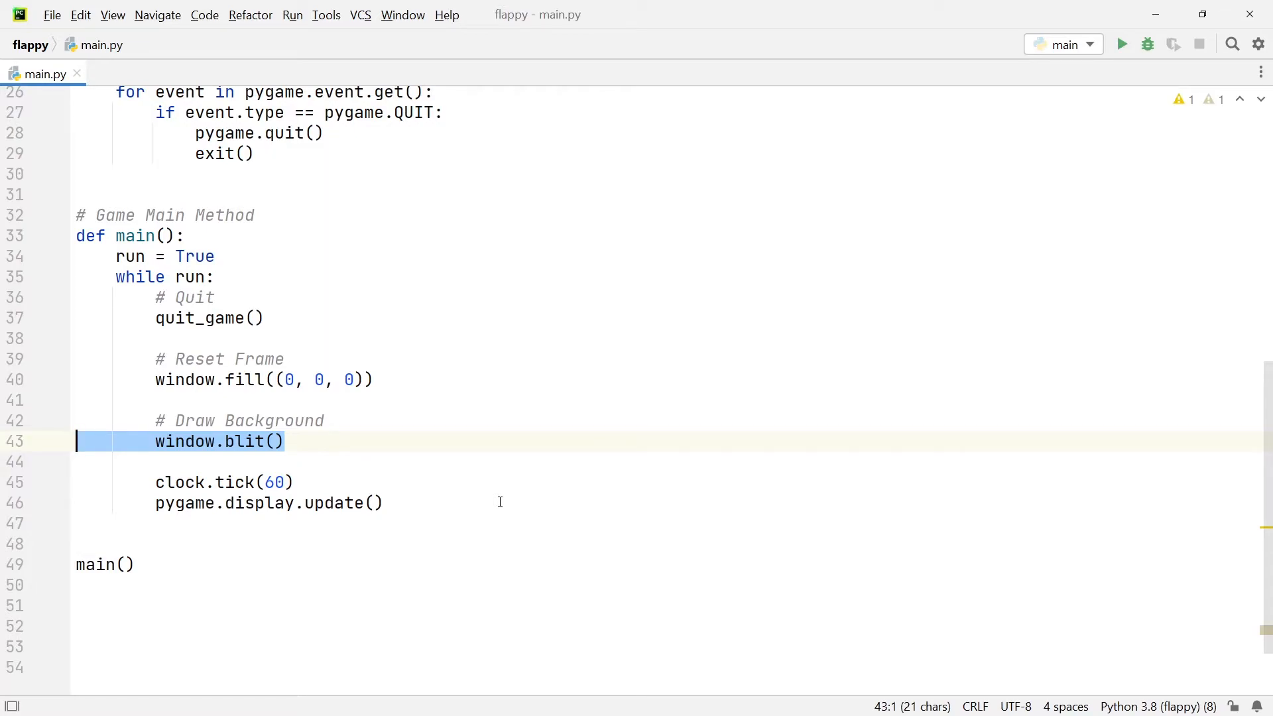
text(skyline_image)
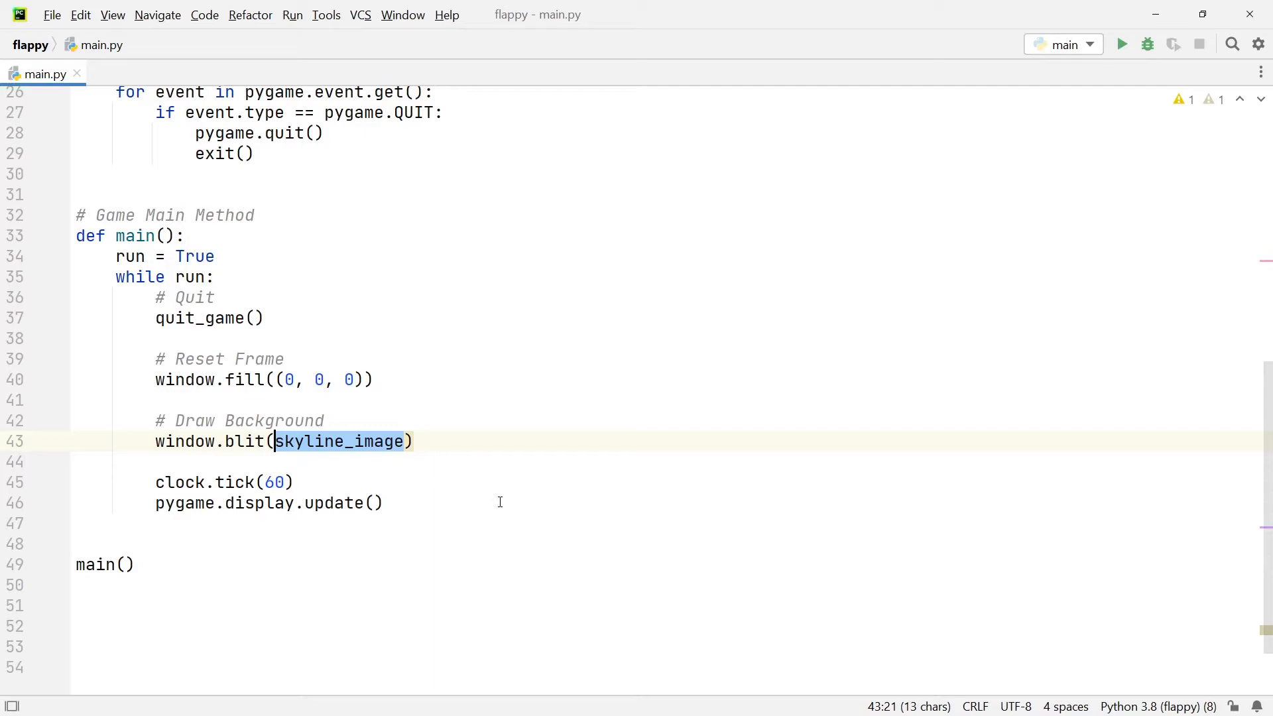
text(, (0, 0))
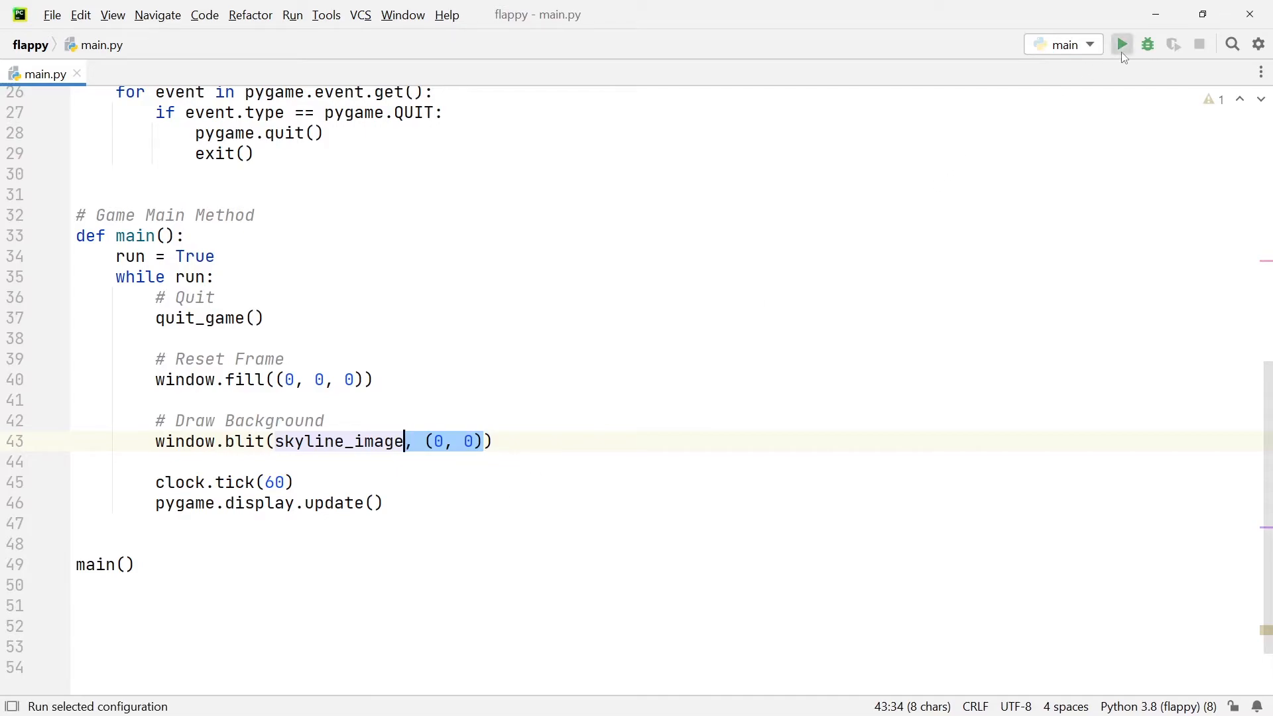
click(1121, 44)
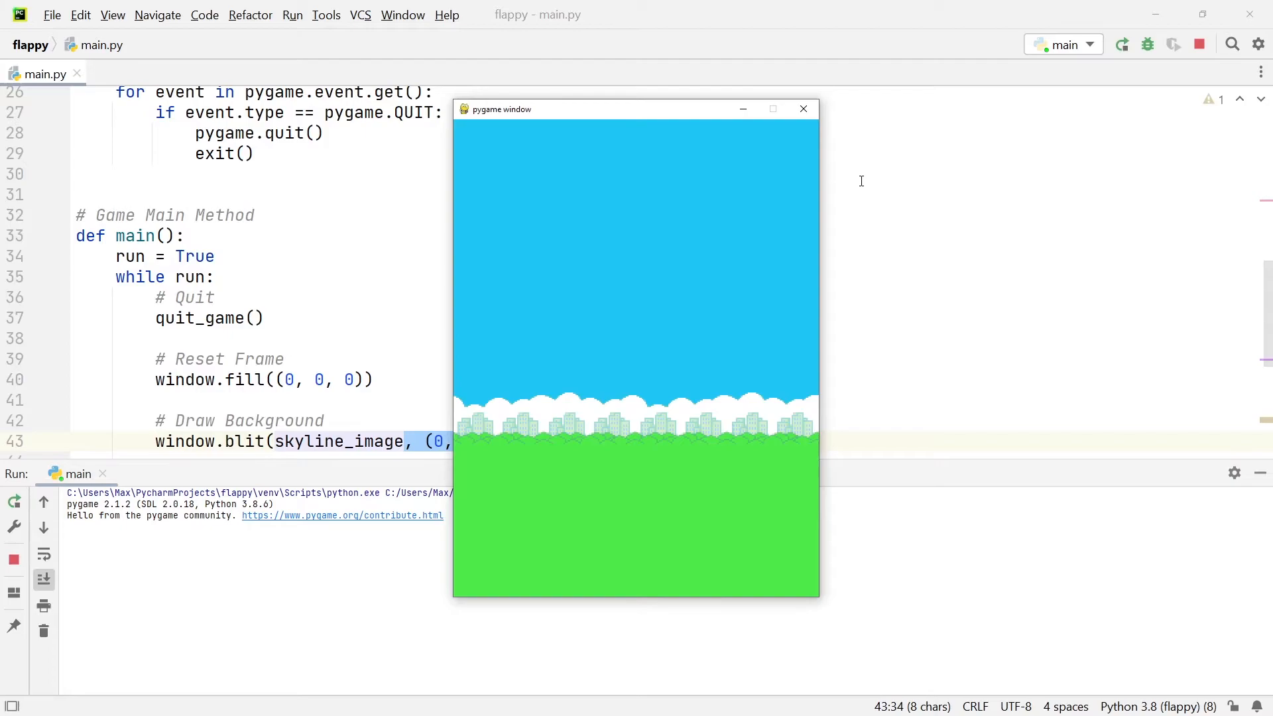
mouse_move(702, 140)
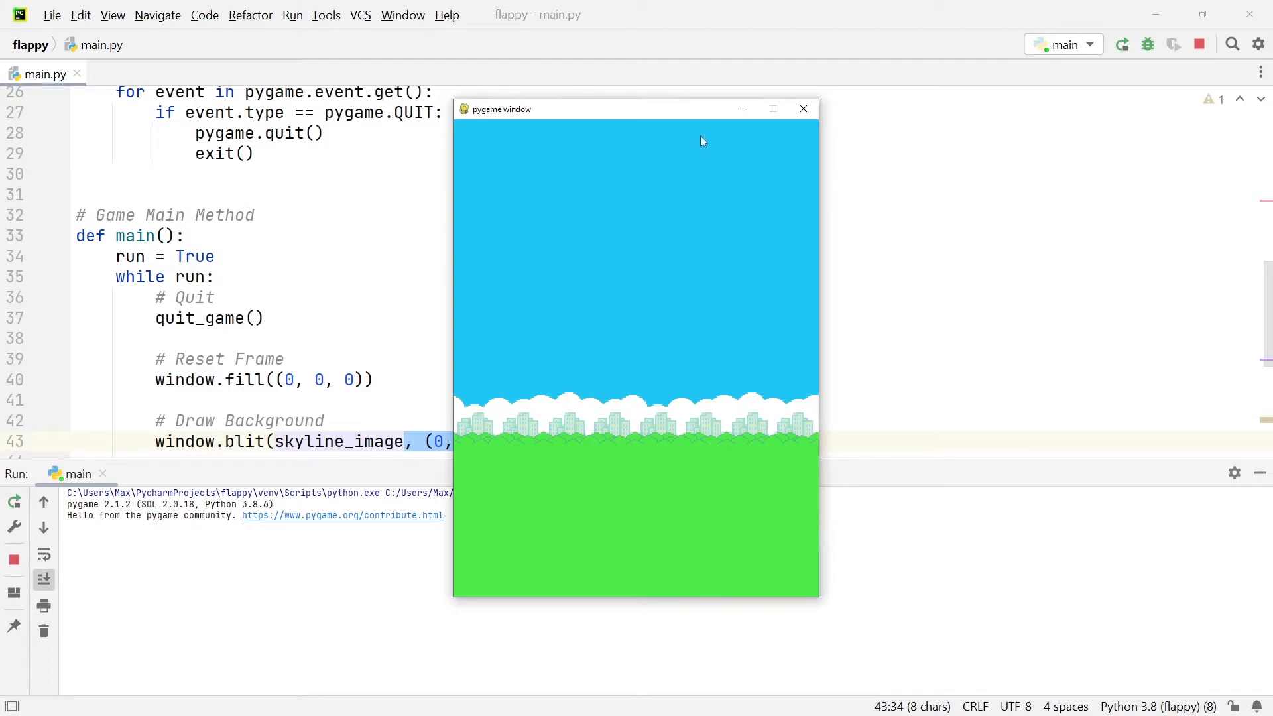
click(803, 108)
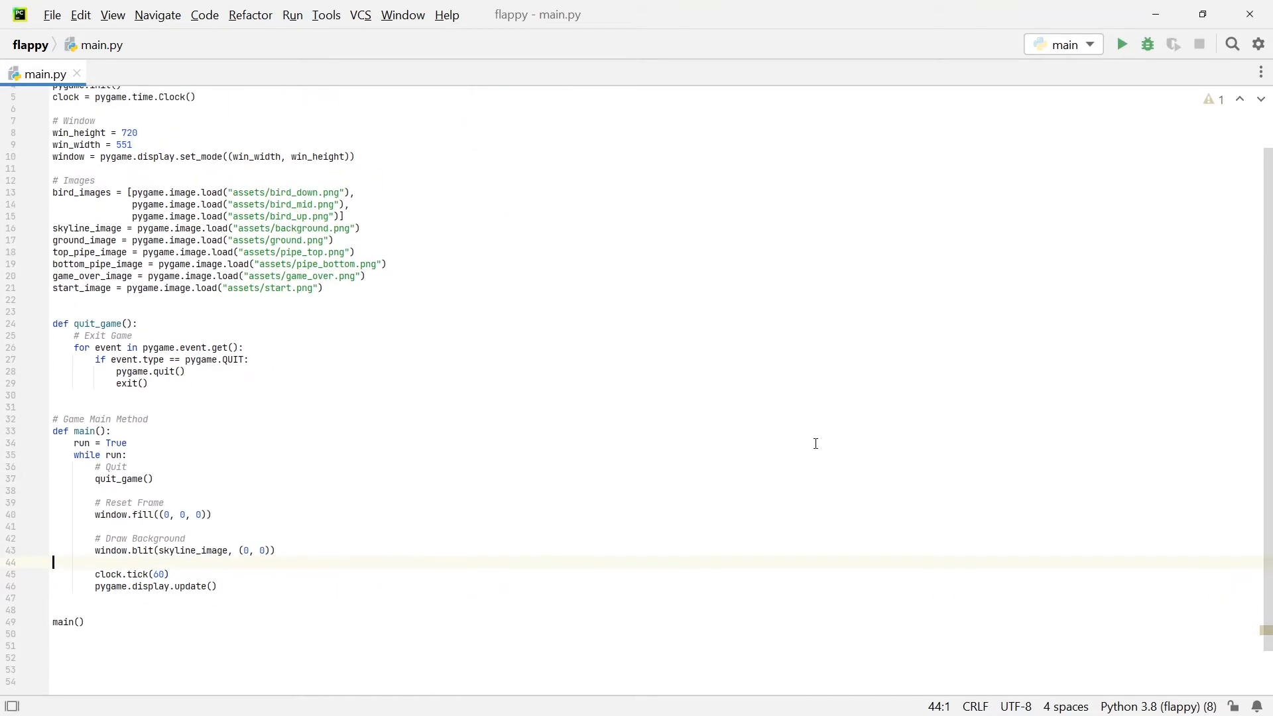
Add a '# Game' comment and 'scroll_speed = 1' below the image loads.
scroll(up, 3)
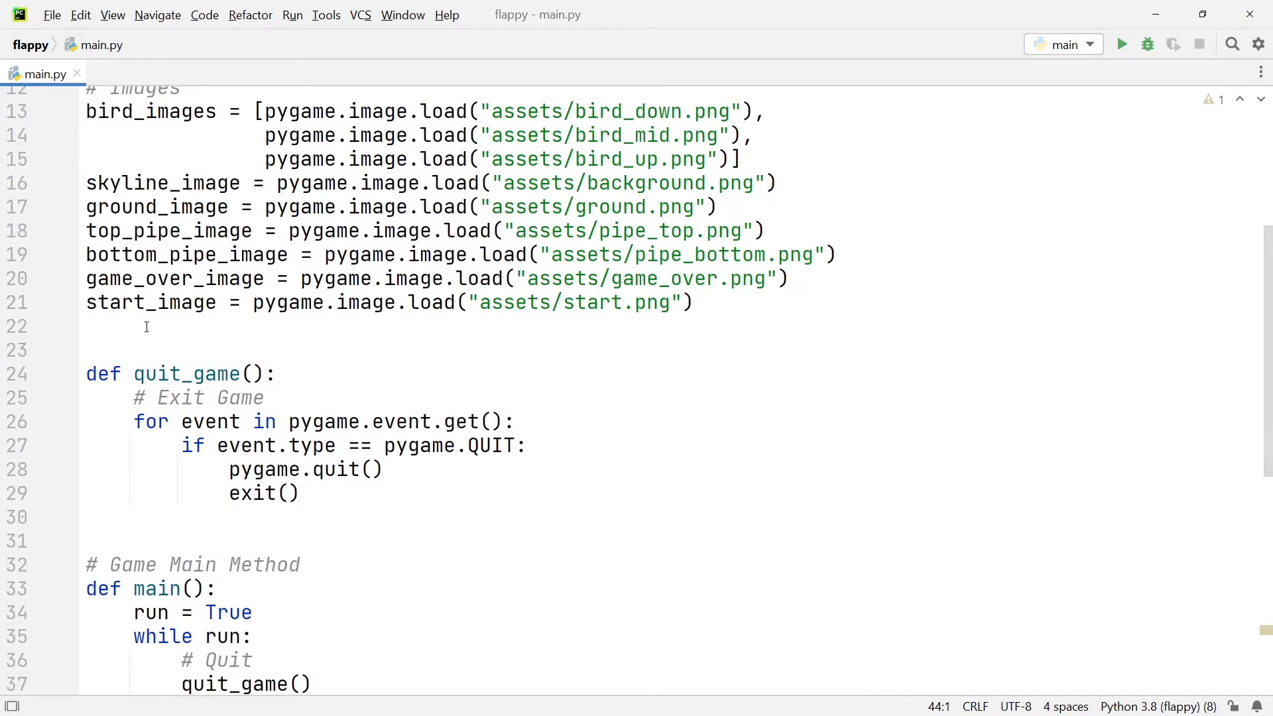
key(enter)
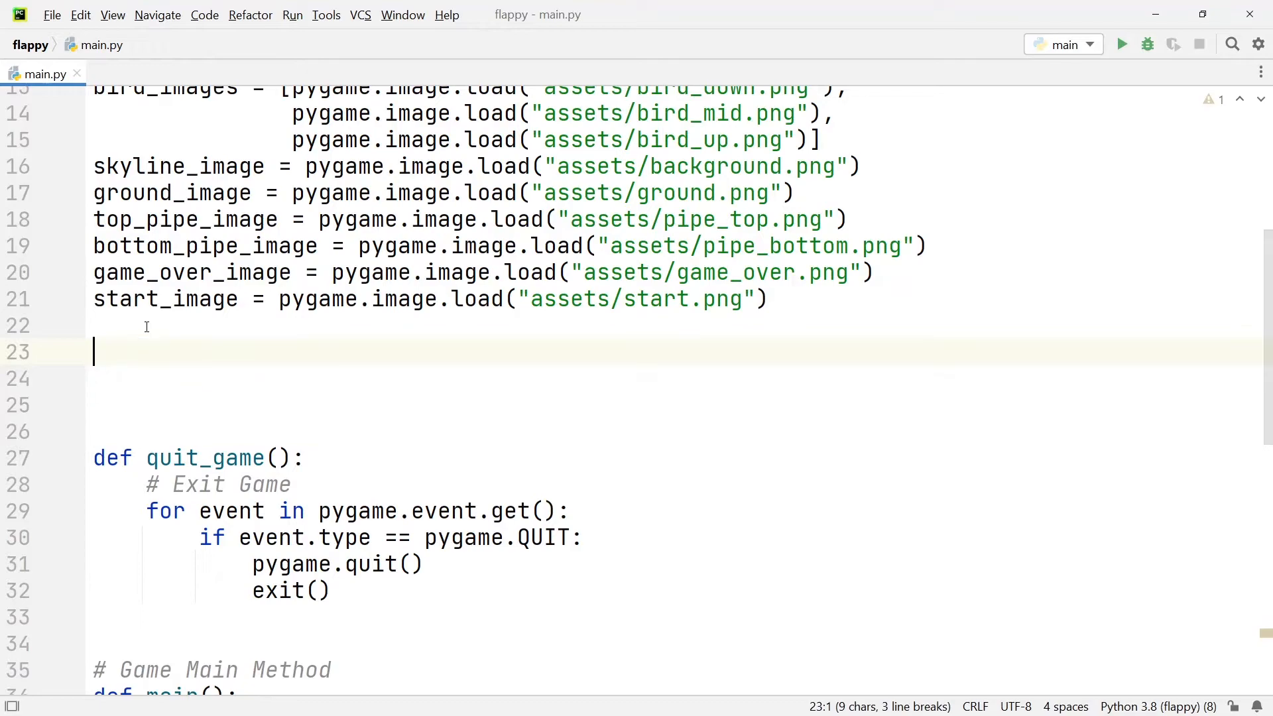
text(# Game)
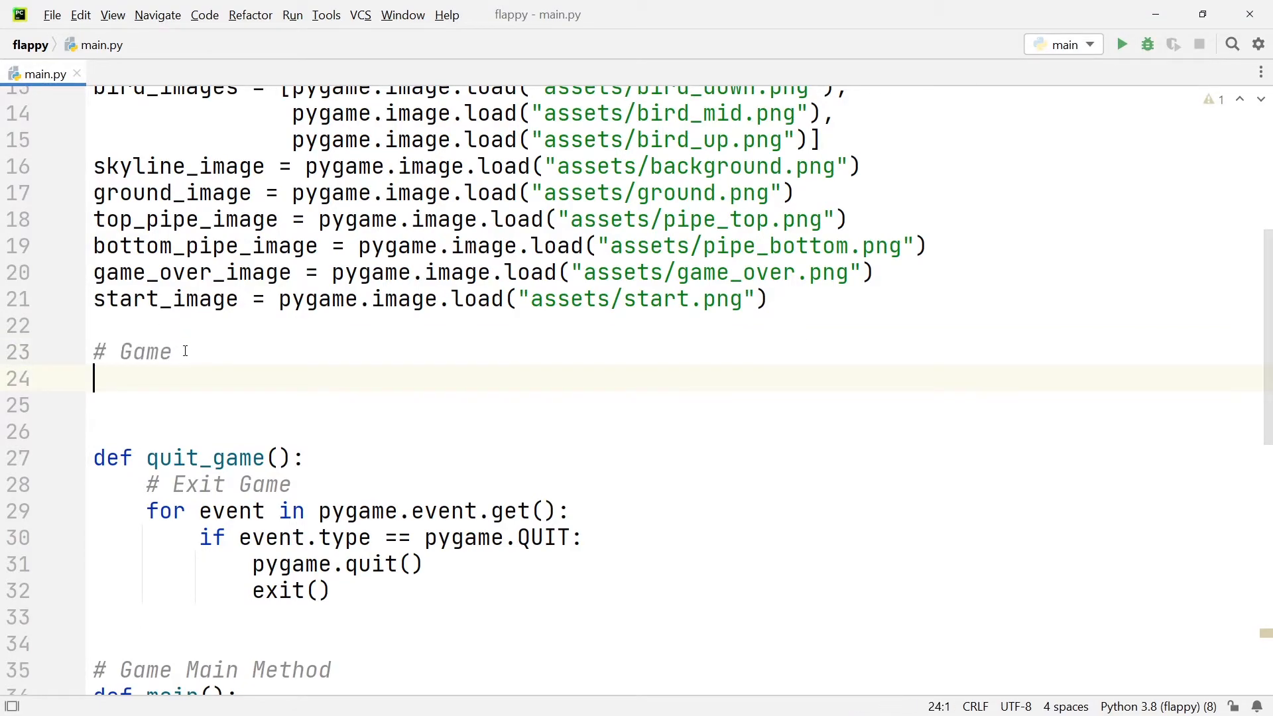
mouse_move(282, 331)
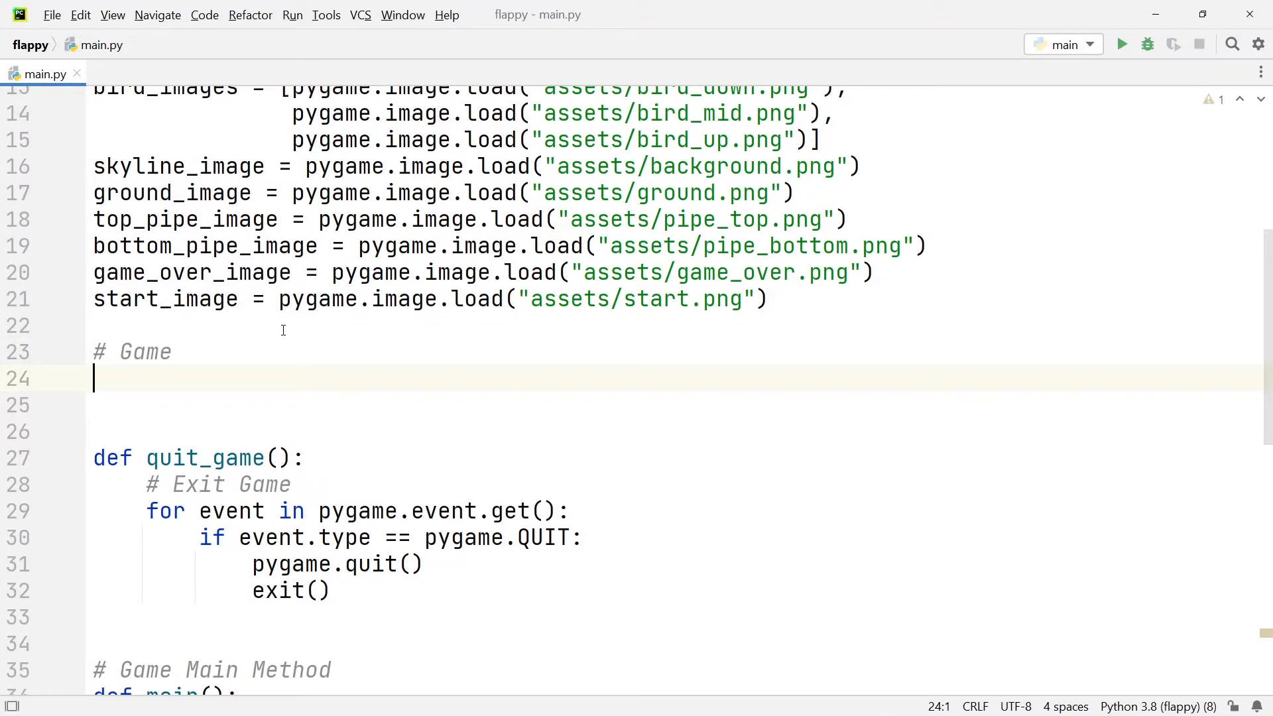
text(scroll_speed = 1)
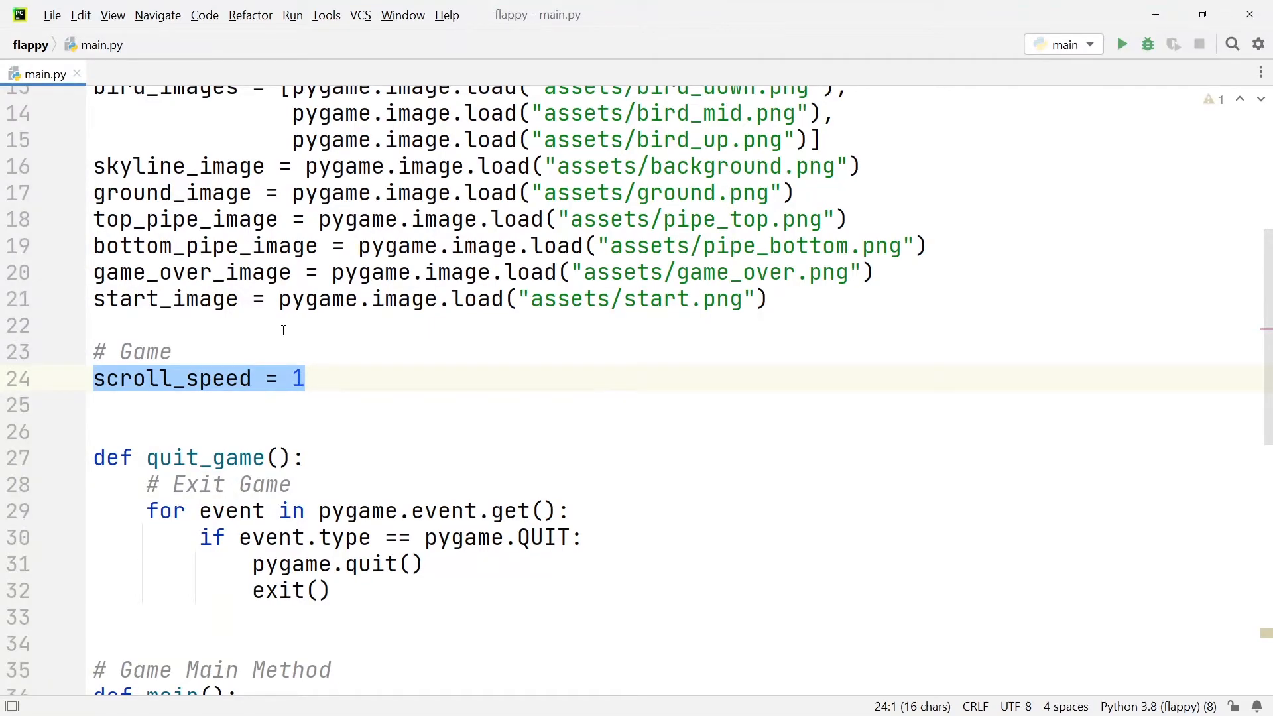
mouse_move(297, 391)
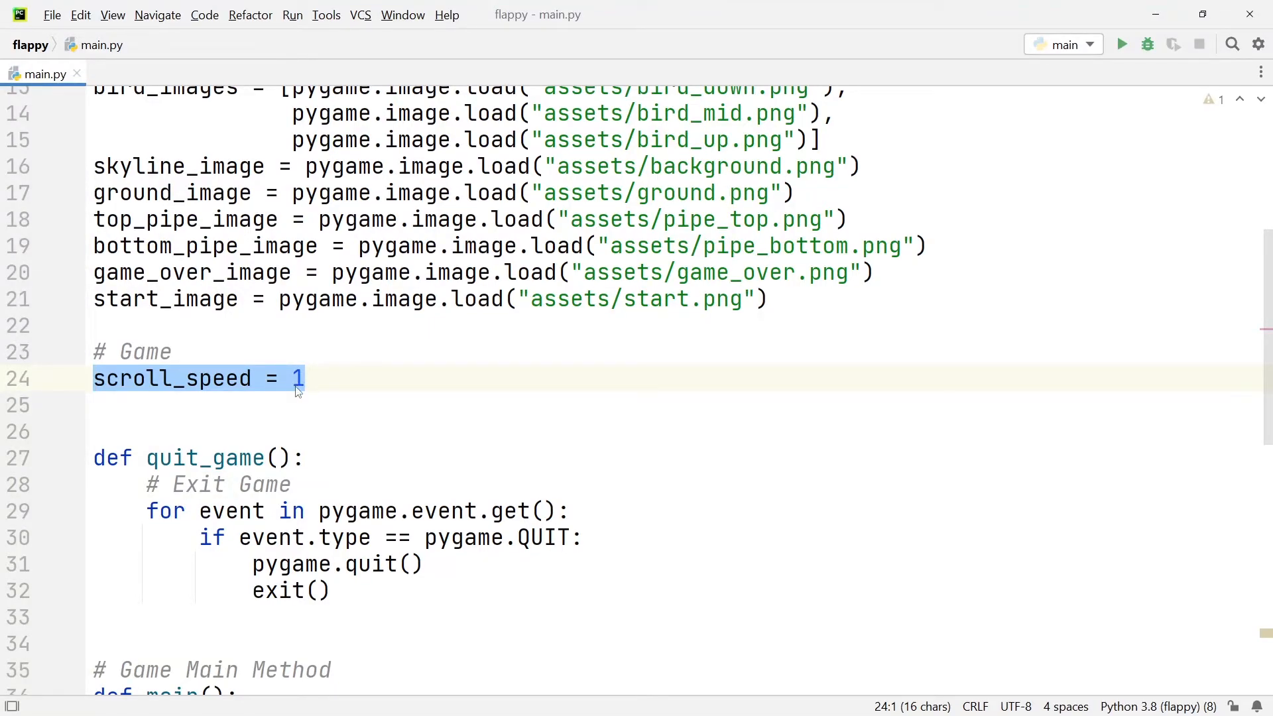
click(294, 378)
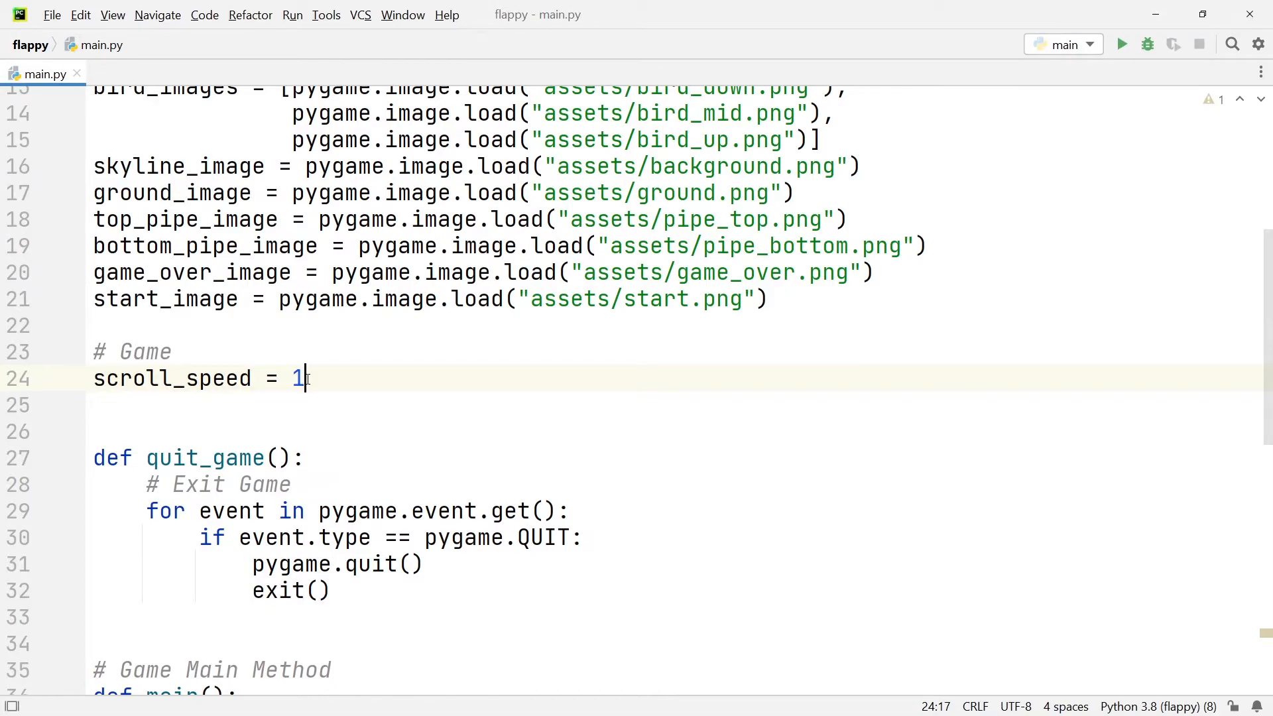
scroll(down, 3)
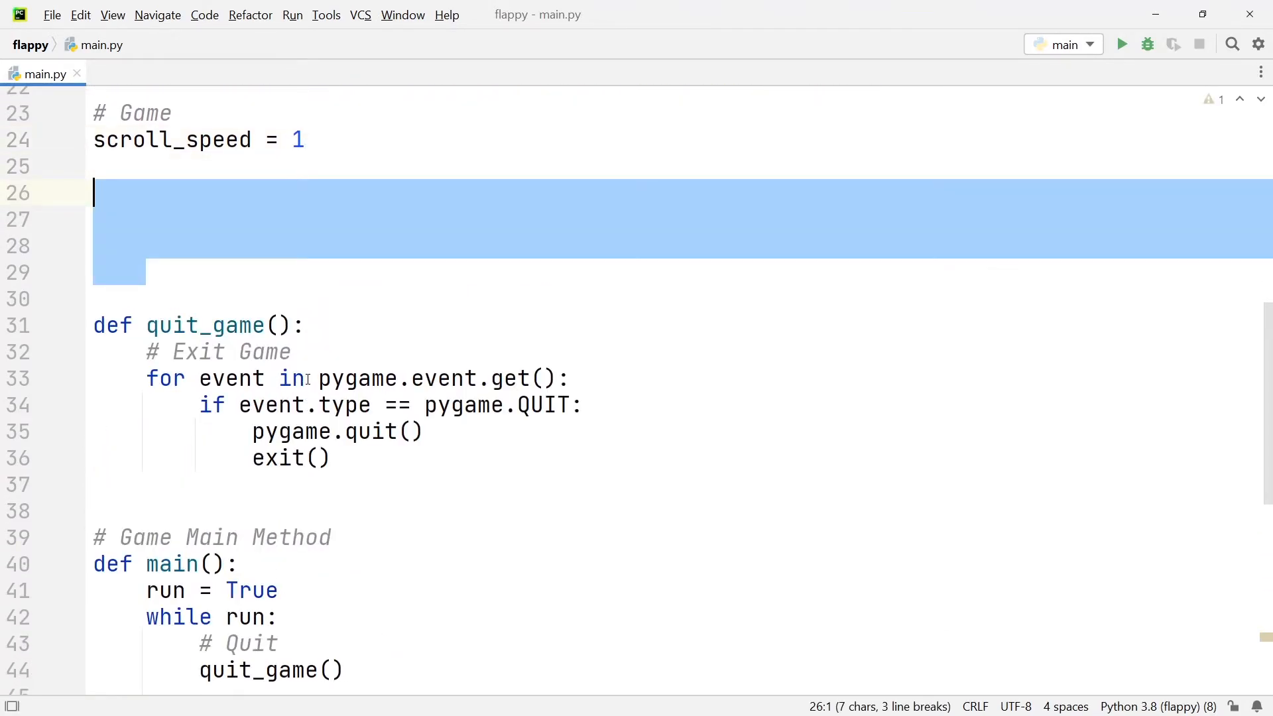
Write class Ground(pygame.sprite.Sprite) whose __init__ sets image to ground_image and rect at x, y.
text(class Ground():)
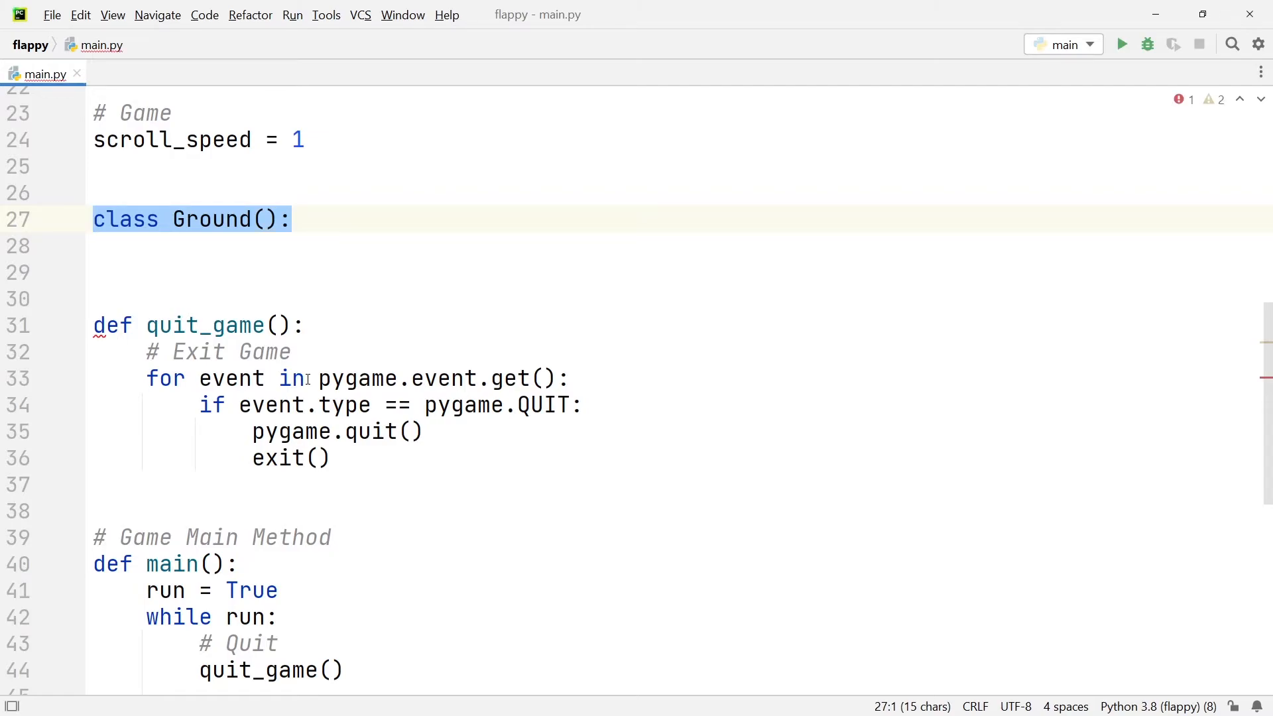
text(pygame.sprite.Sprite)
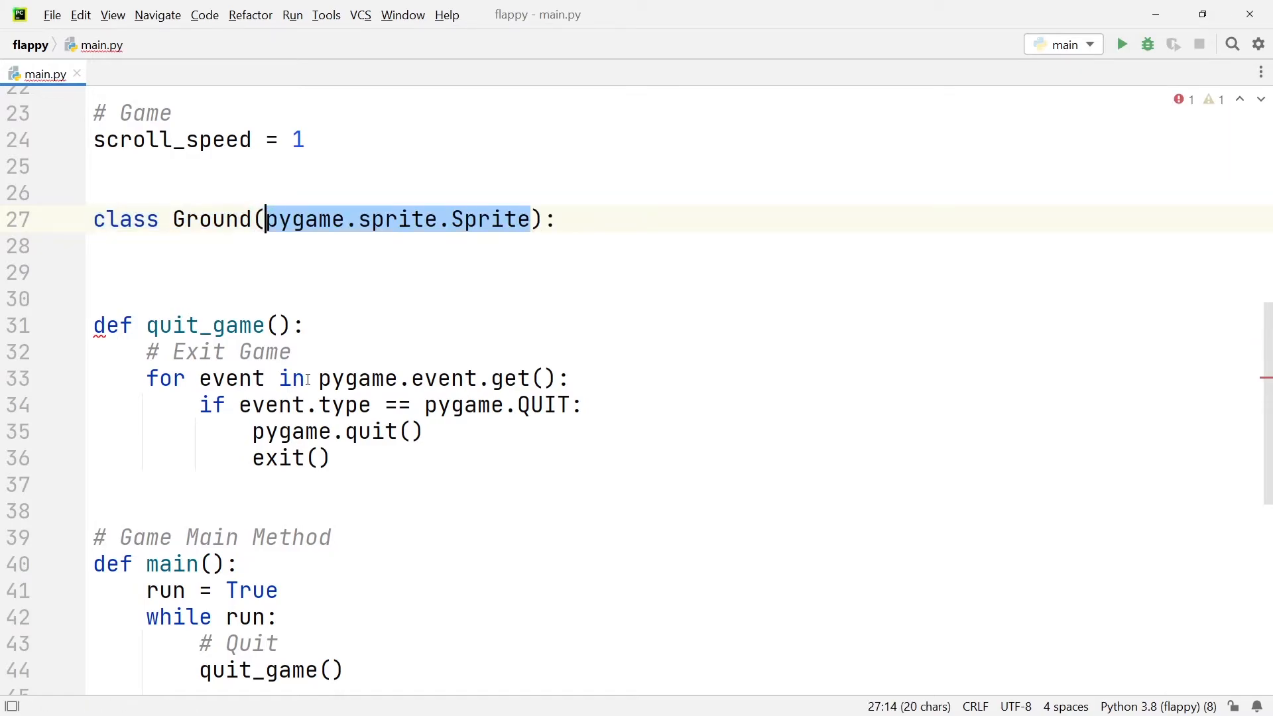
click(423, 192)
text(def __init__(self, x, y):)
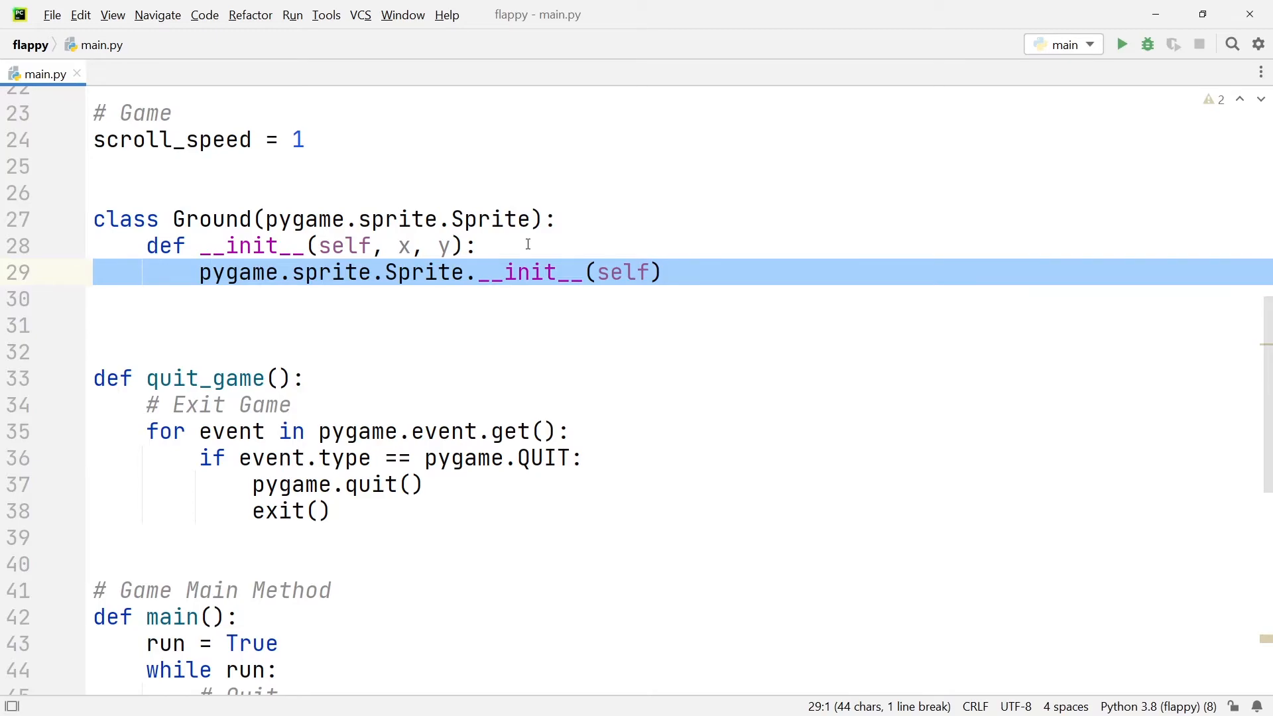
text(self.image = ground_image)
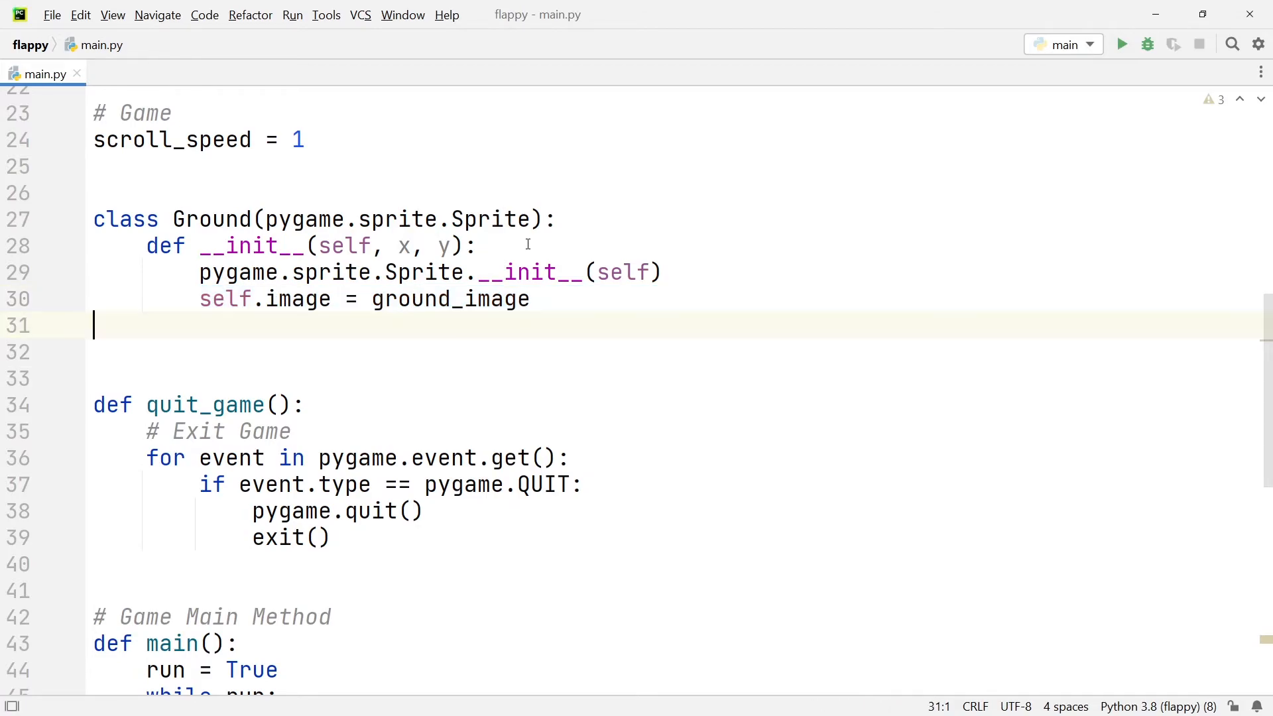
text(self.rect = self.image.get_rect())
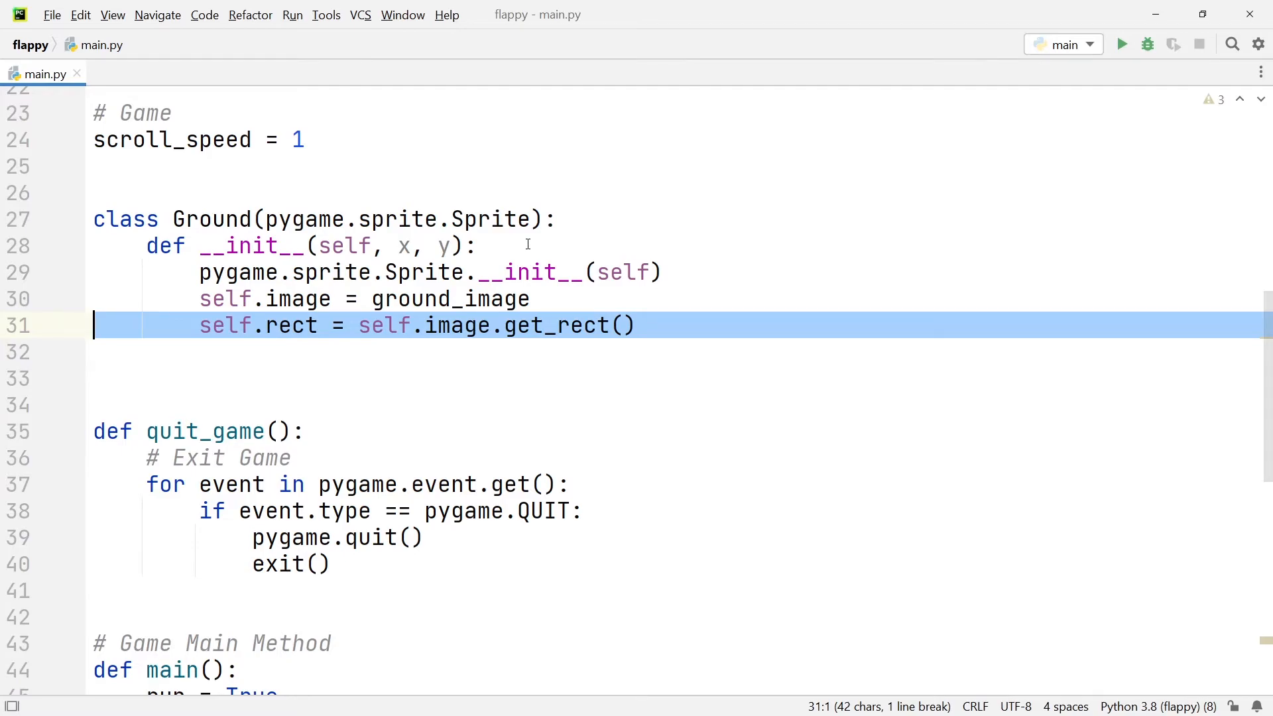
text(self.rect.x, self.rect.y = x, y)
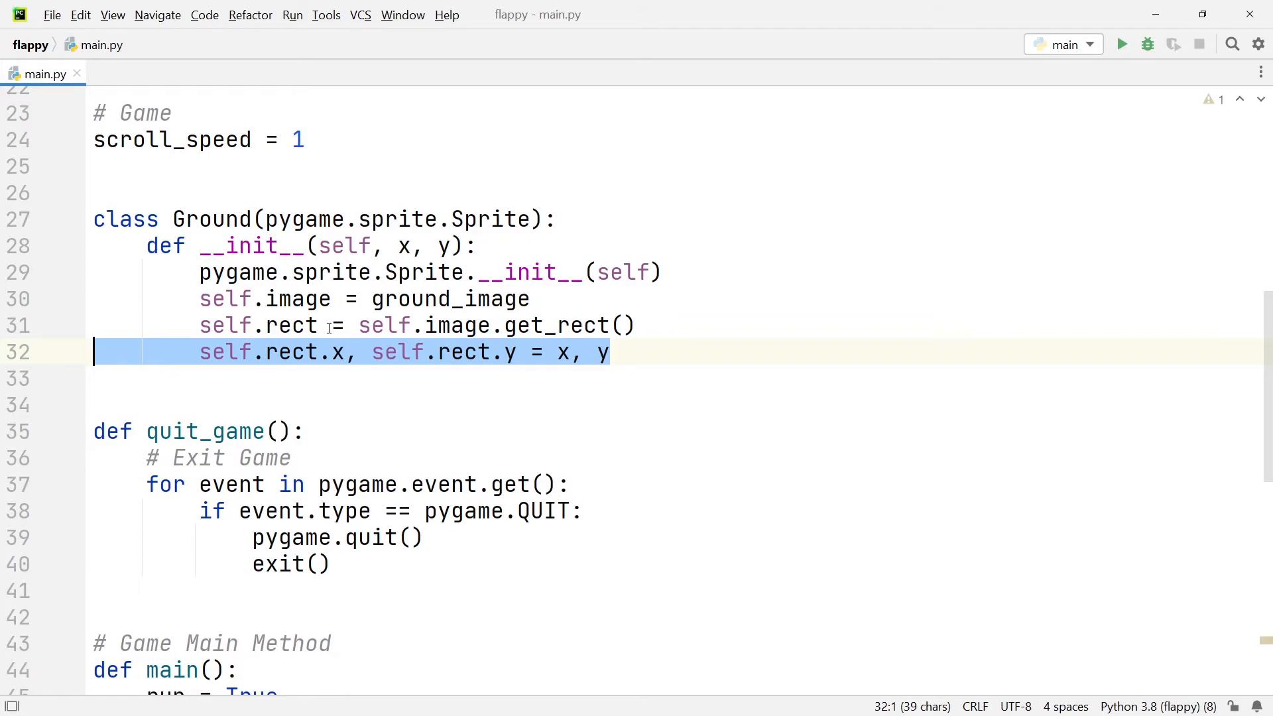
mouse_move(709, 370)
text(def update(self):)
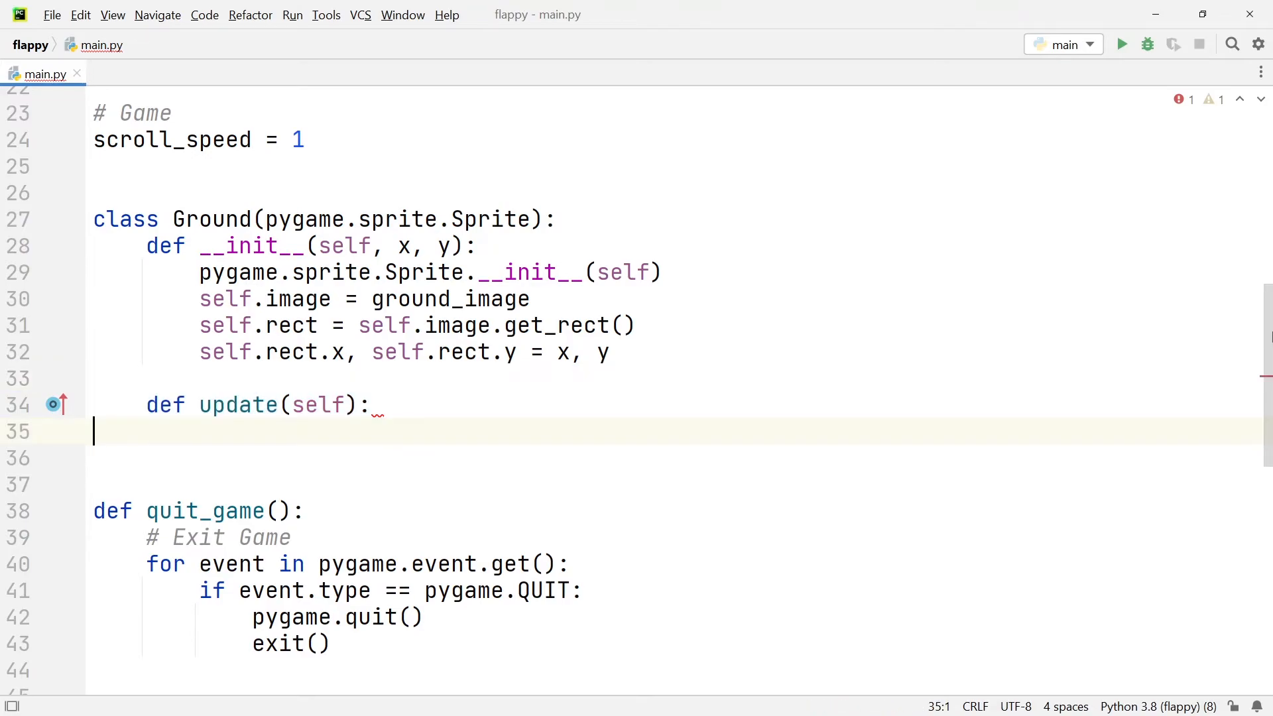
Add a '# Move Ground' comment and shift self.rect.x left by scroll_speed.
text(# Move Ground)
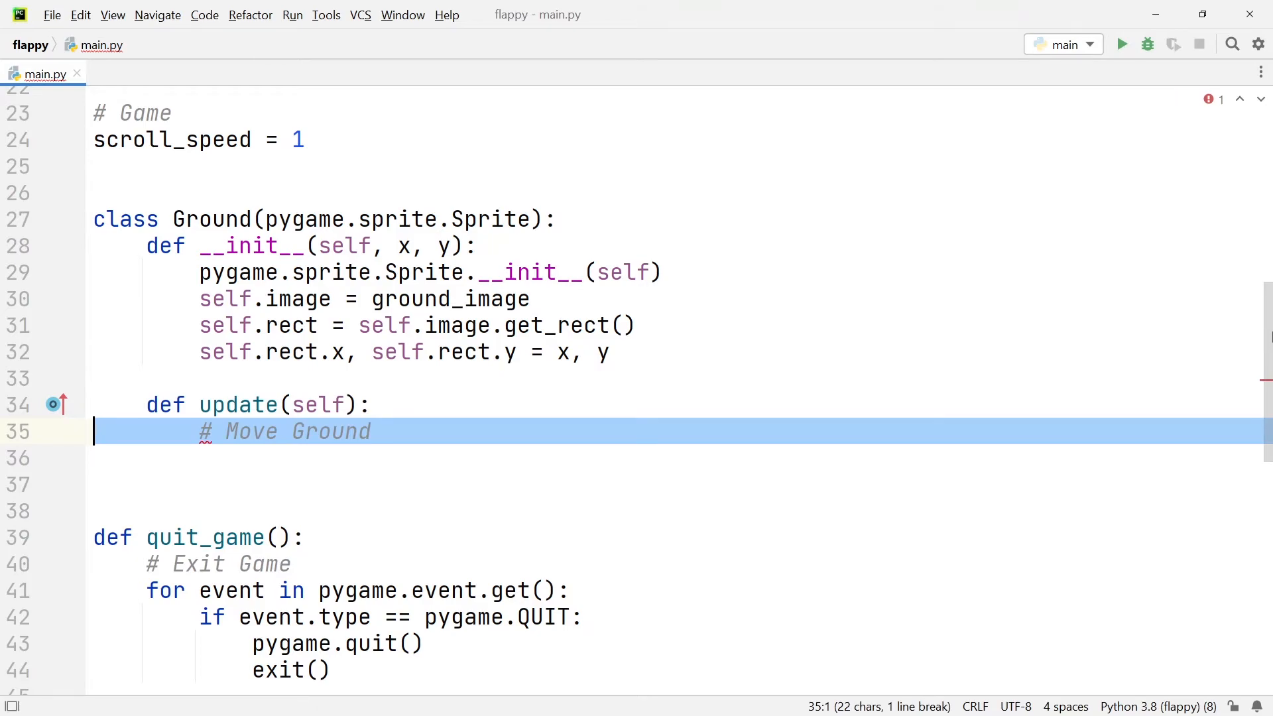
text(self.rect.x -= scroll_speed)
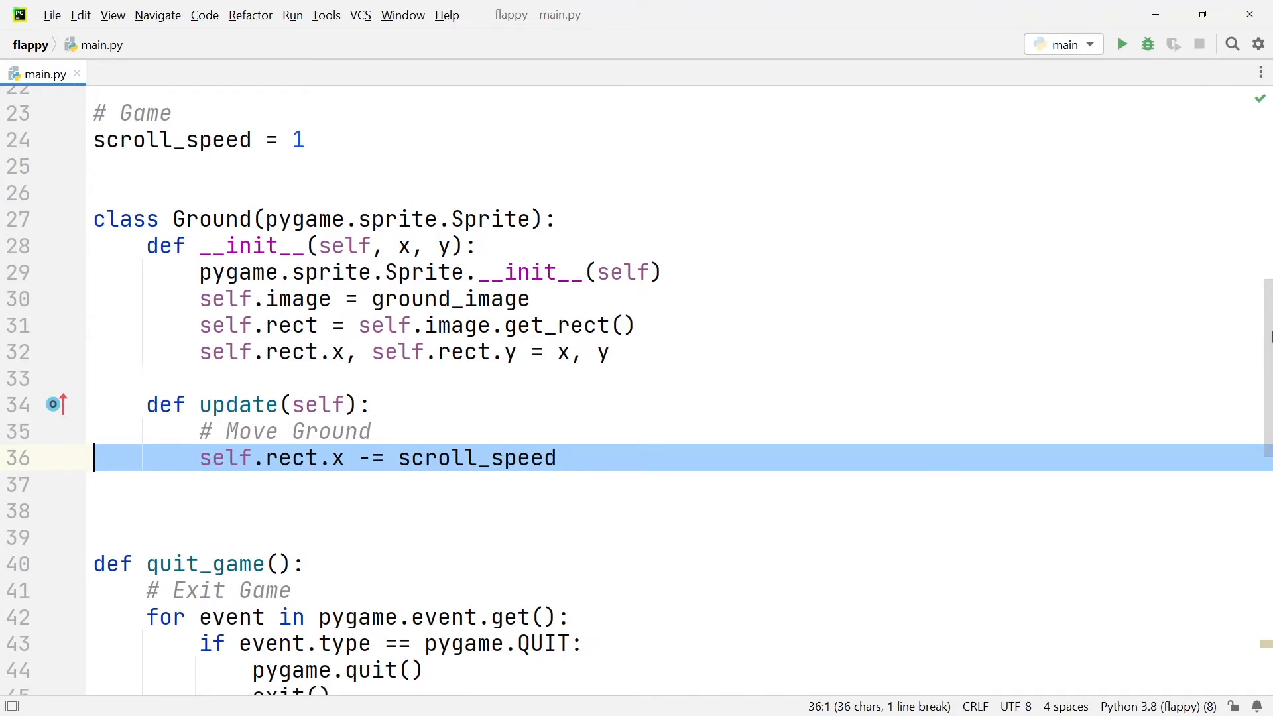
mouse_move(339, 171)
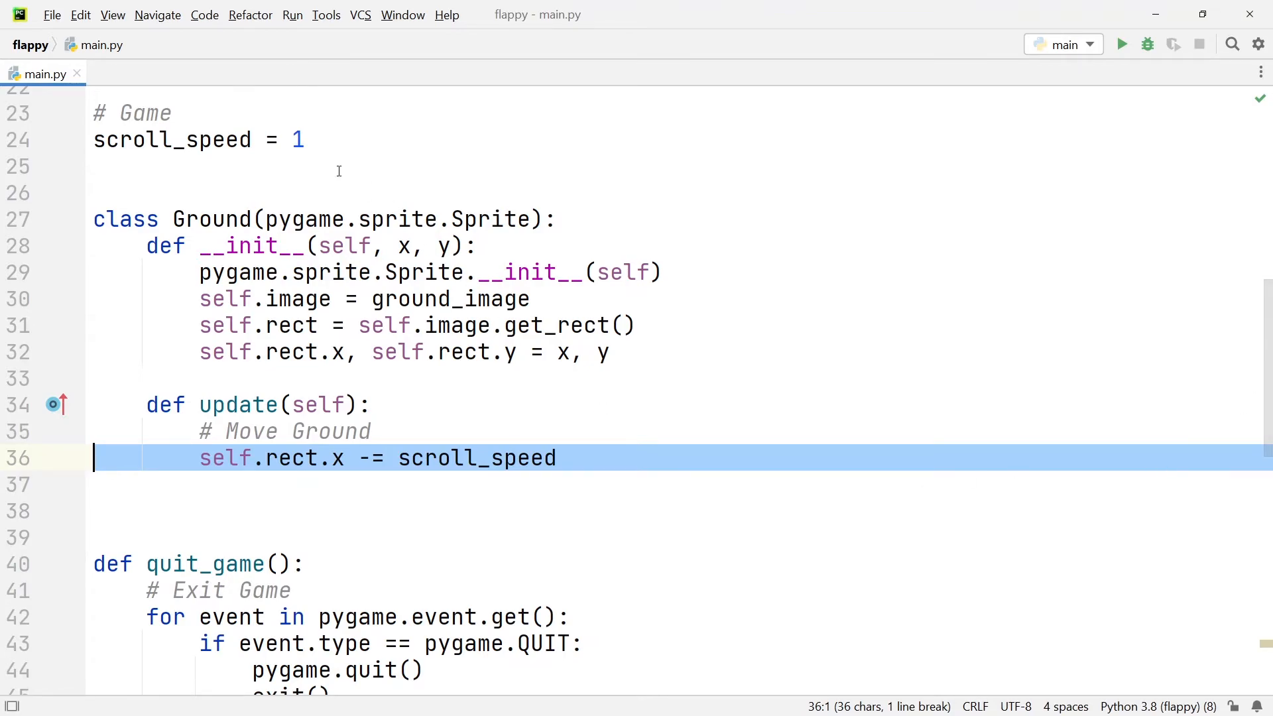
click(173, 140)
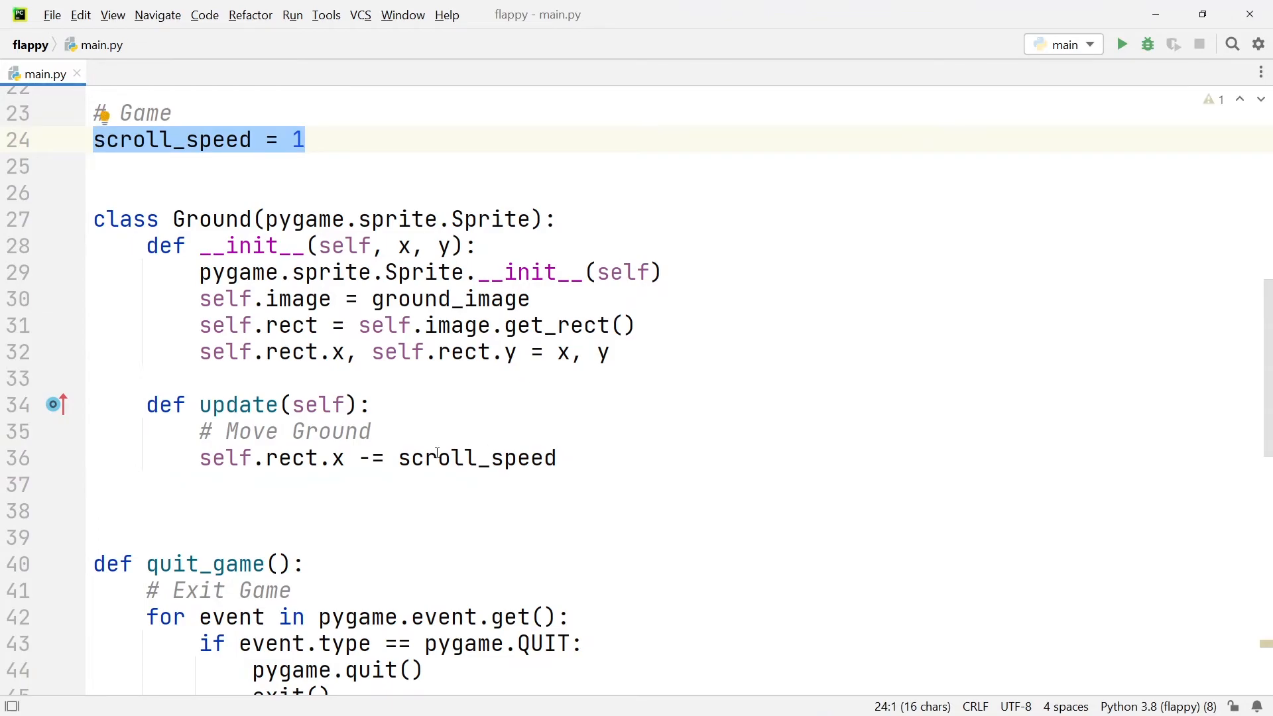
click(558, 458)
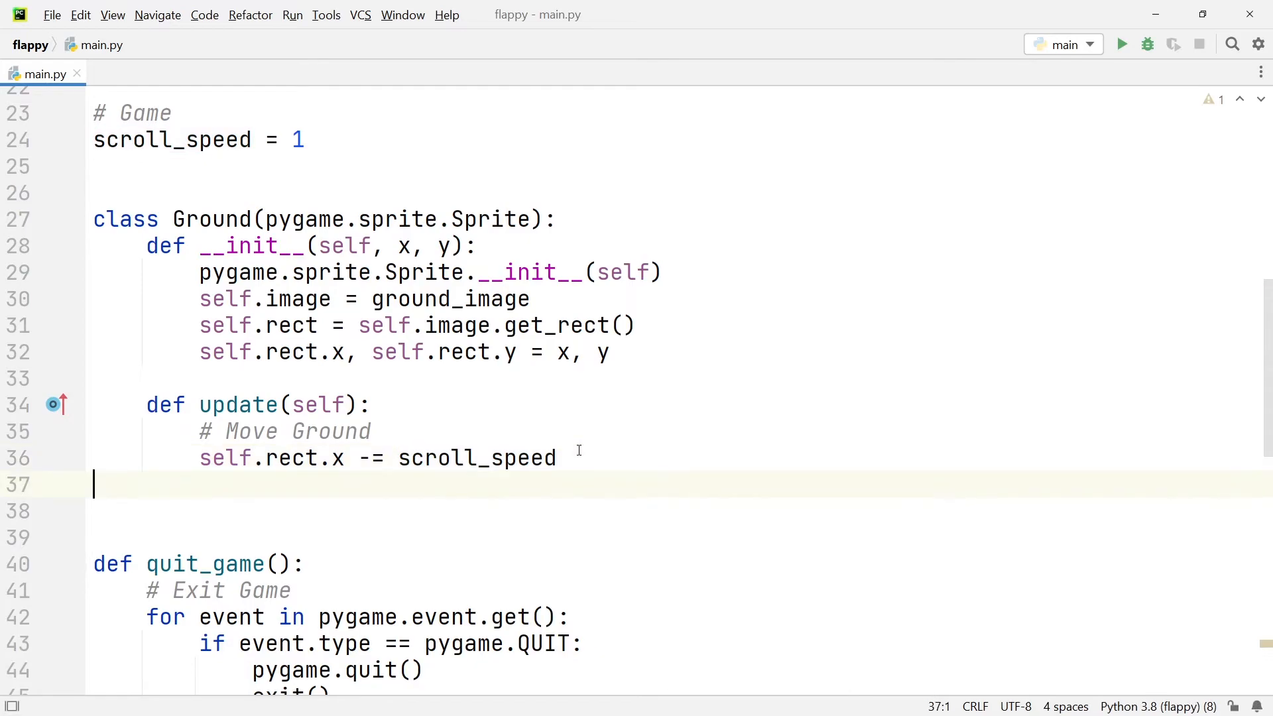
Call self.kill() when self.rect.x <= -win_width.
text(if self.rect.x <= -win_width:)
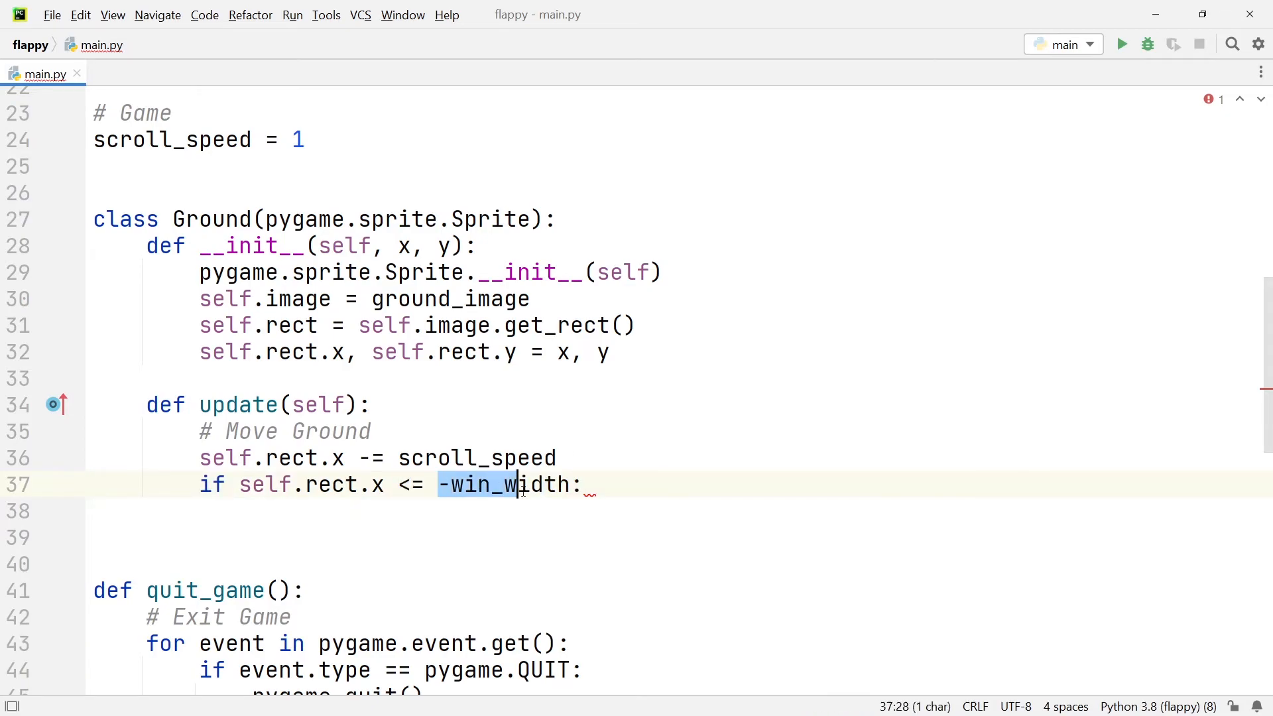
click(593, 484)
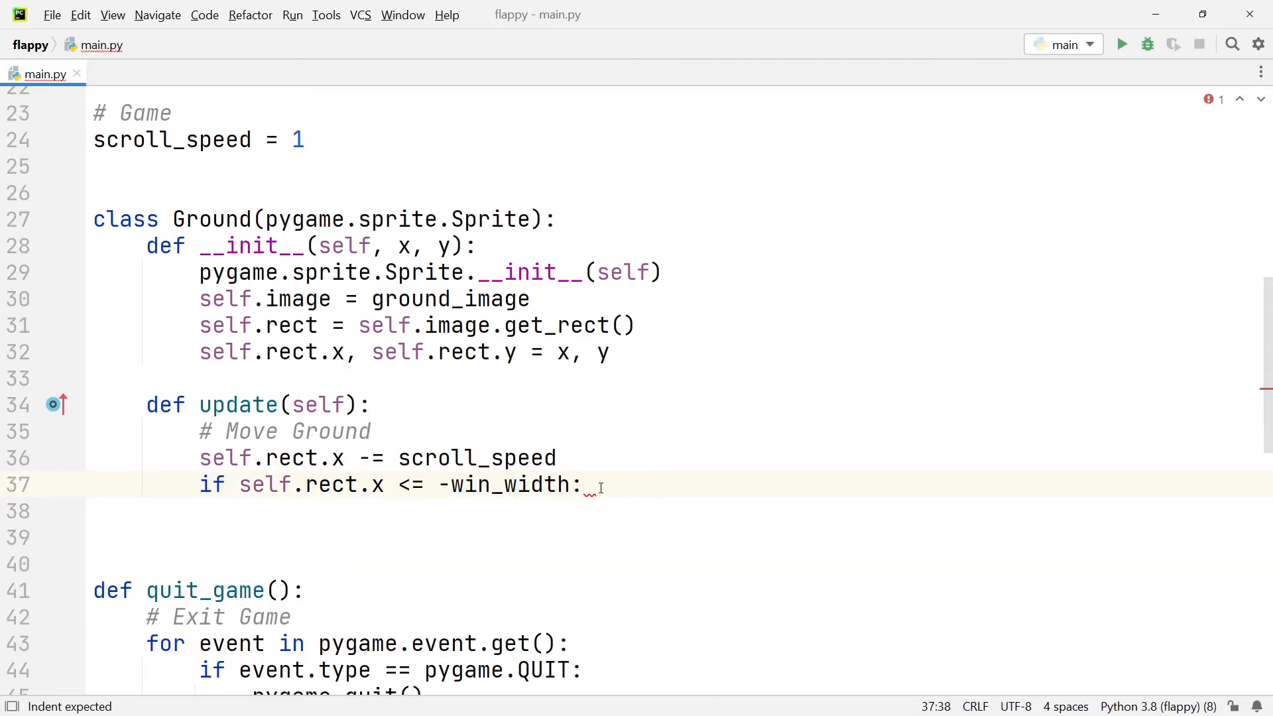
text(self.kill())
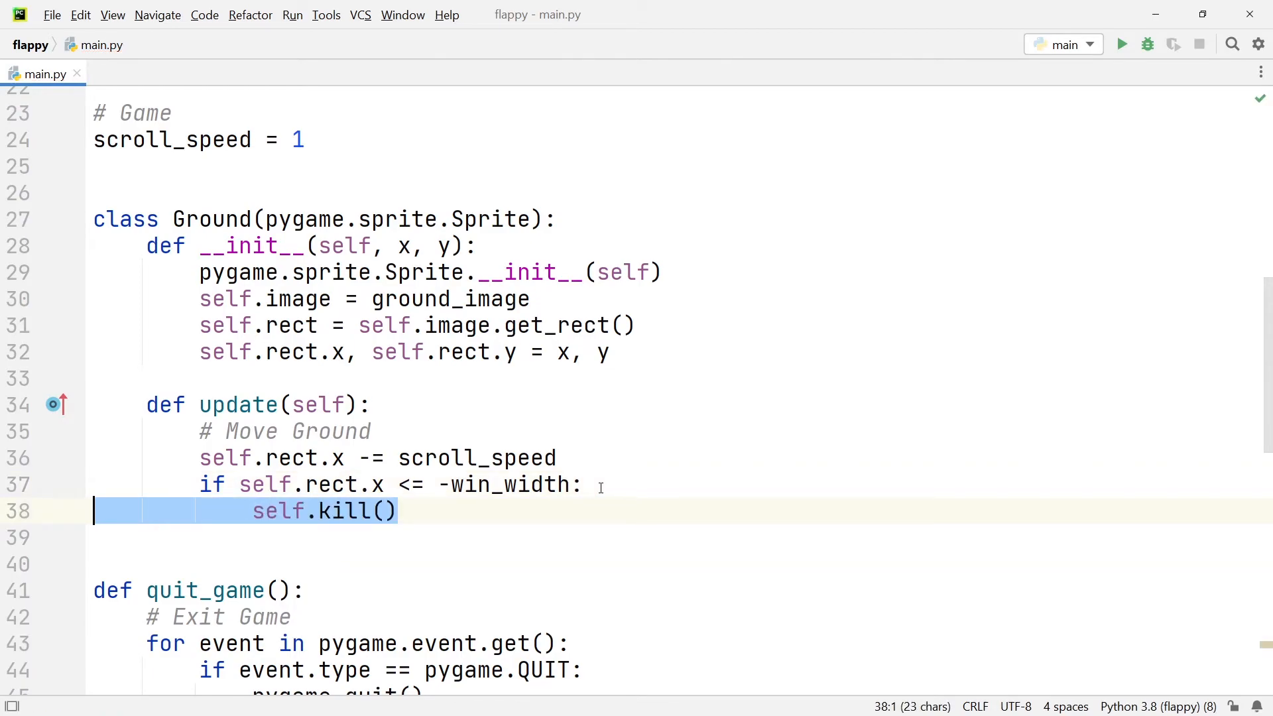
click(605, 511)
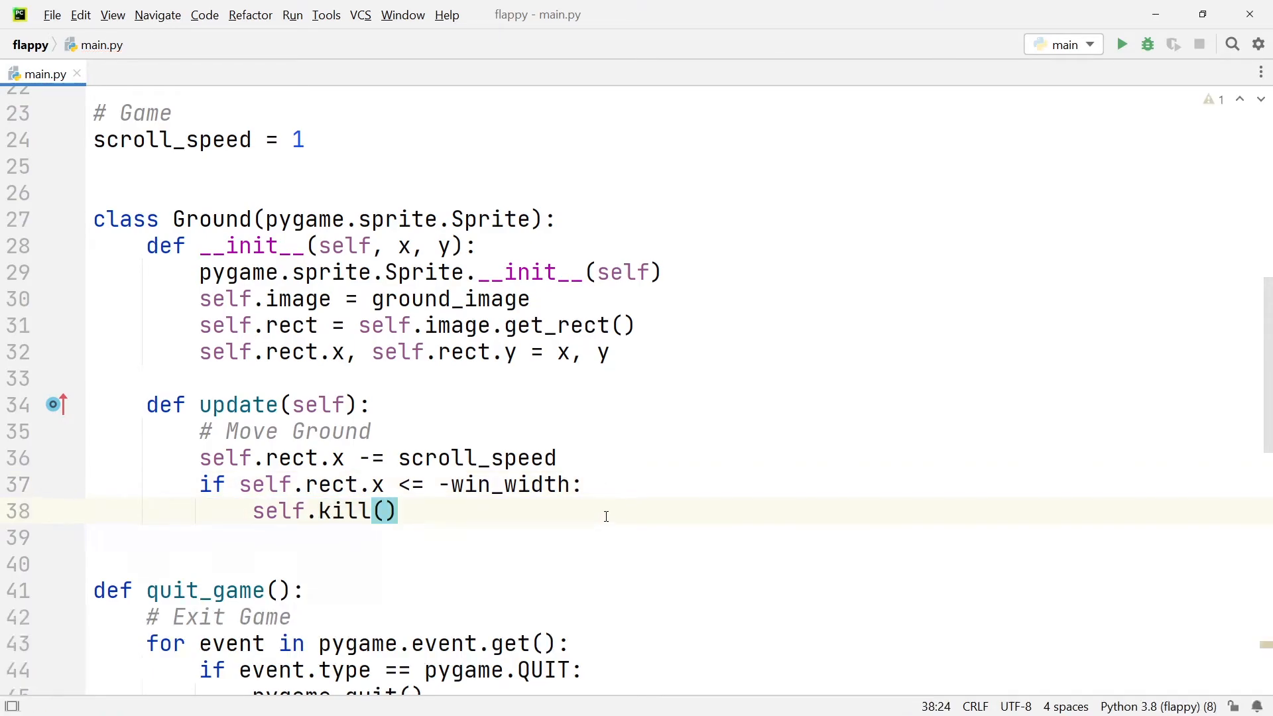
Set x_pos_ground, y_pos_ground = 0, 520, create a ground Group, and add Ground(x_pos_ground, y_pos_ground).
scroll(down, 3)
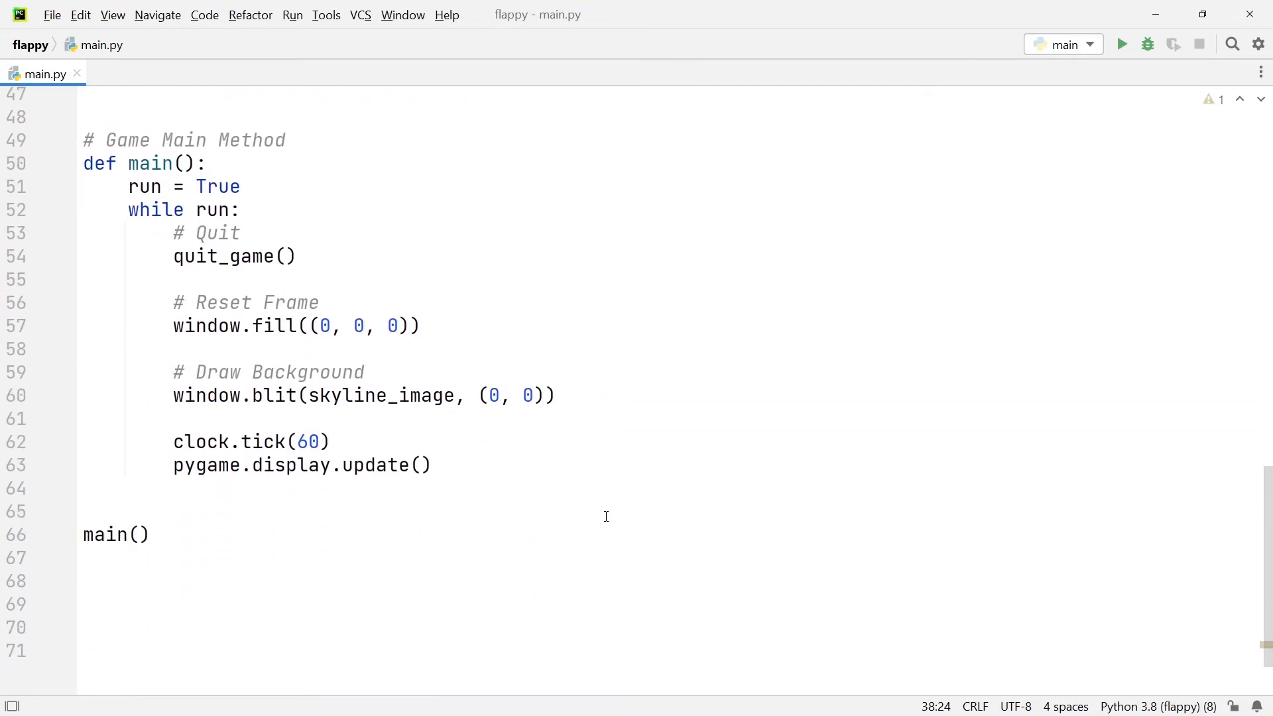
mouse_move(554, 344)
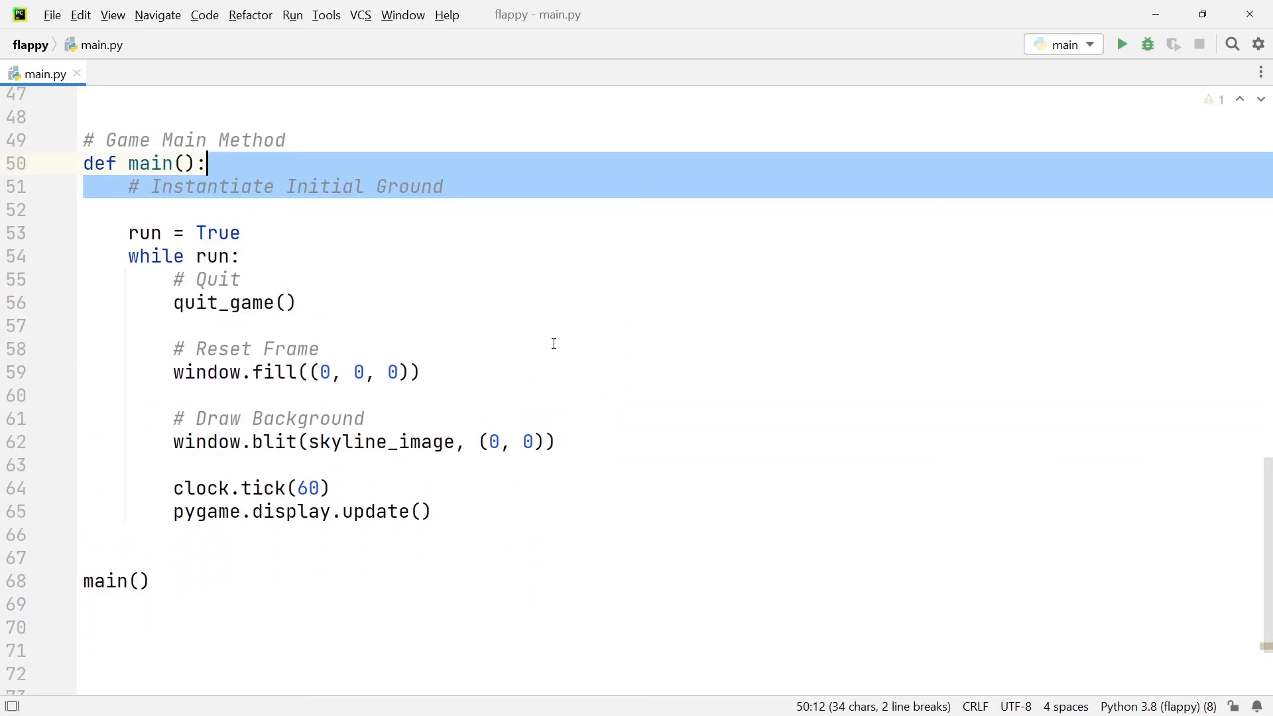
mouse_move(340, 197)
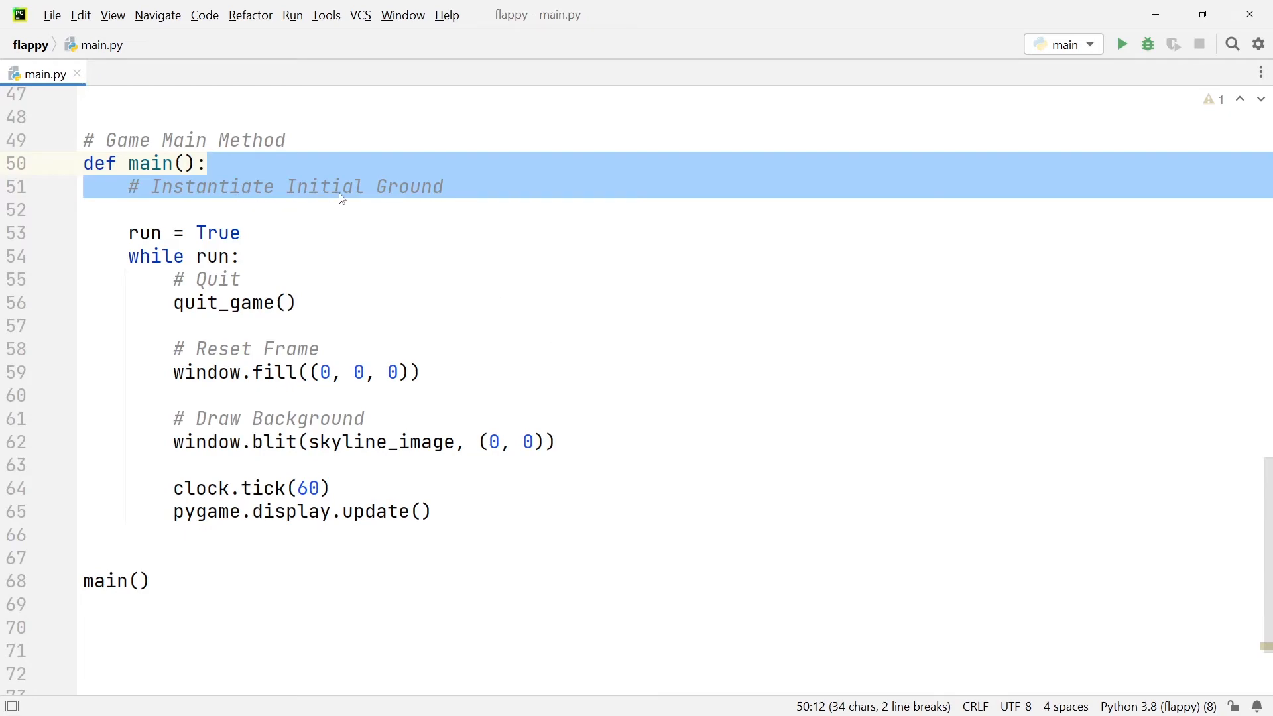
mouse_move(452, 210)
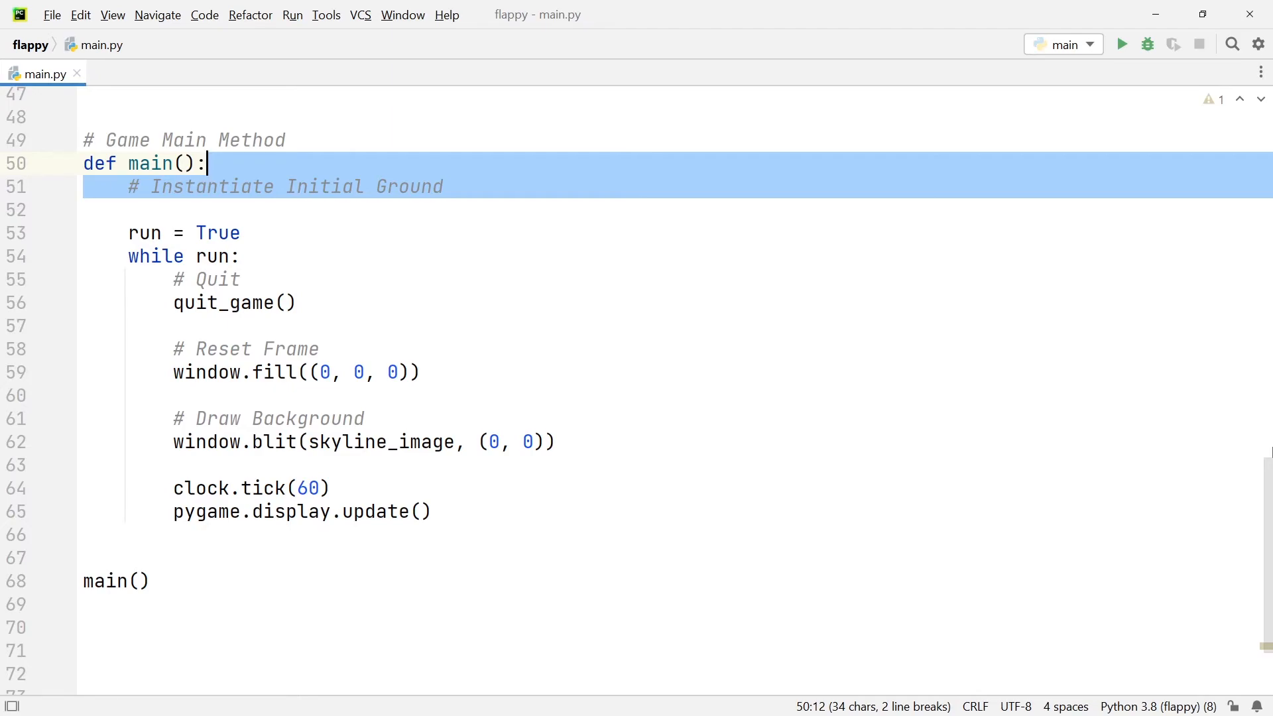
text(x_pos_ground, y_pos_ground = 0, 520)
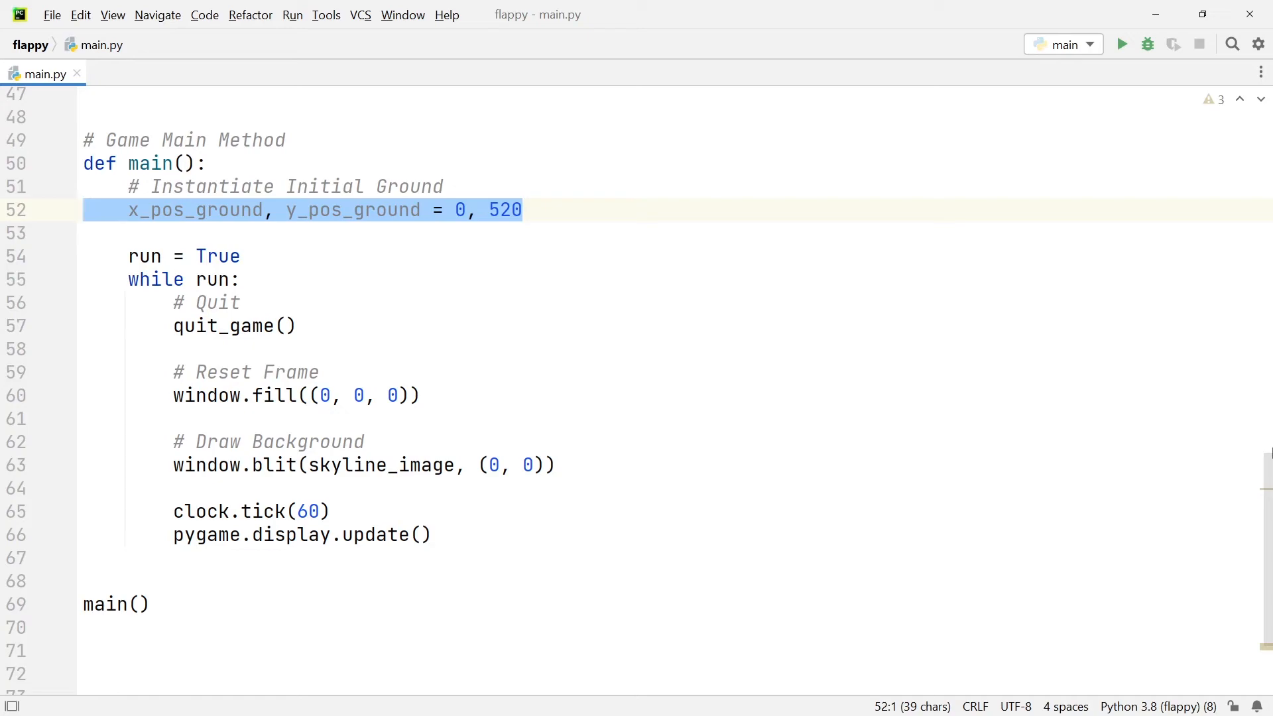
text(ground = pygame.sprite.Group())
text(ground.add()
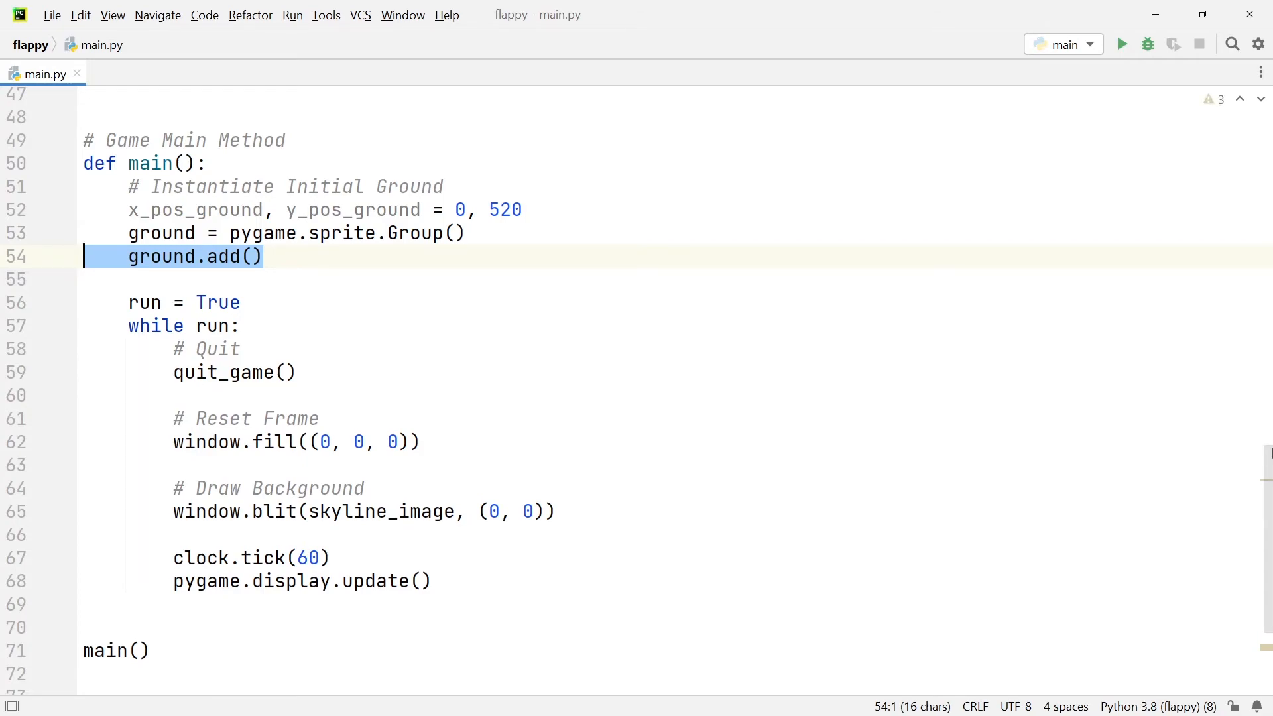
text(Ground(x_pos_ground, y_pos_ground))
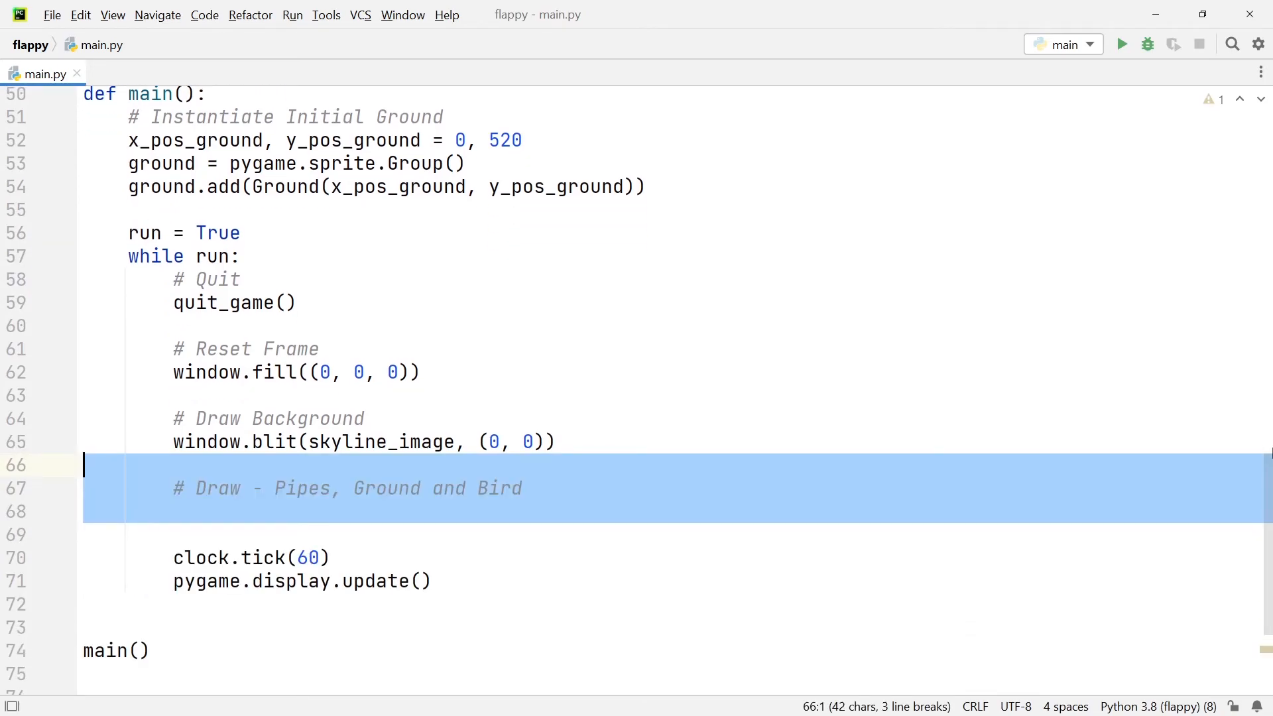
Add ground.draw(window) and ground.update() to the game loop and run the game.
scroll(down, 3)
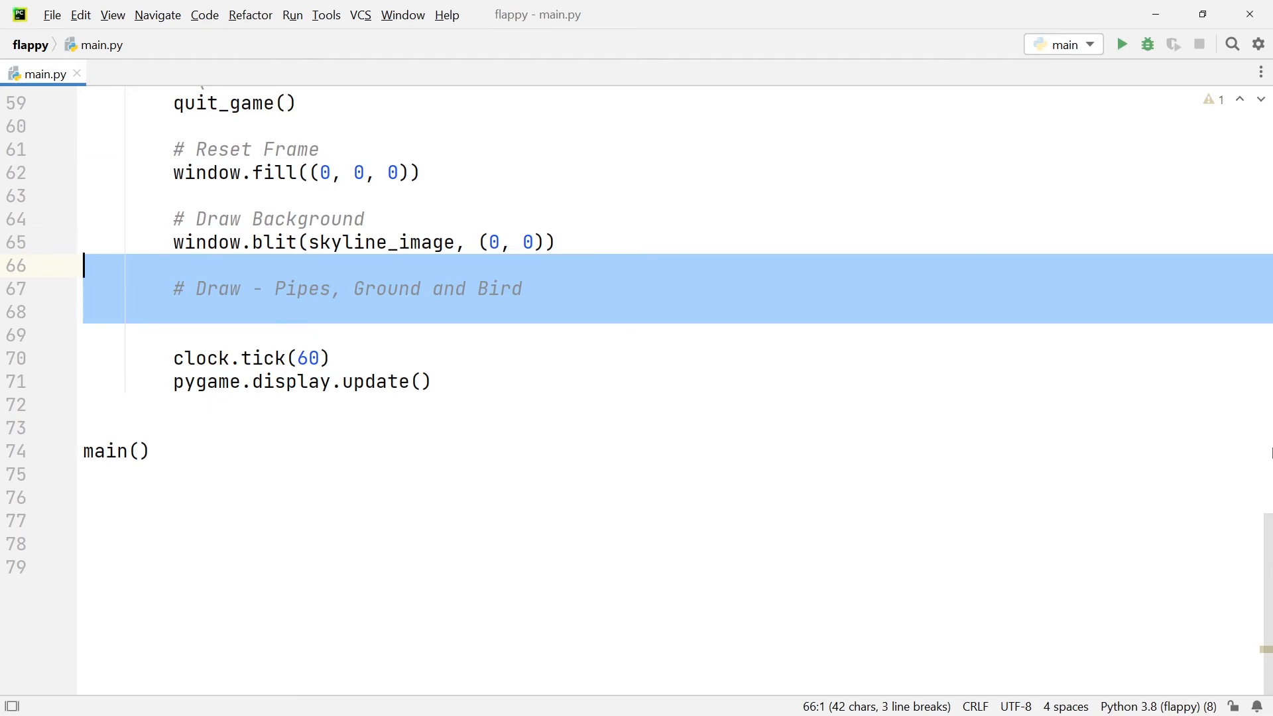
text(ground.draw(window))
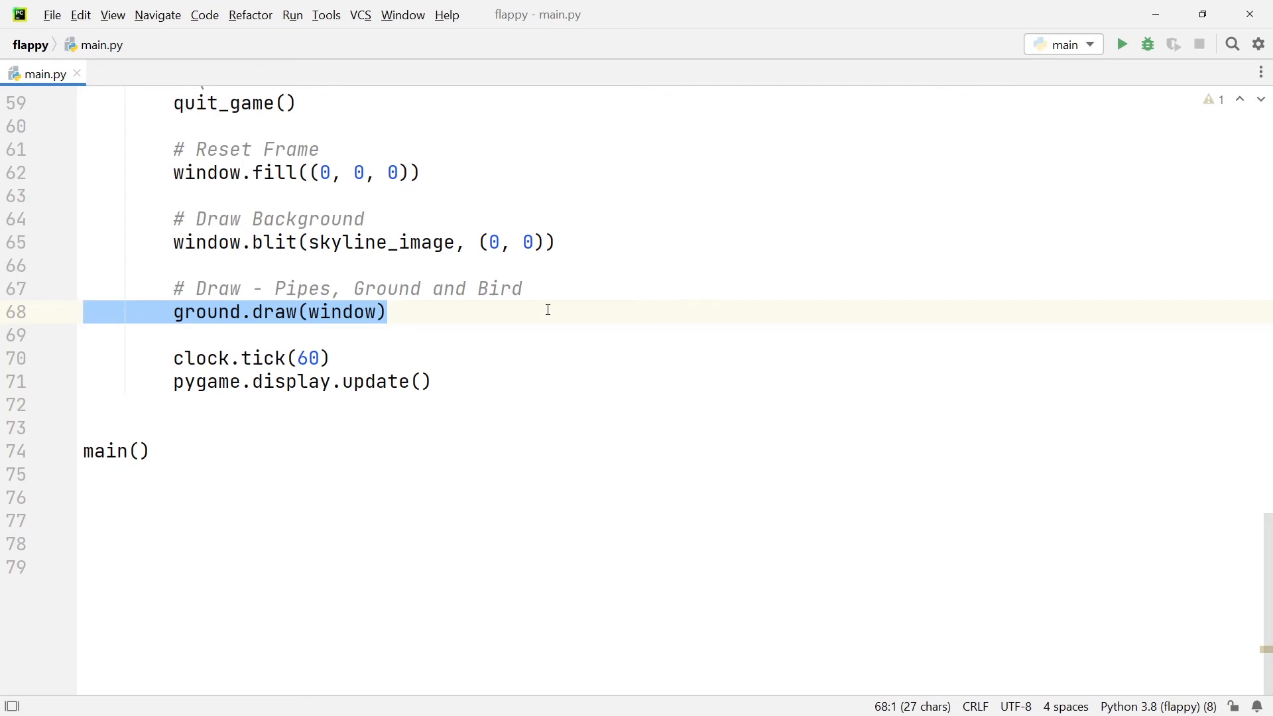
mouse_move(600, 271)
text(# Update - Pipes, Ground and Bird)
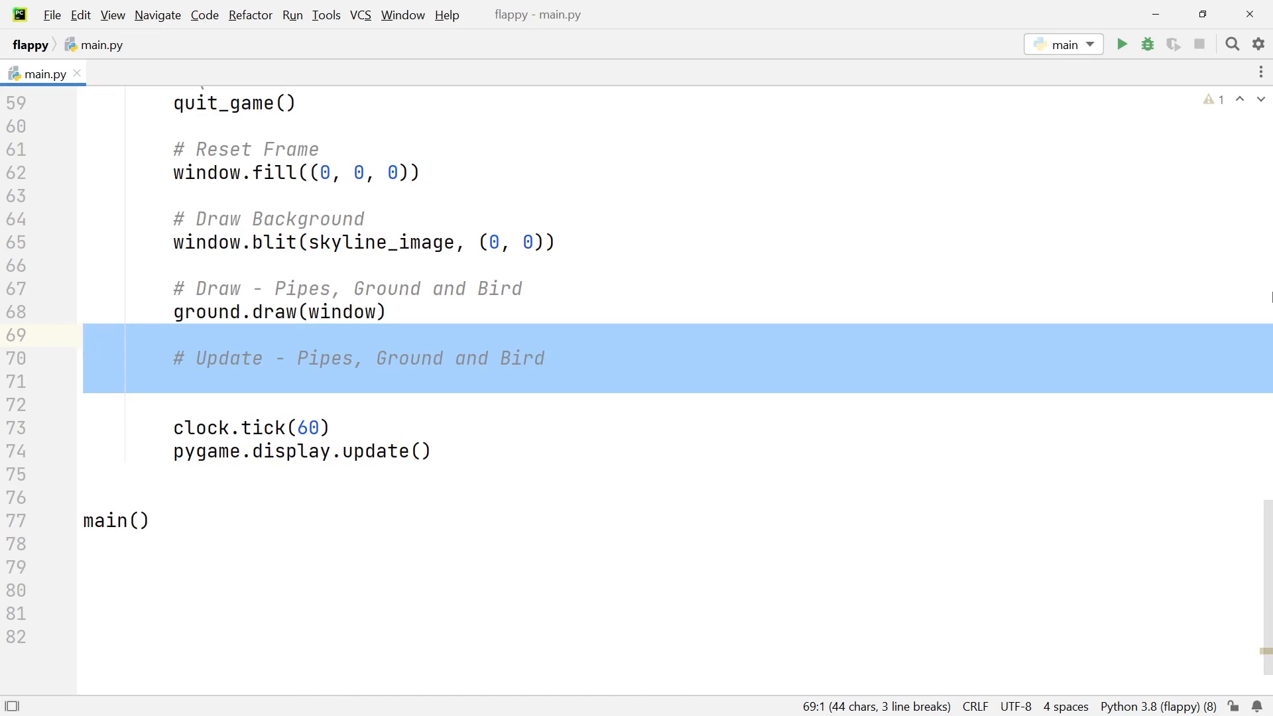
text(ground.update())
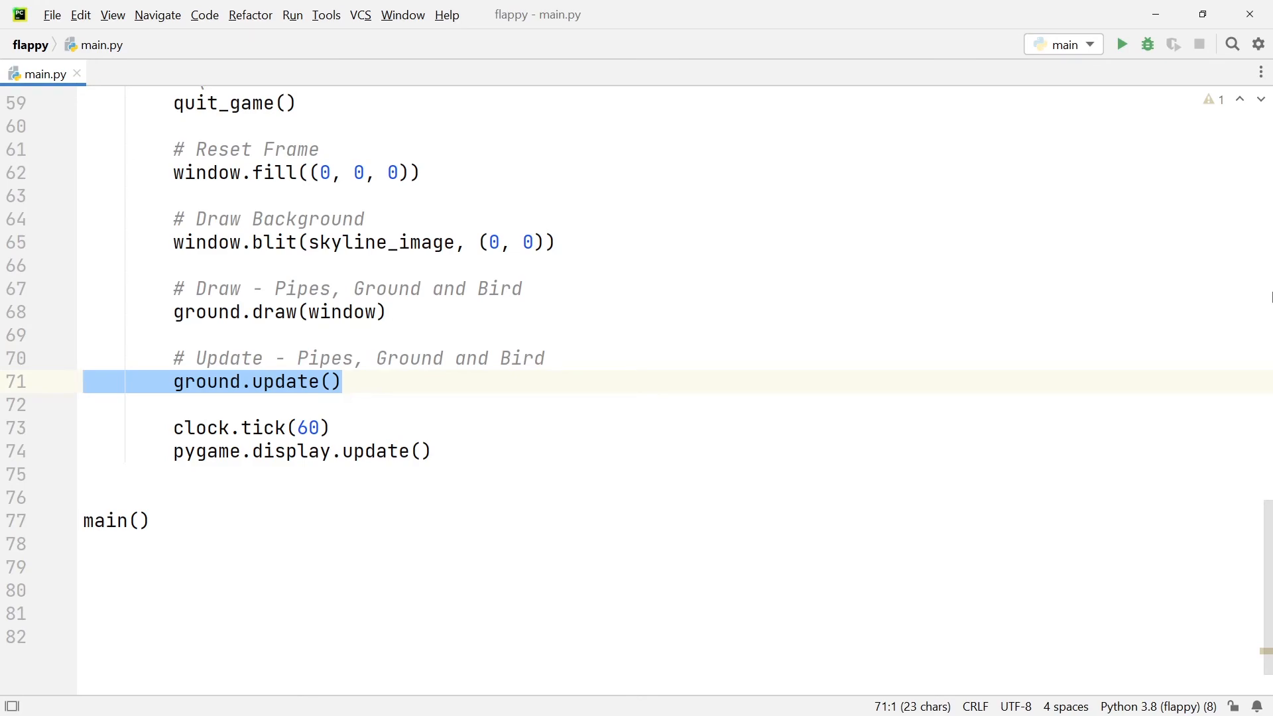
click(1123, 44)
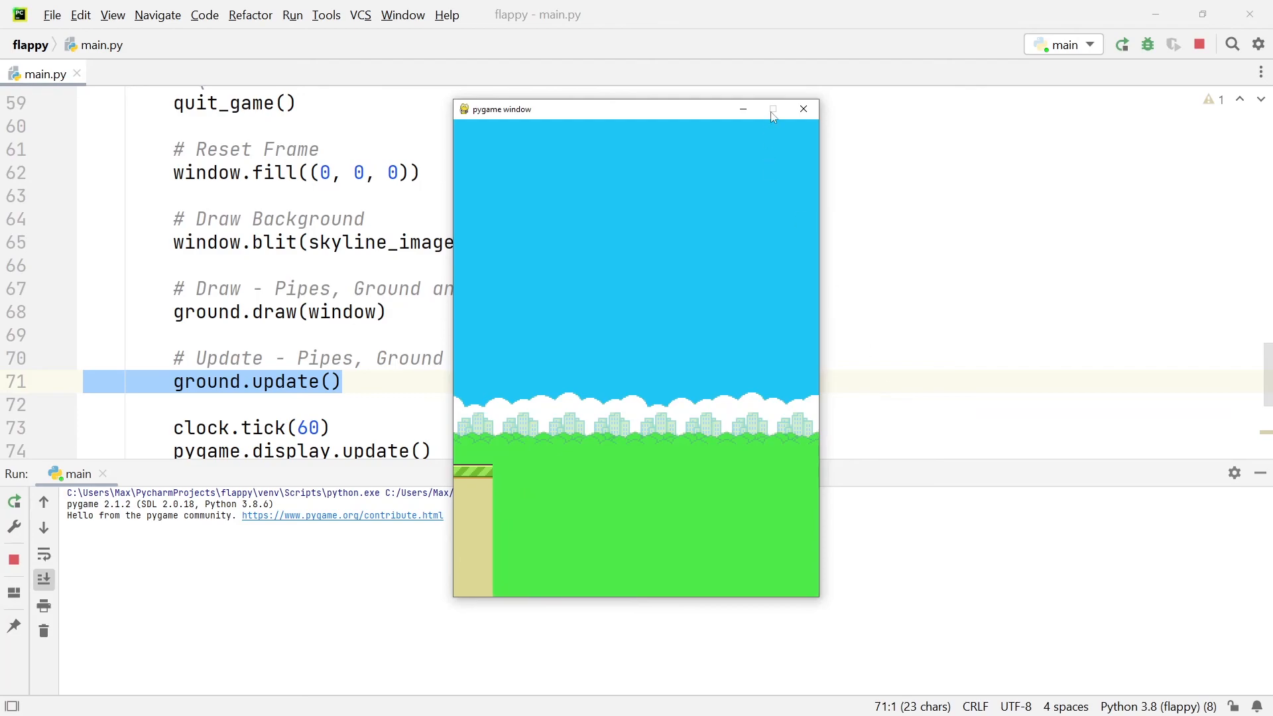
mouse_move(803, 109)
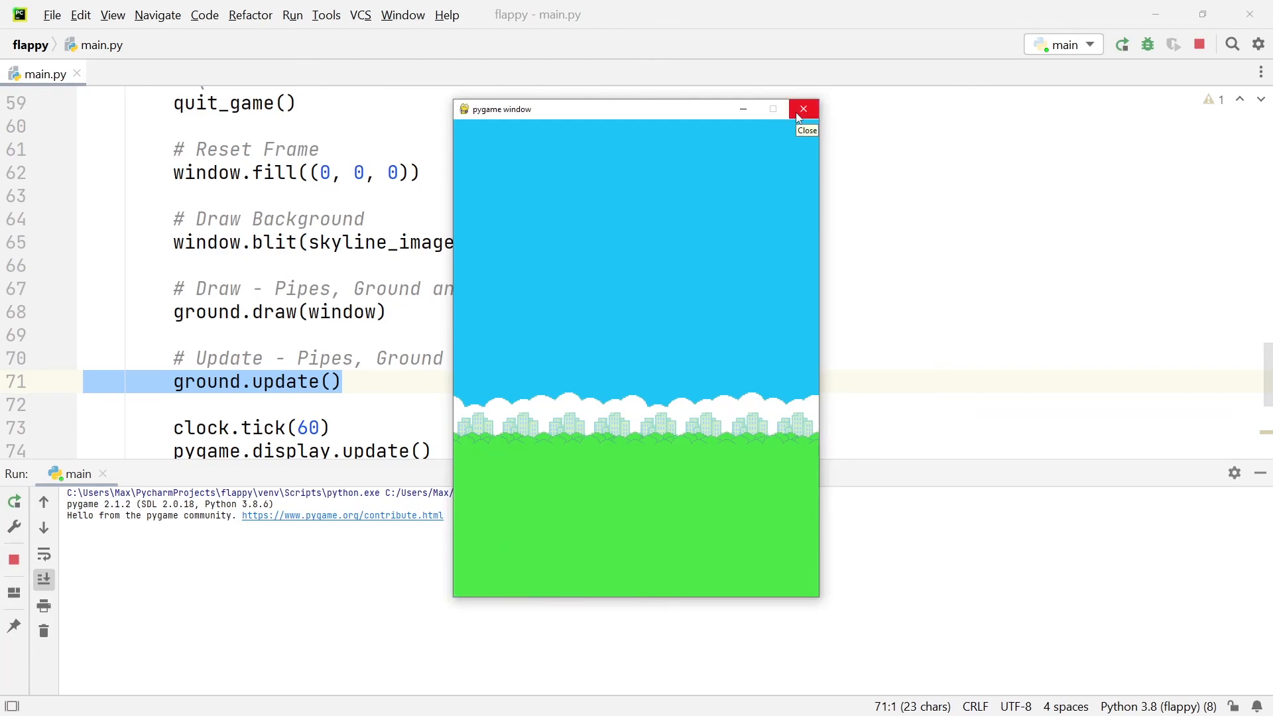
Close the test game window and hide the Run output panel.
click(803, 109)
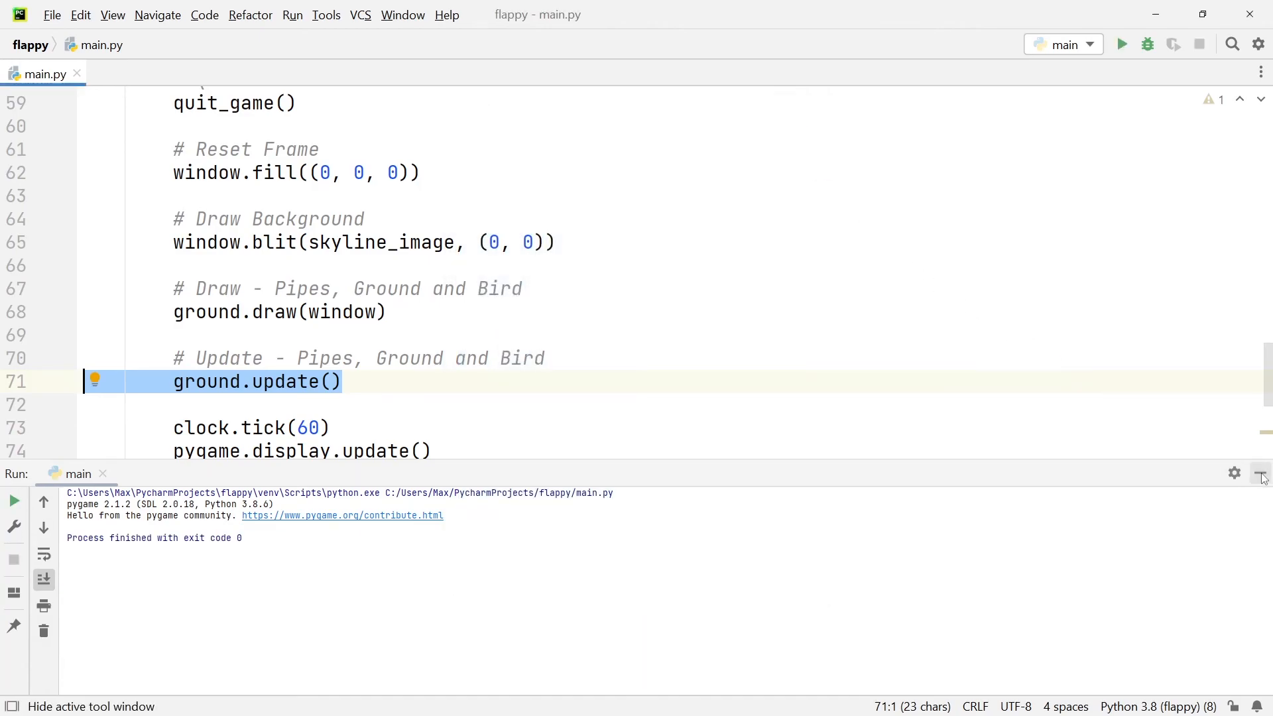
click(1261, 474)
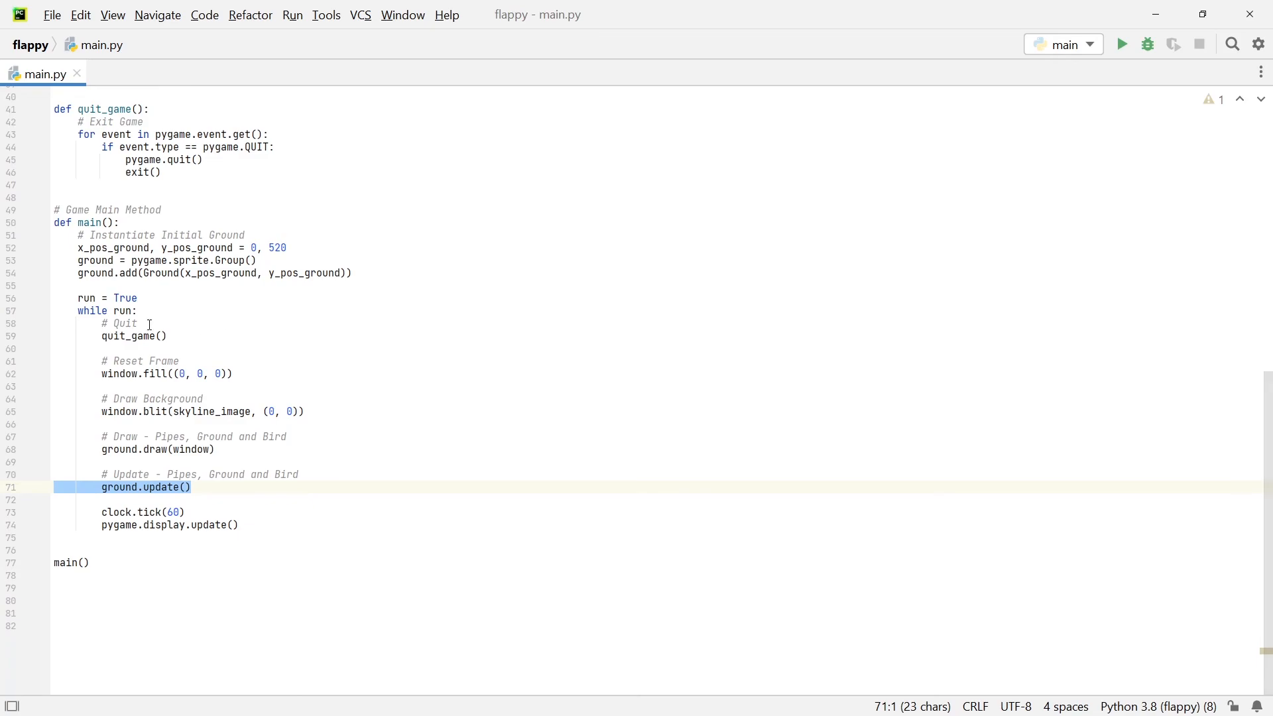
Add a '# Spawn Ground' block adding Ground(win_width, y_pos_ground) when len(ground) <= 2, then rerun.
text(# Spawn Ground)
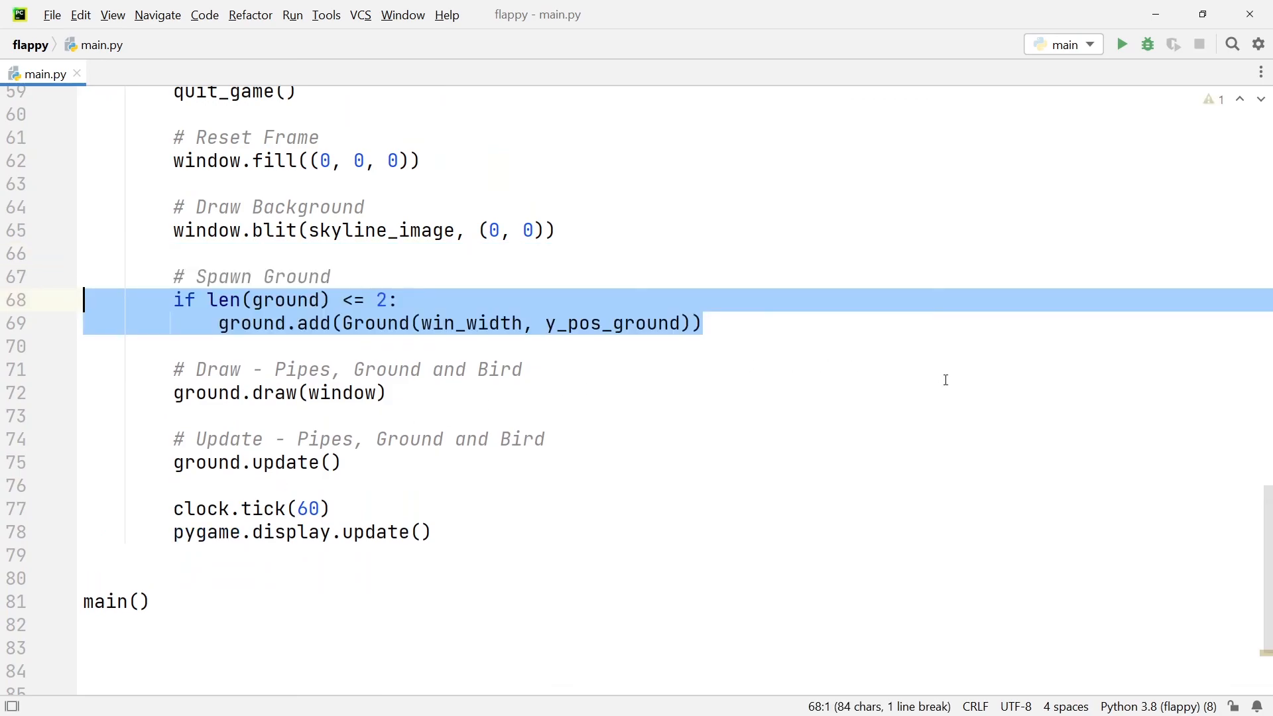
mouse_move(965, 392)
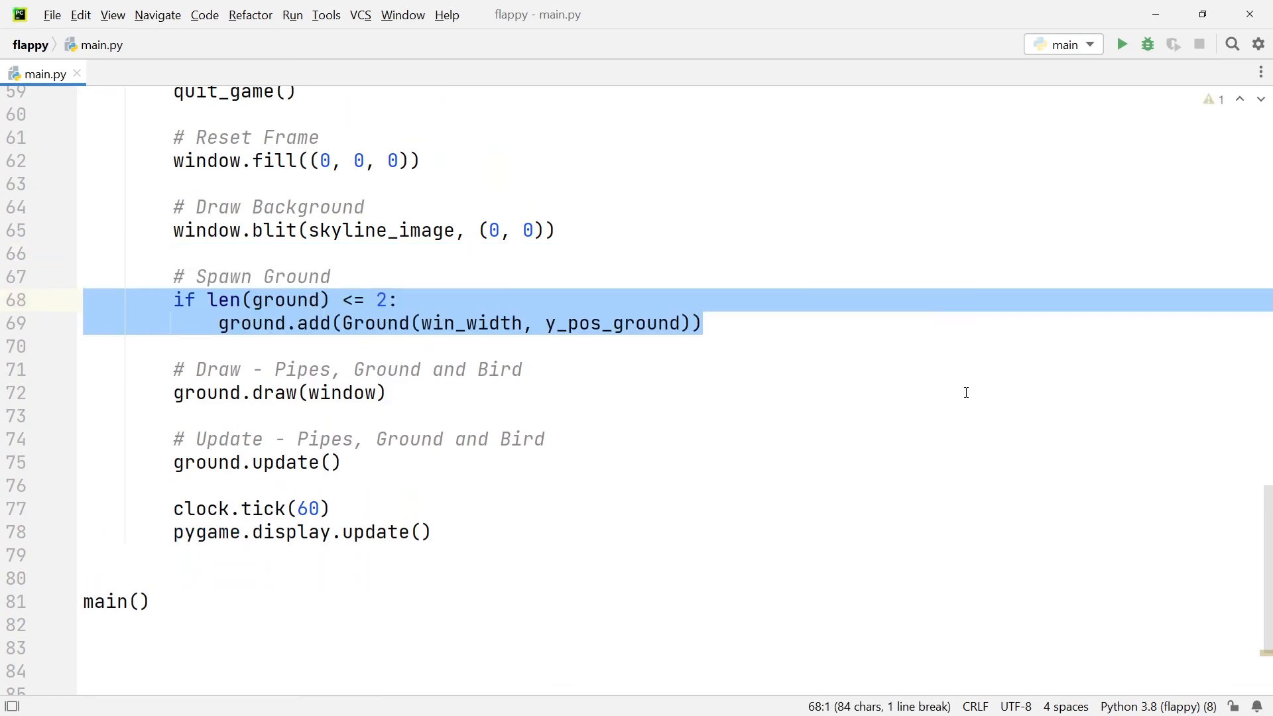
mouse_move(457, 303)
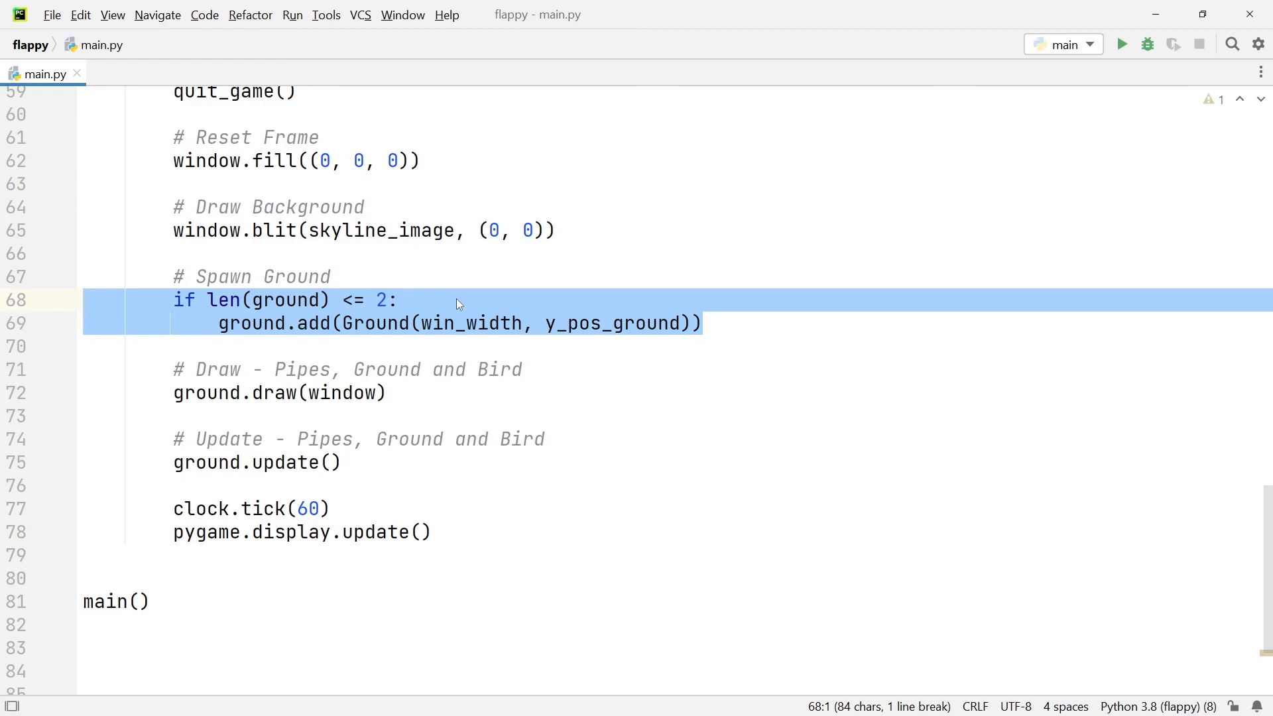
double_click(252, 323)
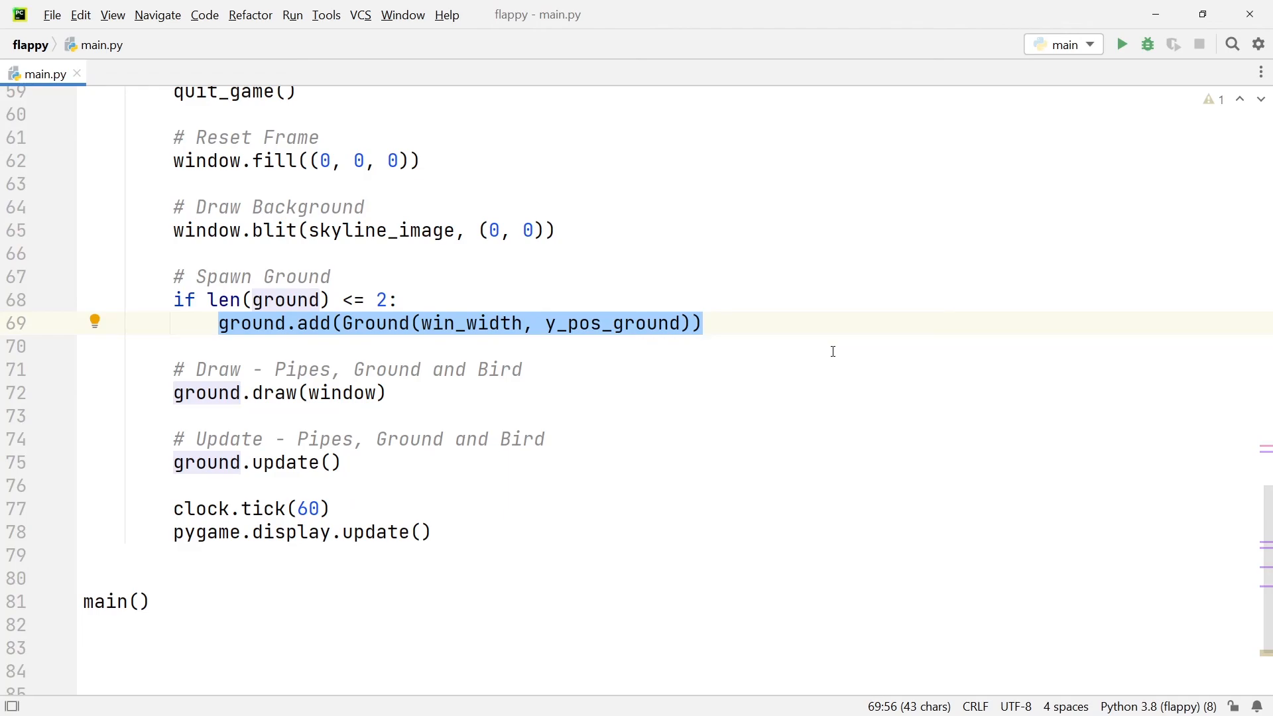
click(702, 323)
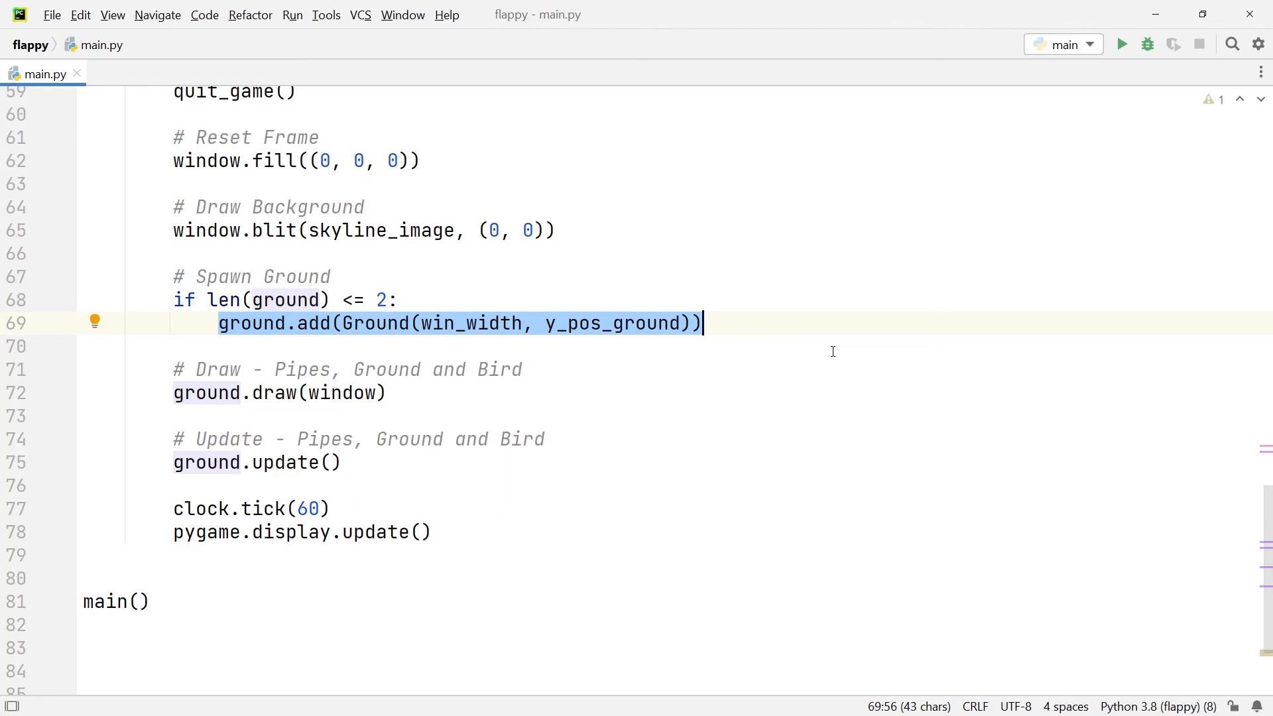
click(1122, 44)
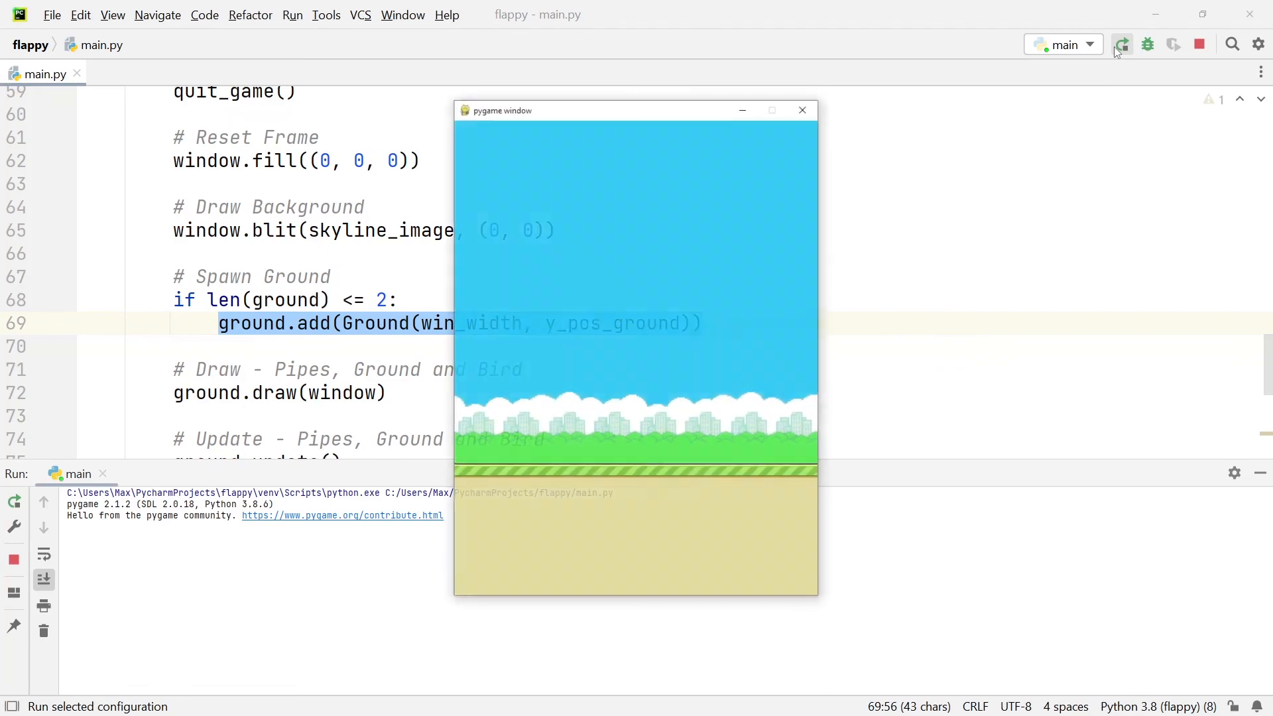